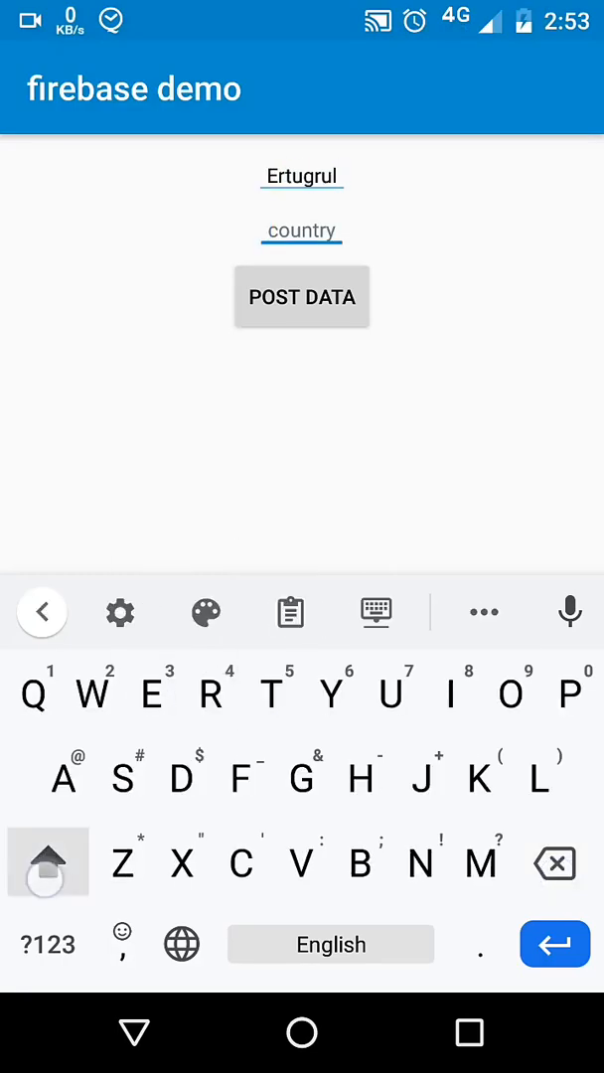
Step: Enter Turkey as the country beside Ertugrul and post the data to the sheet
type("Turkey")
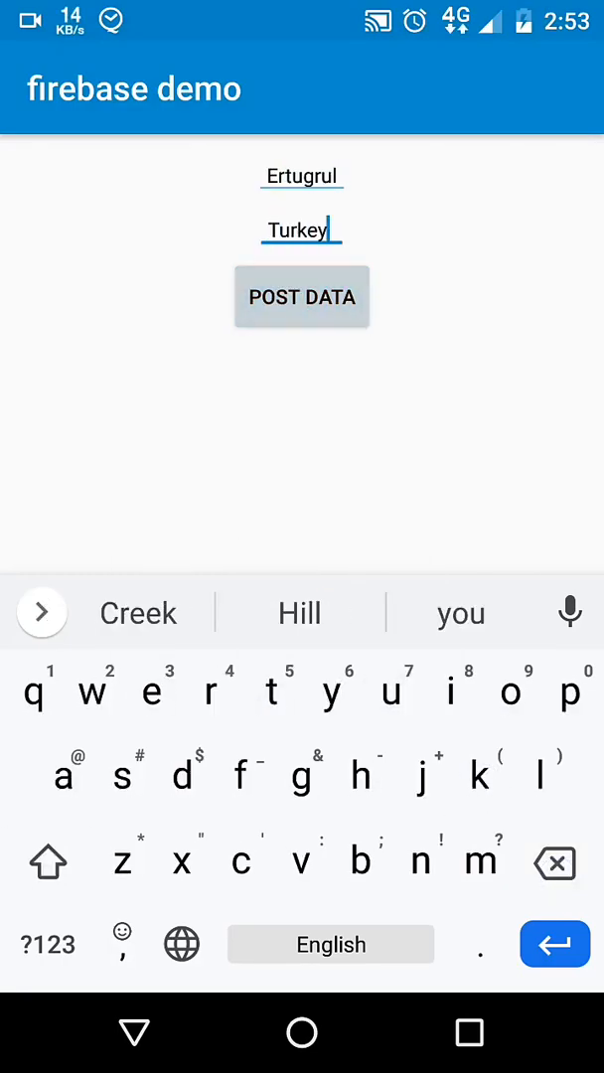
left_click(302, 298)
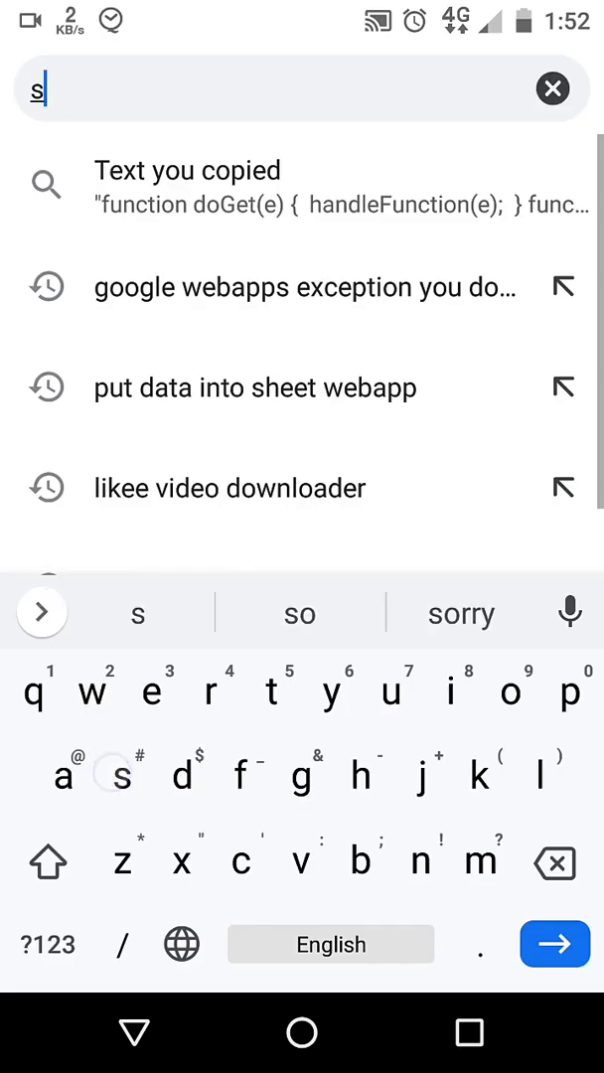
Step: Go to script.google.com, create a new project and rename it 'Your project'
type("c")
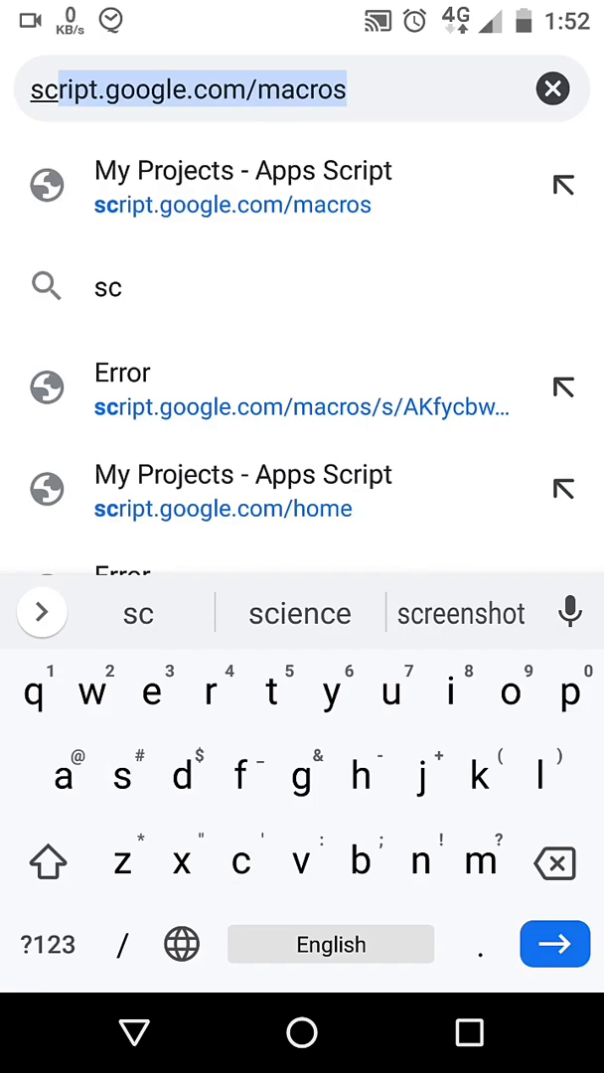
left_click(242, 491)
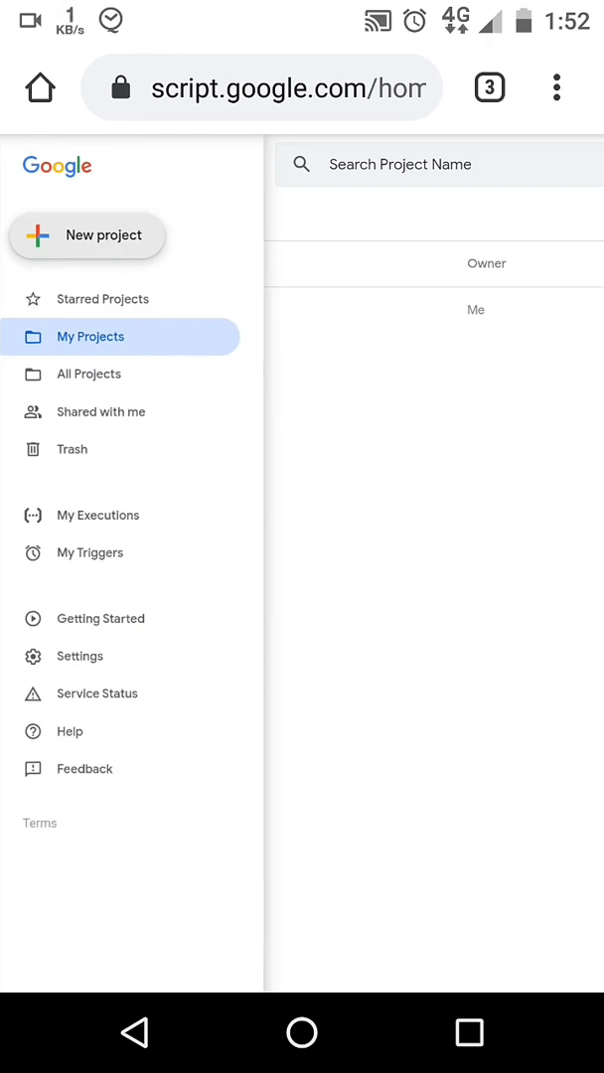
left_click(86, 235)
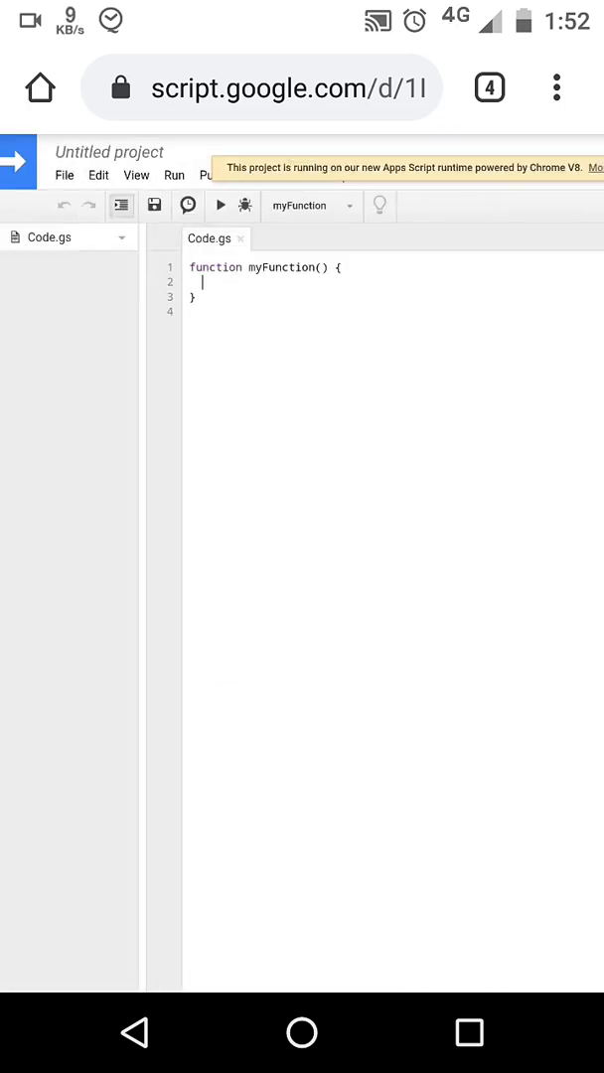
left_click(97, 175)
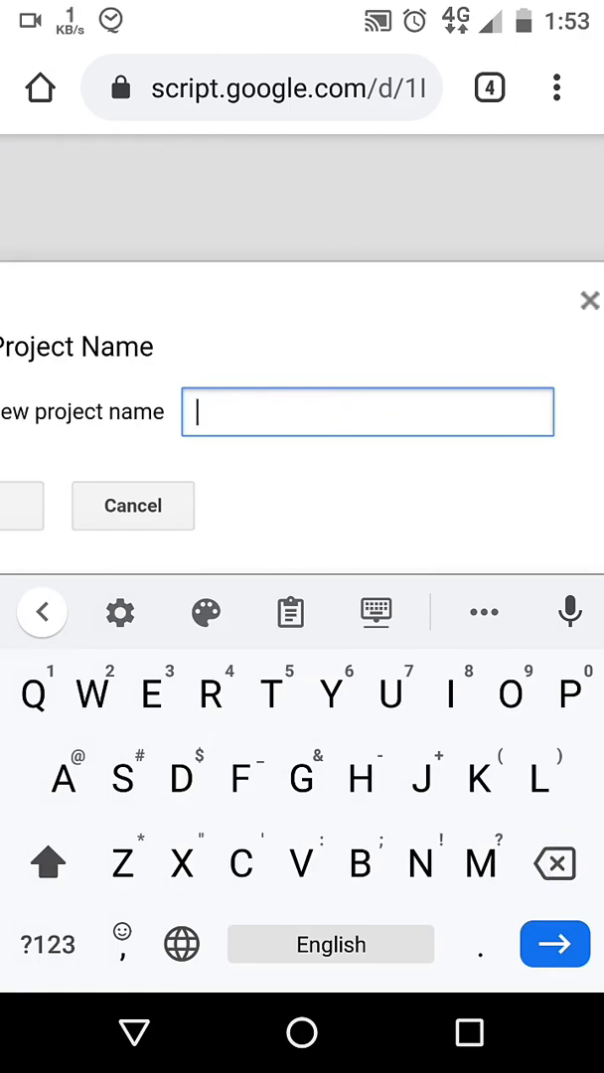
type("Your project")
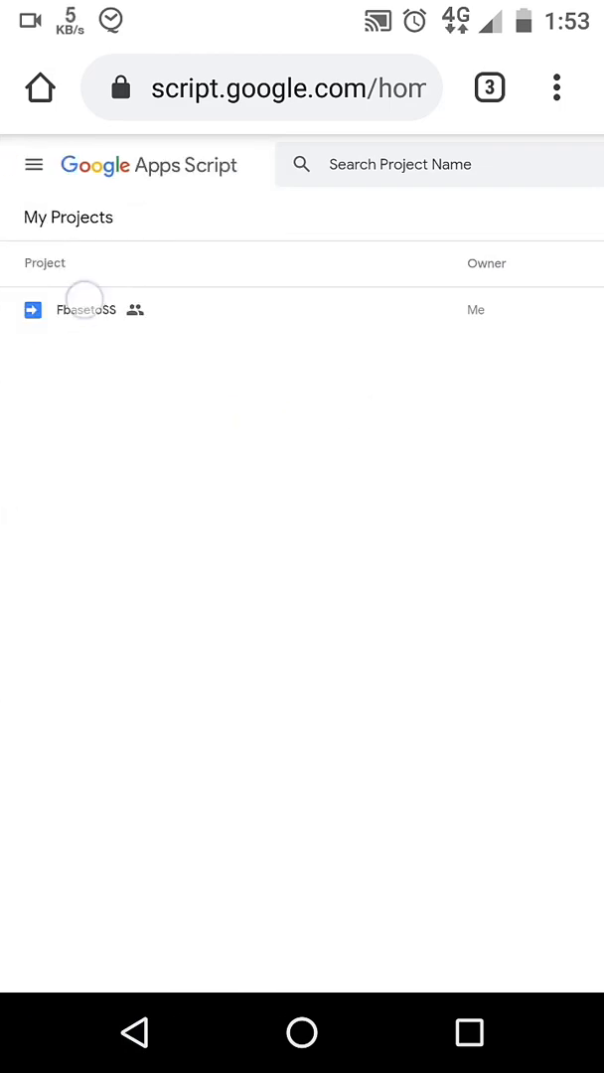
Step: Open the FbasetoSS project's Code.gs in the editor and clear its existing code
left_click(84, 310)
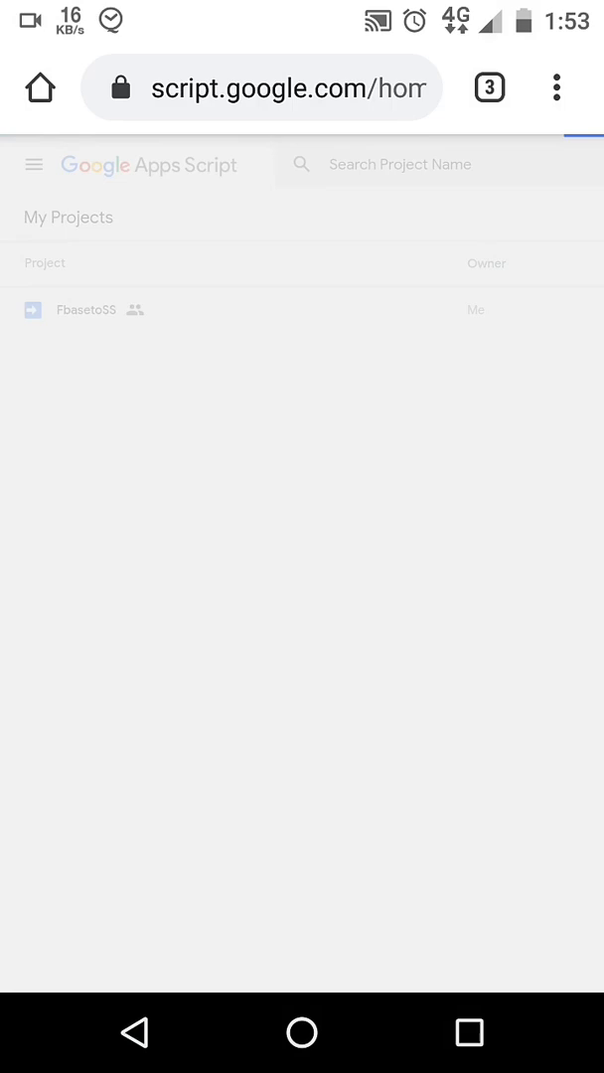
left_click(85, 310)
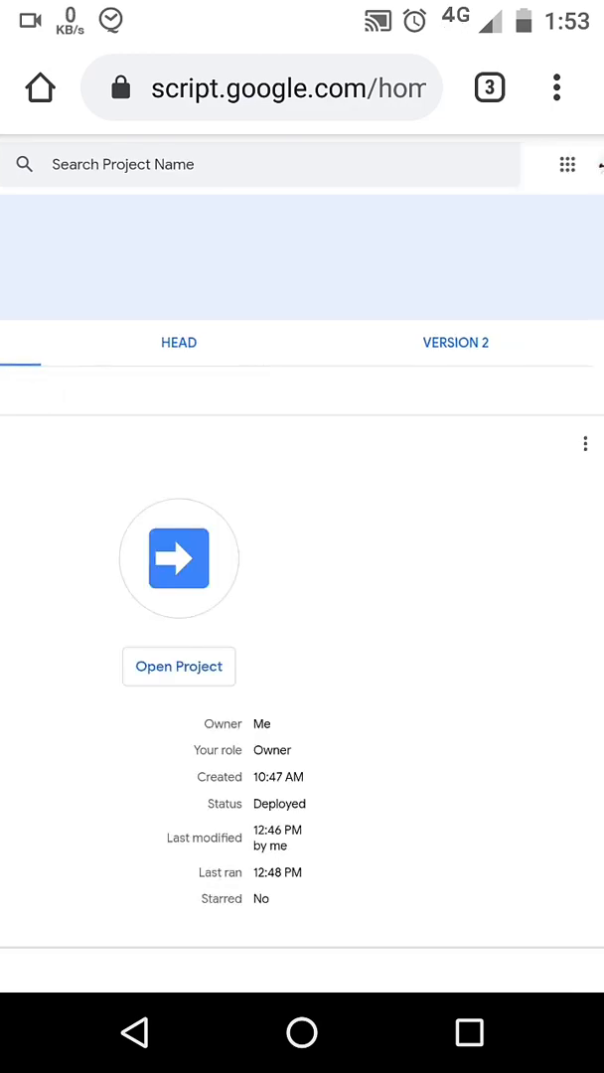
left_click(179, 668)
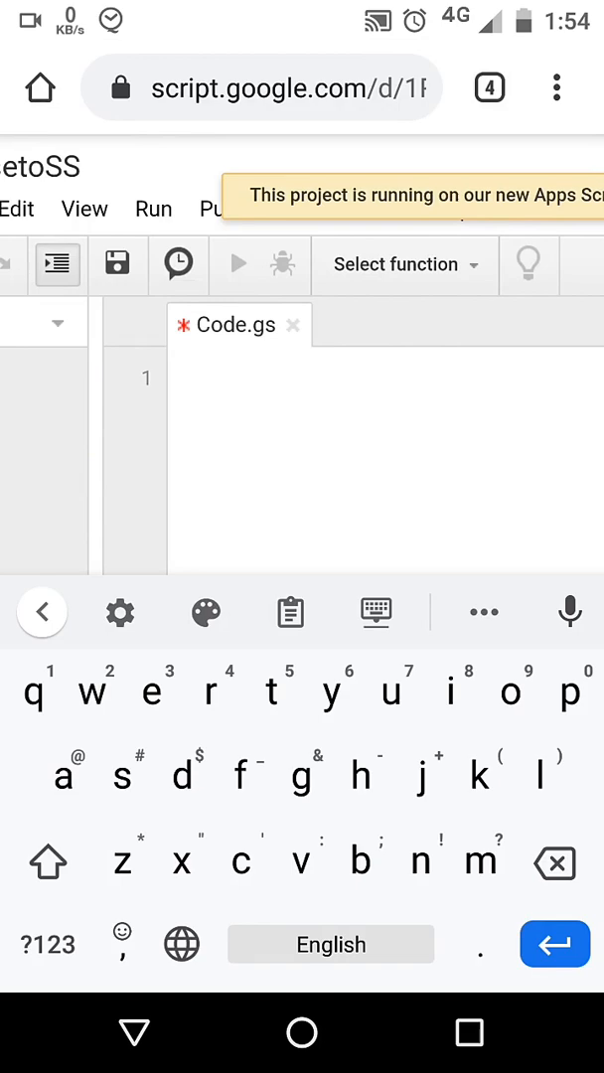
Step: Write function doGet(e){handleFunction(e);} and a handleFunction(request){} stub
type("function")
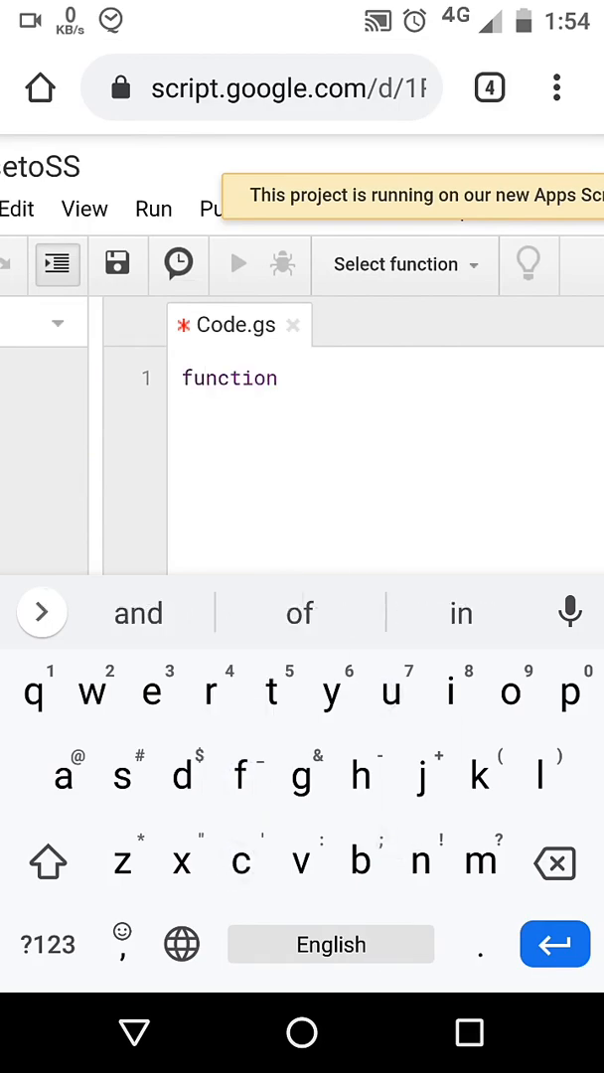
type("doGet(e) {")
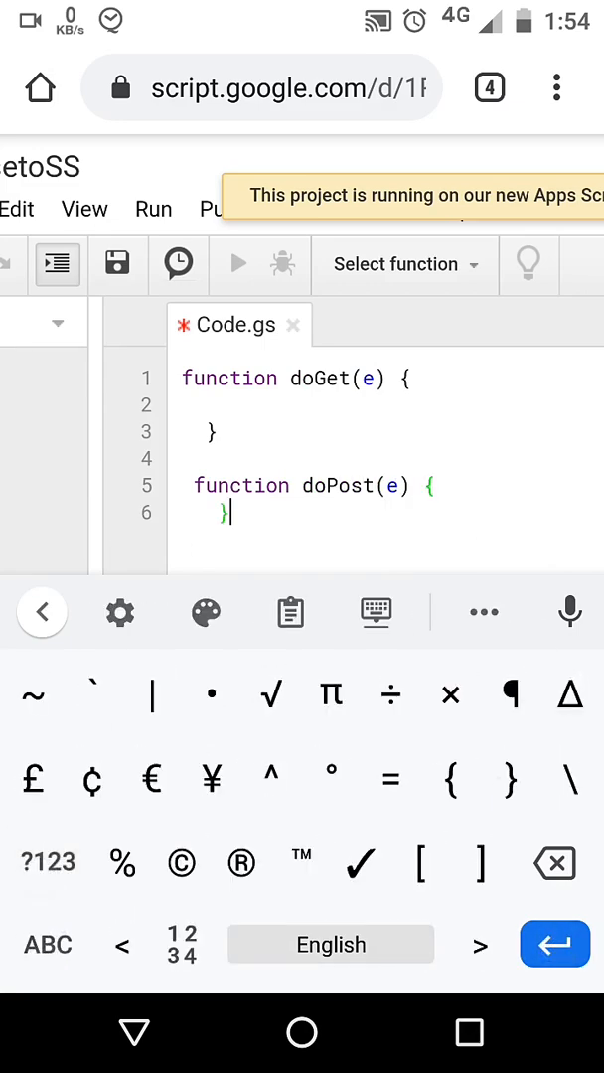
type("function")
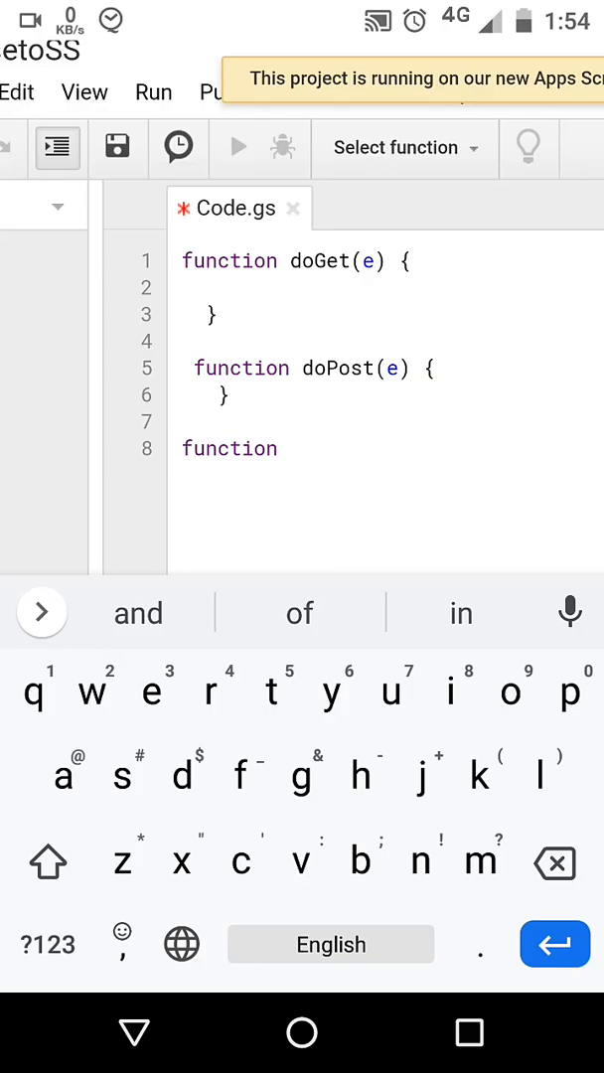
type("han")
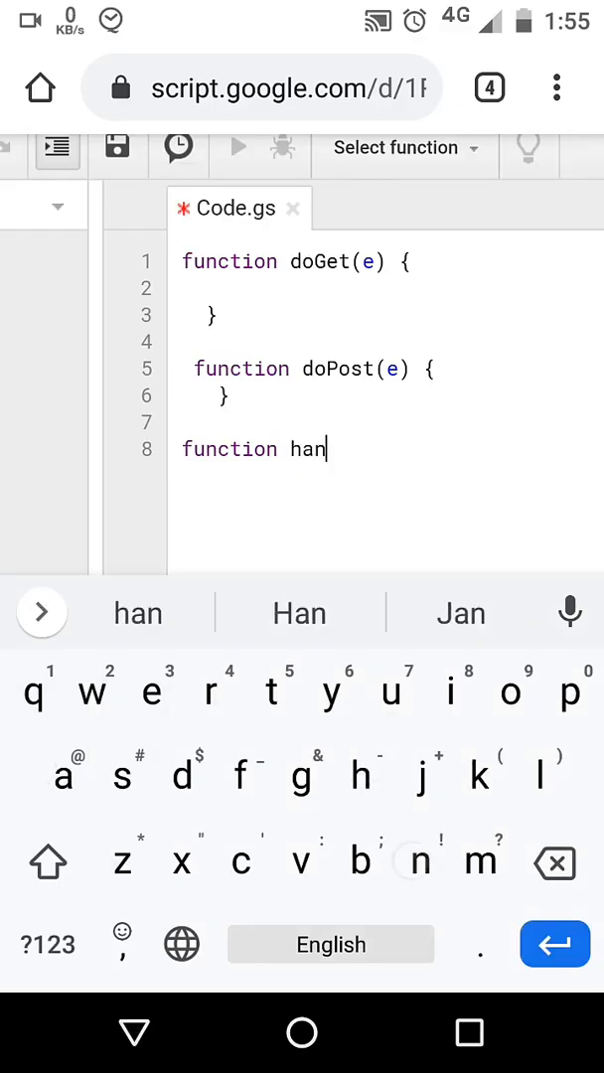
type("dleFunction(e) {")
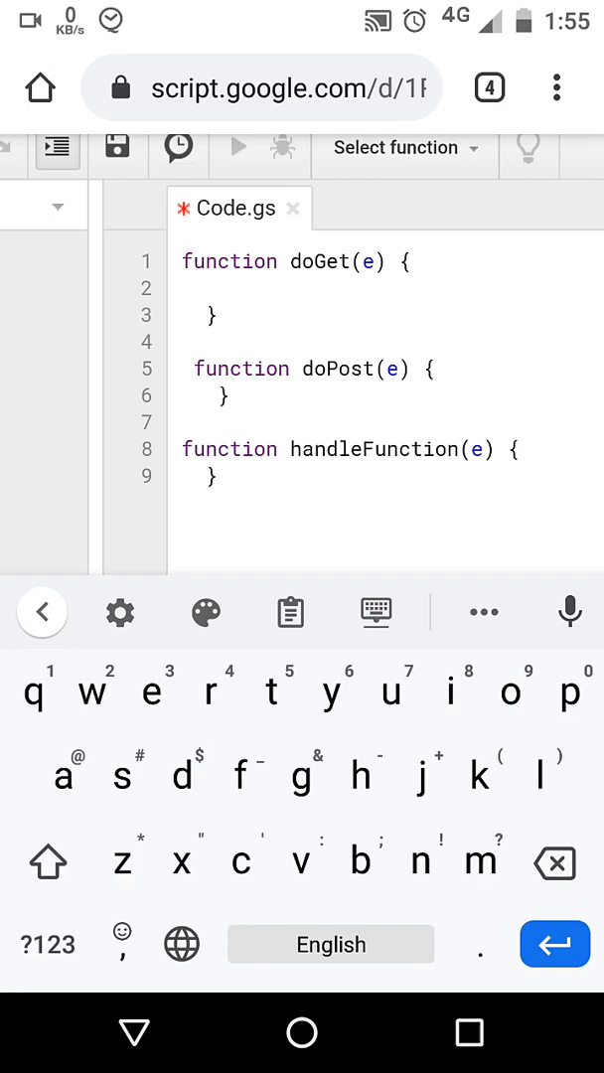
type("request")
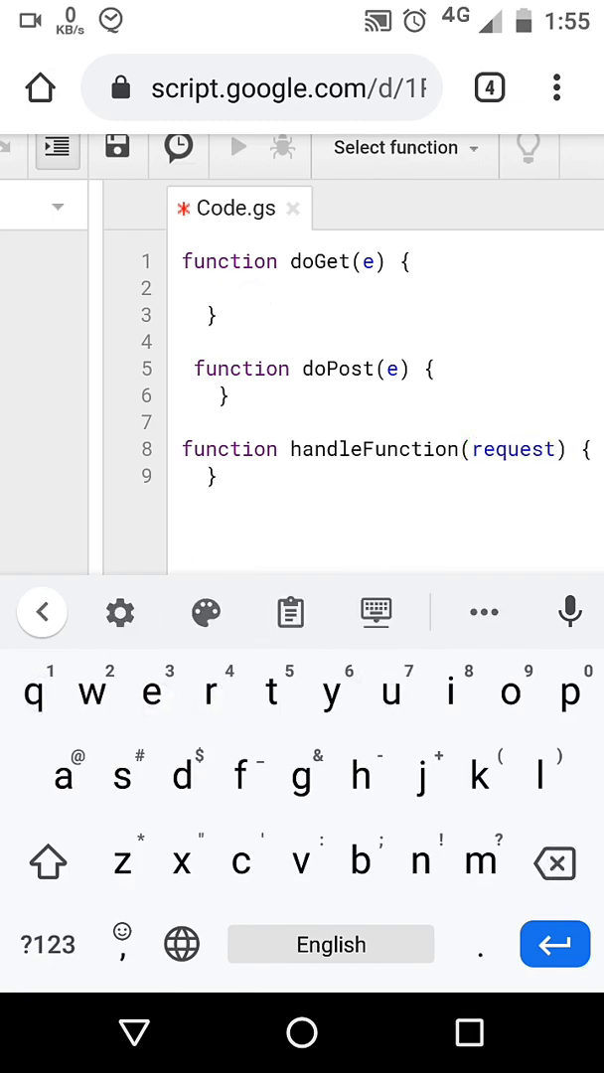
Step: Write function doPost(e){handleFunction(e);} so POST requests also reach the handler
type("handle")
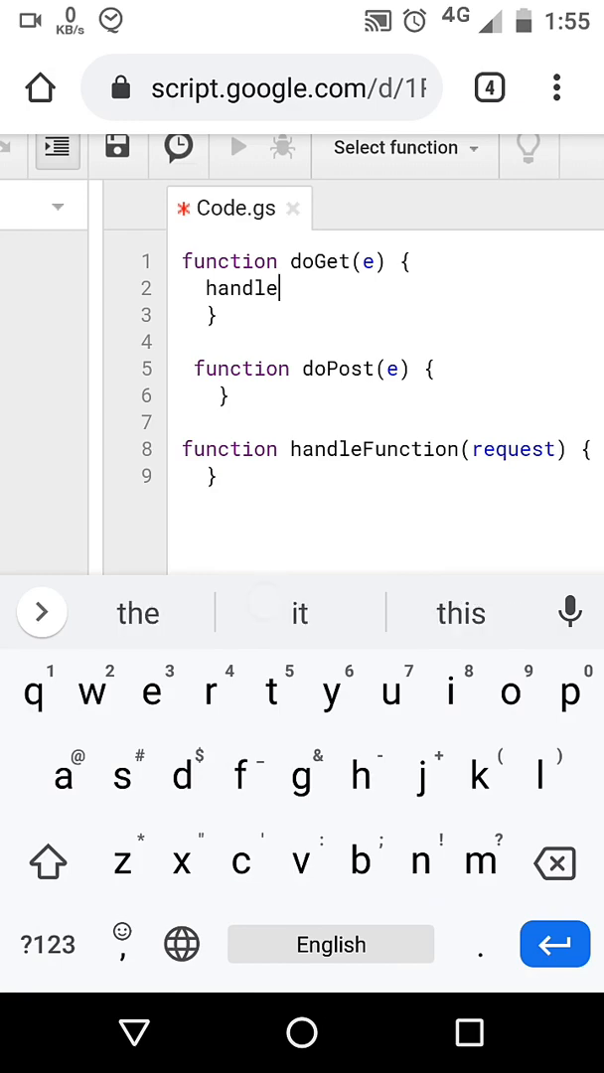
type("F")
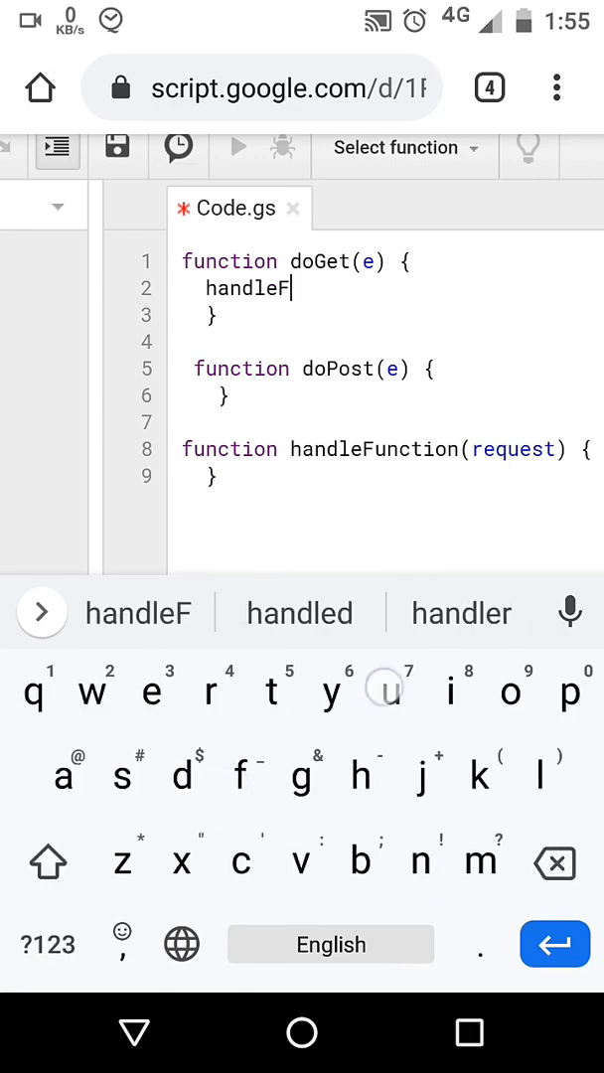
left_click(137, 613)
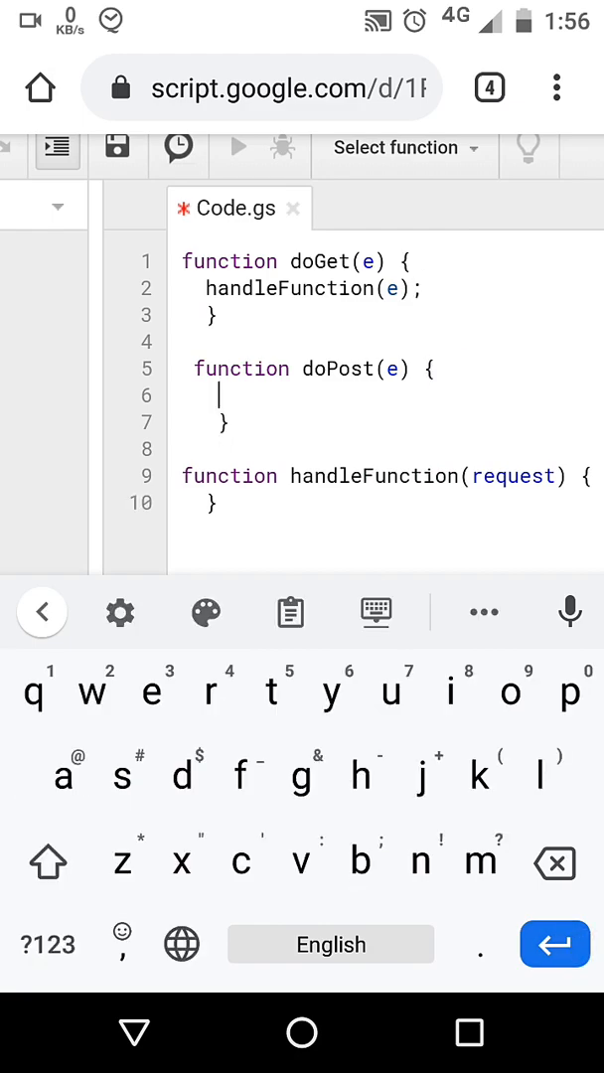
type("handleFunction(e")
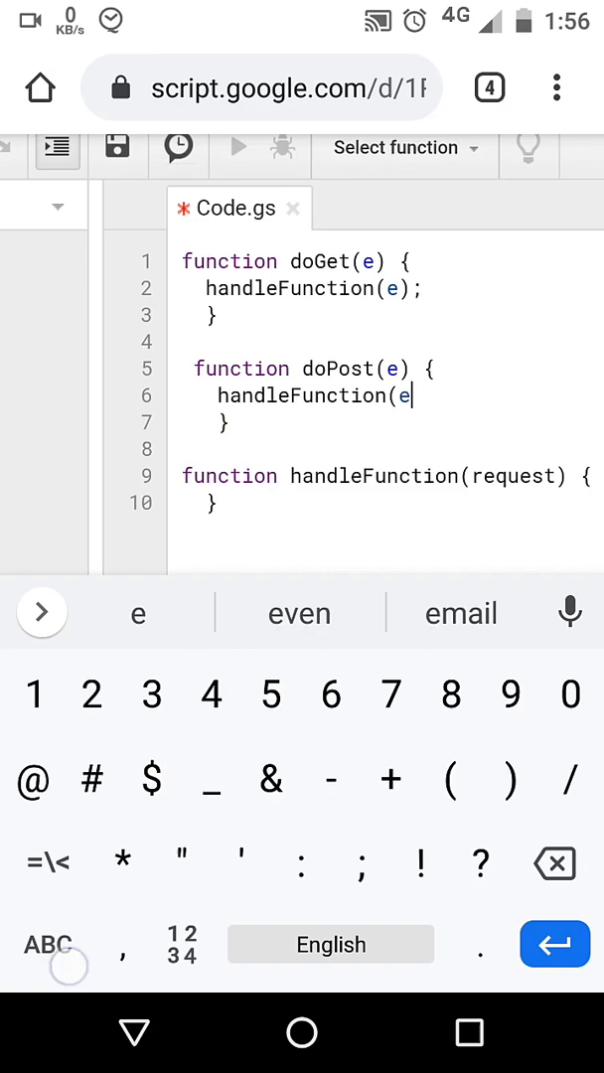
type(");")
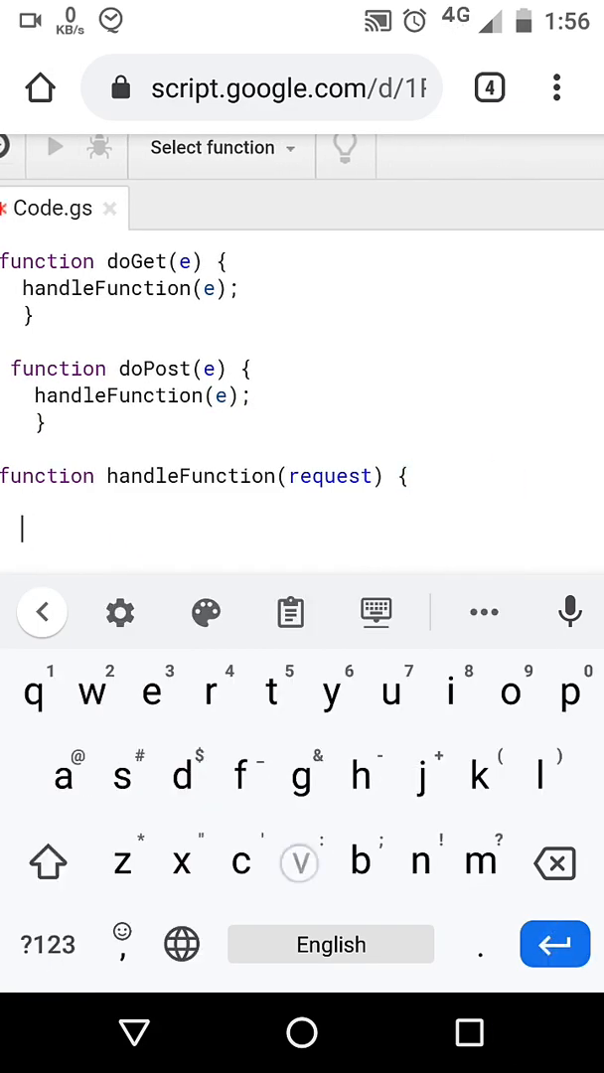
Step: Read var name = request.parameter.name; and var country = request.parameter.country; in handleFunction
type("var name = request")
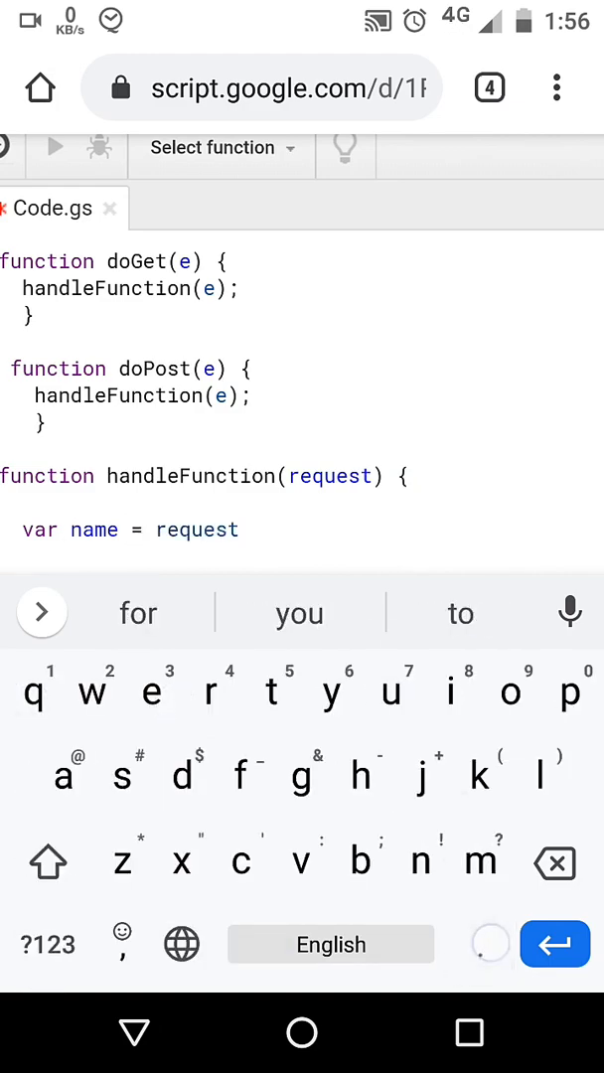
type(".parameter")
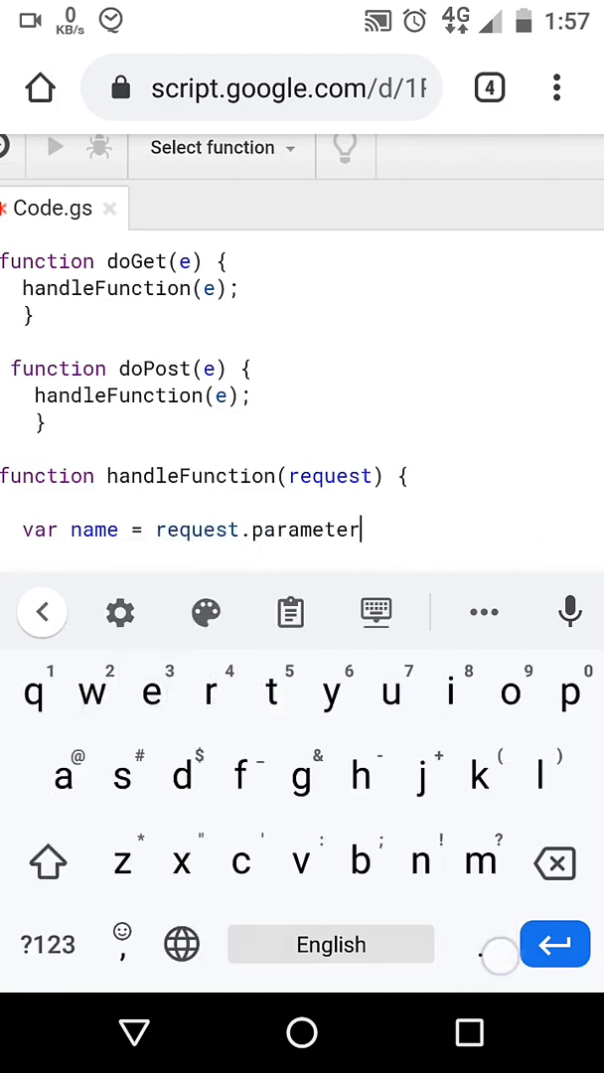
type(".name;")
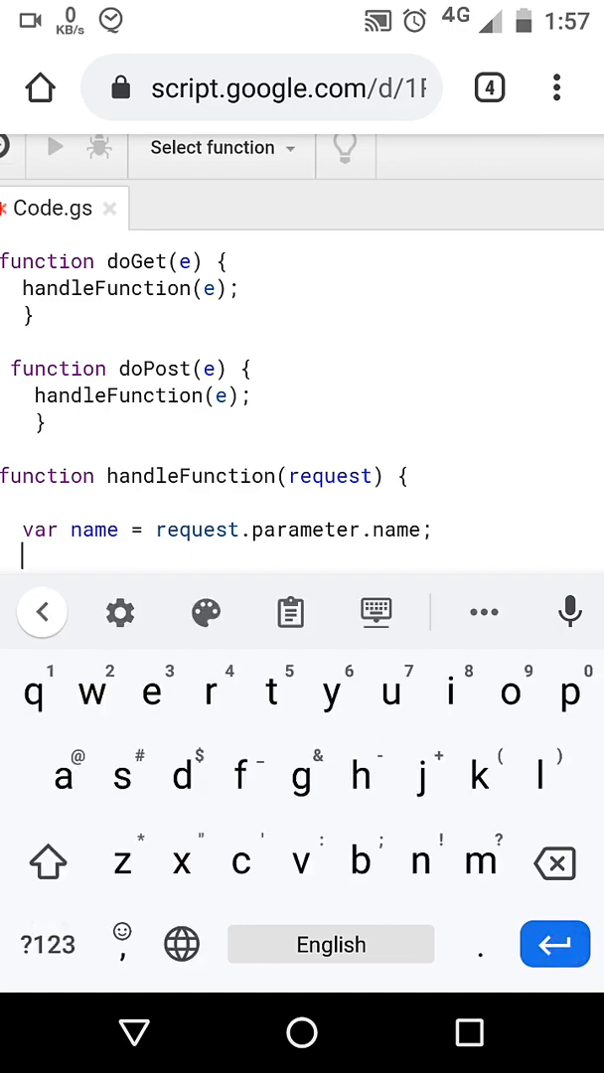
type("var")
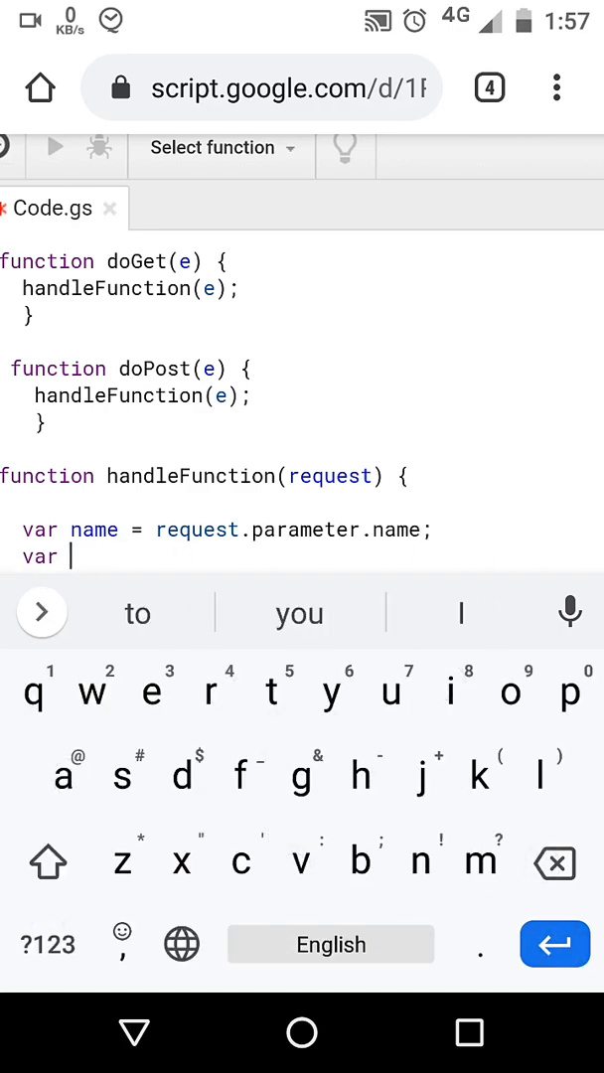
type("country =")
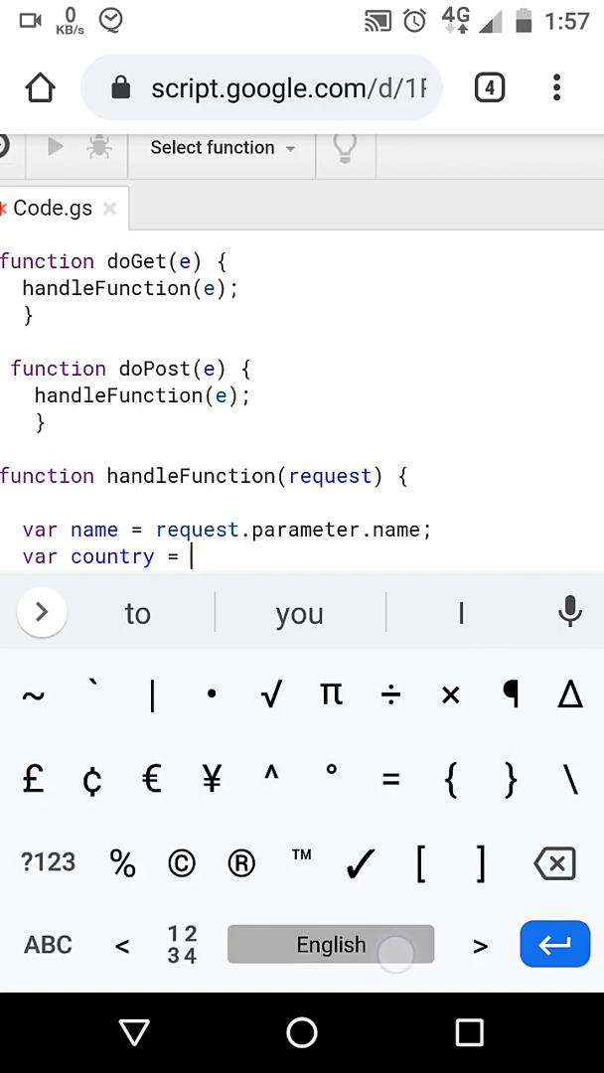
type("request.parameter.country;")
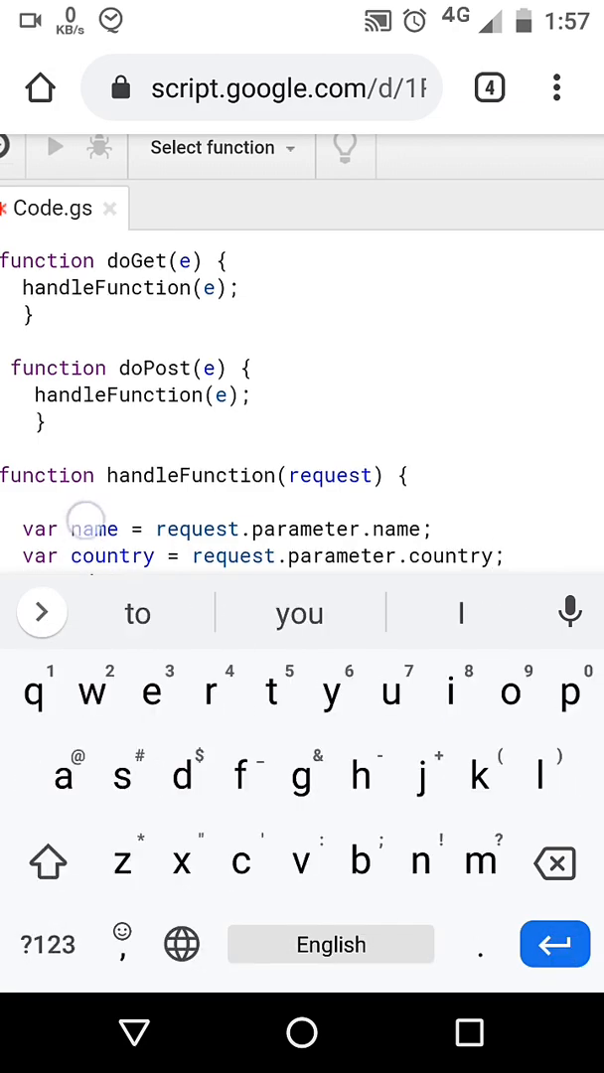
Step: Add var id = request.parameter.id; below the country line
type("var id")
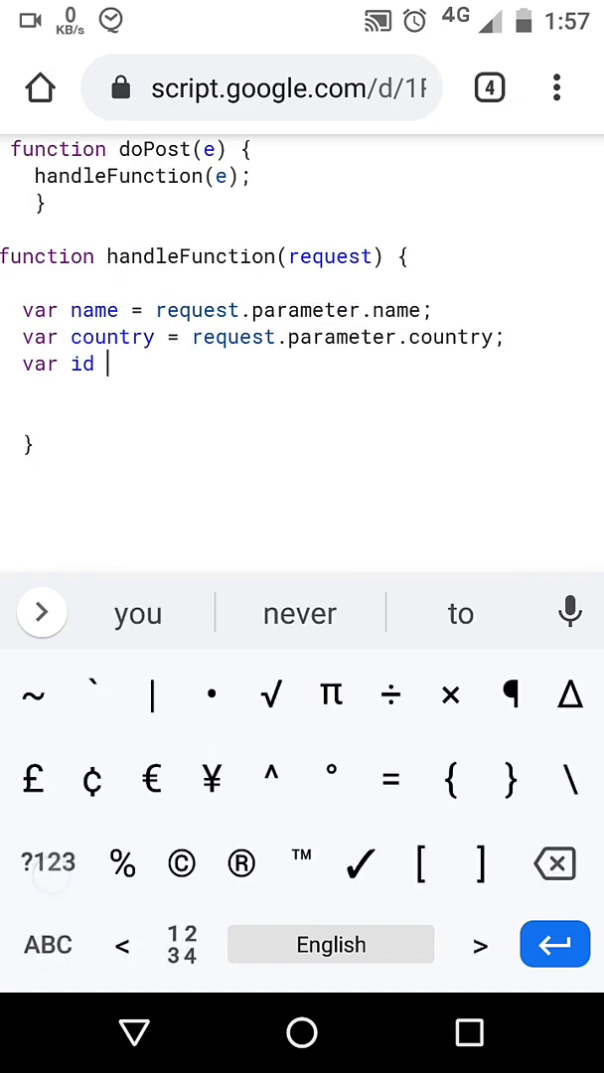
type("= request")
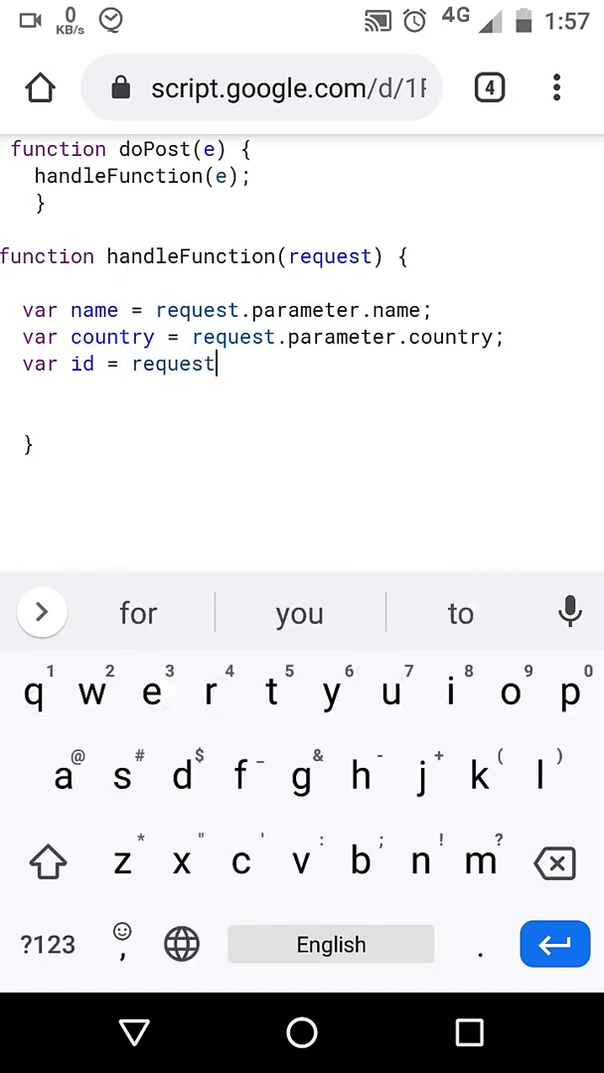
type(".parameter.id;")
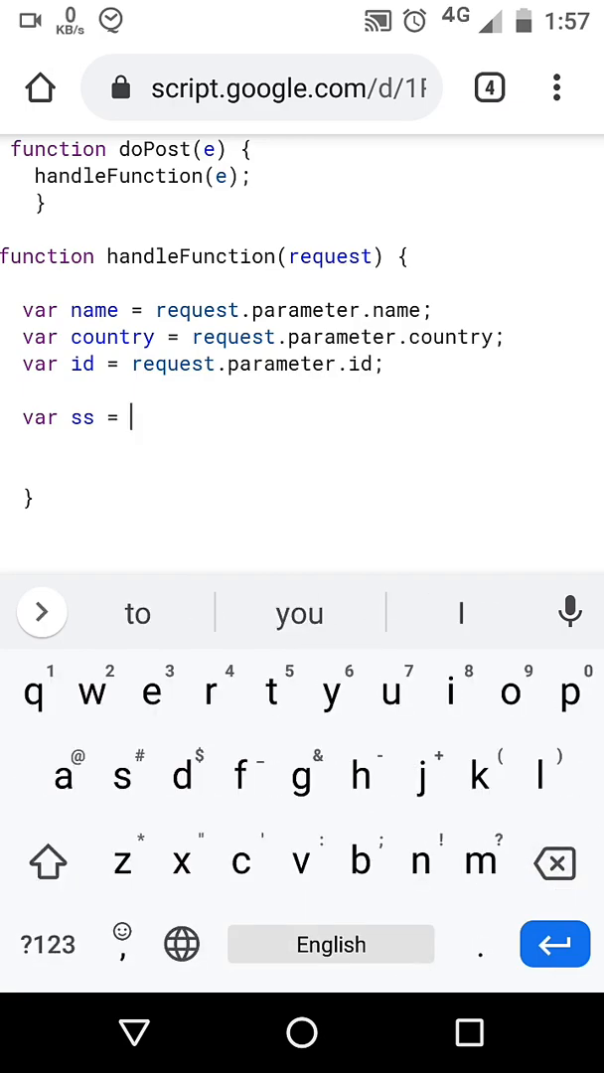
Step: Add var ss = SpreadsheetApp.openById(id); and var sheet = ss.getSheetByName("Sheet1");
type("Spread")
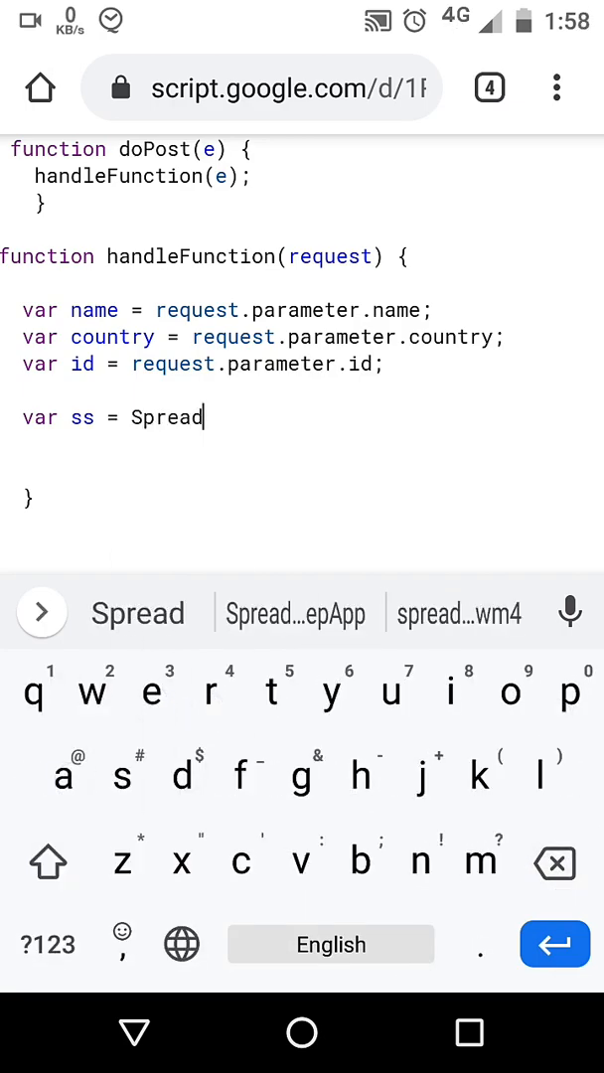
left_click(294, 612)
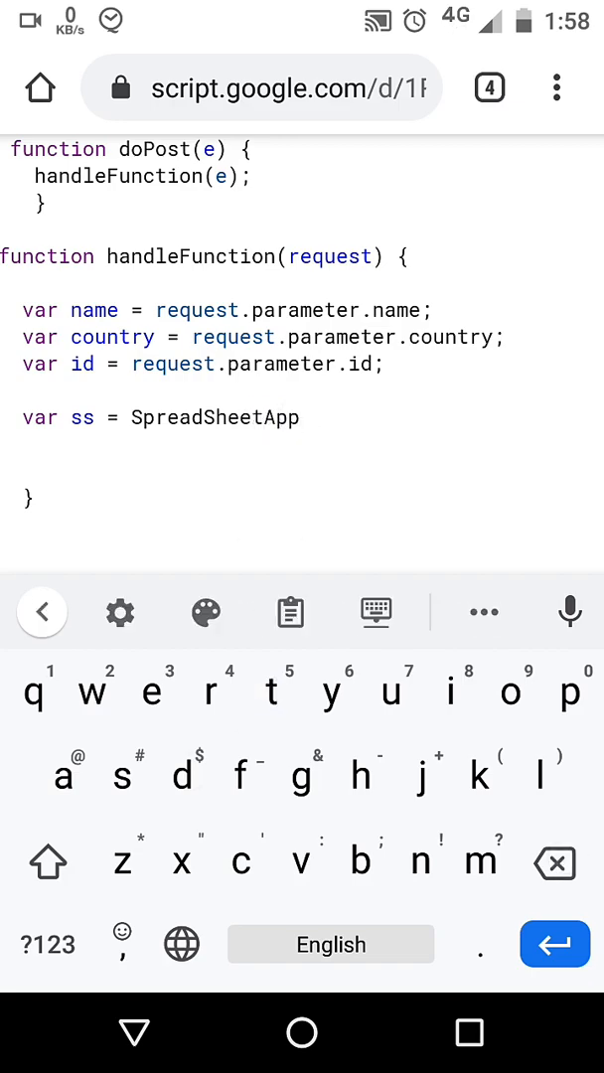
type(".openById(id")
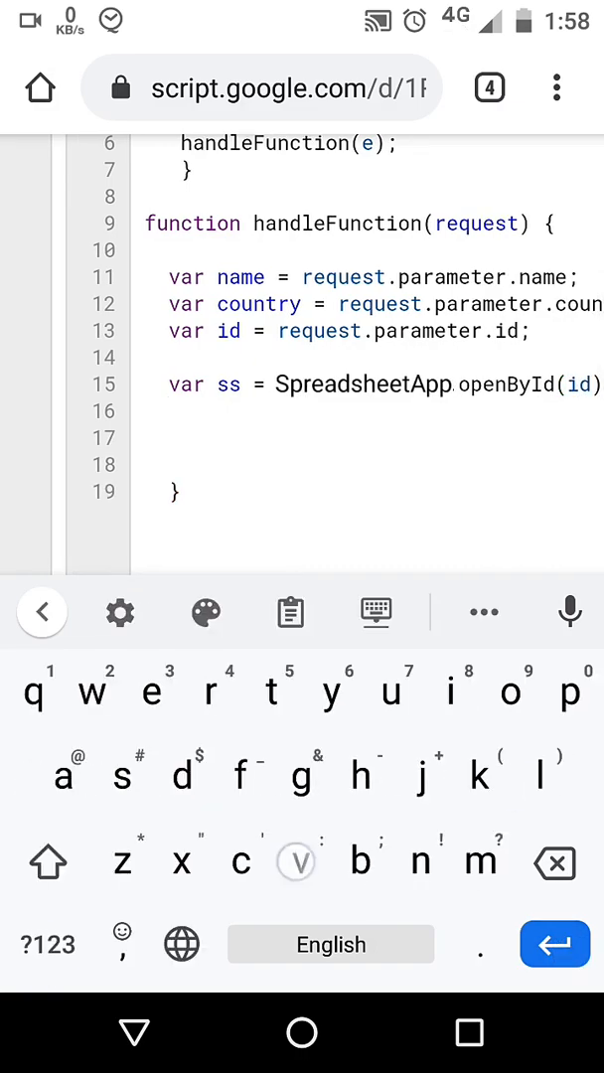
type("var sheet = ss.getSh")
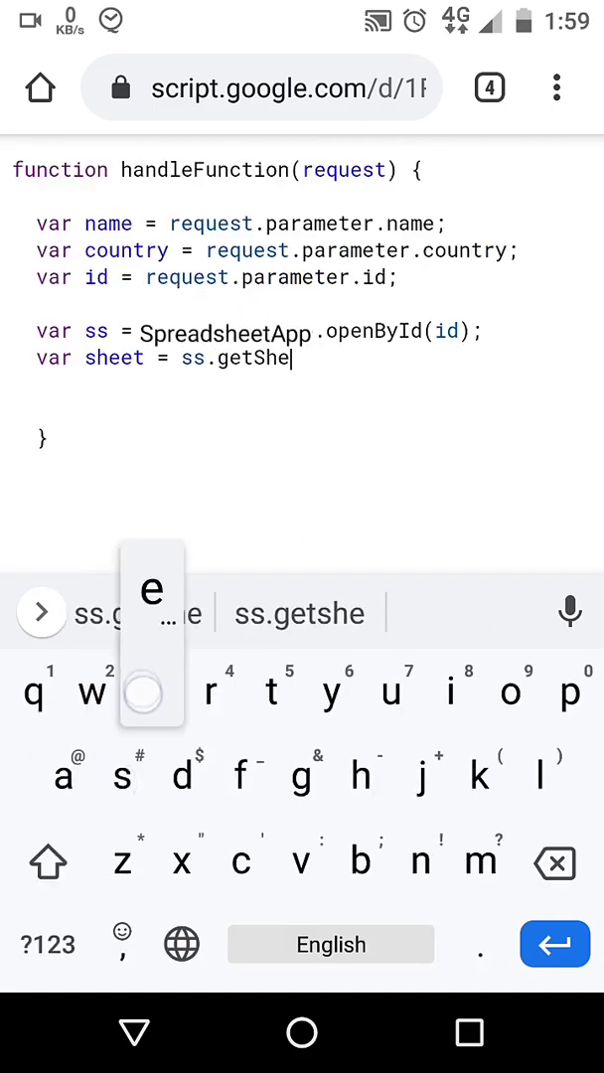
type("etbyName(")
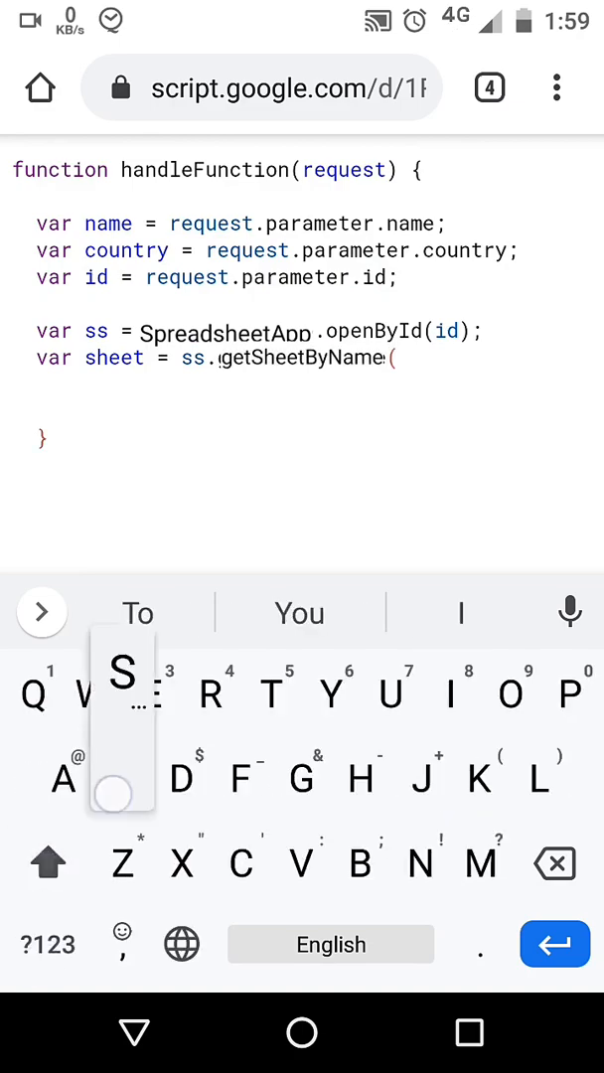
type("Sheet1")
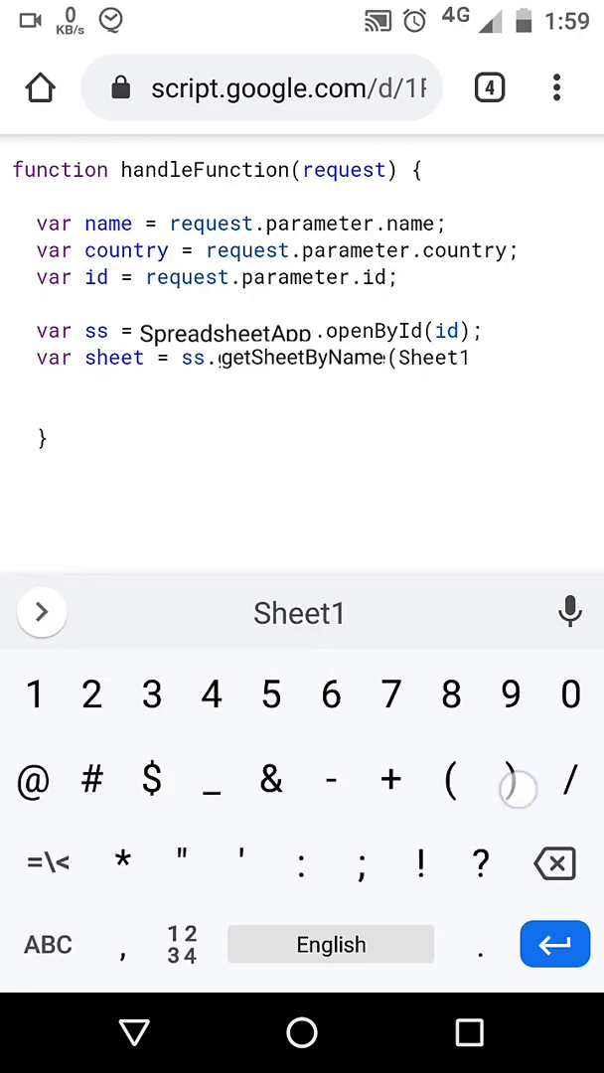
left_click(517, 780)
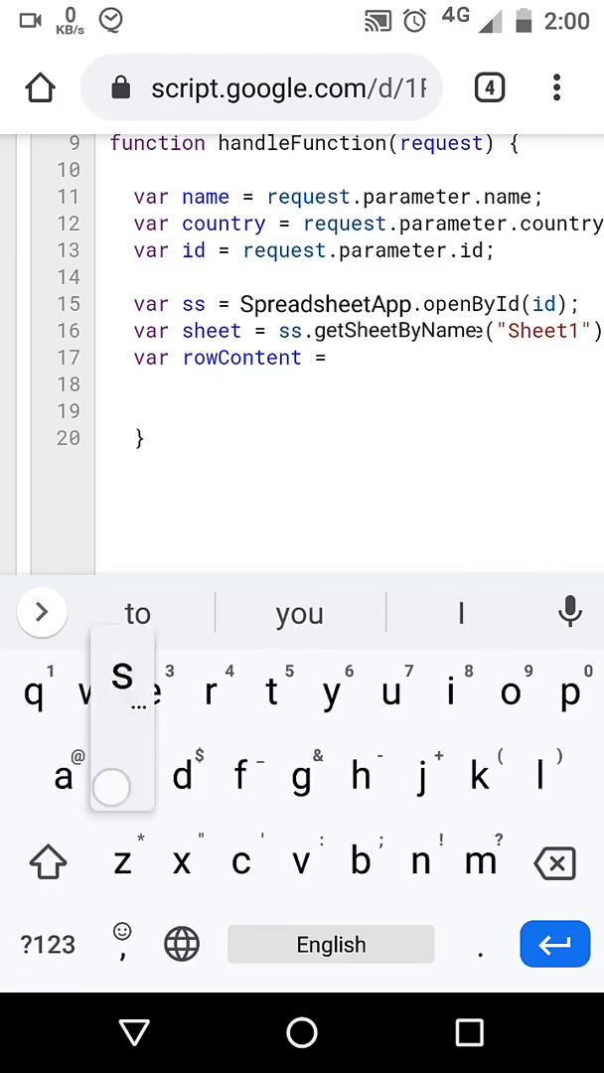
Step: Add var rowContent = sheet.appendRow([name,country]); and finish editing the code
type("sheet.appendRow")
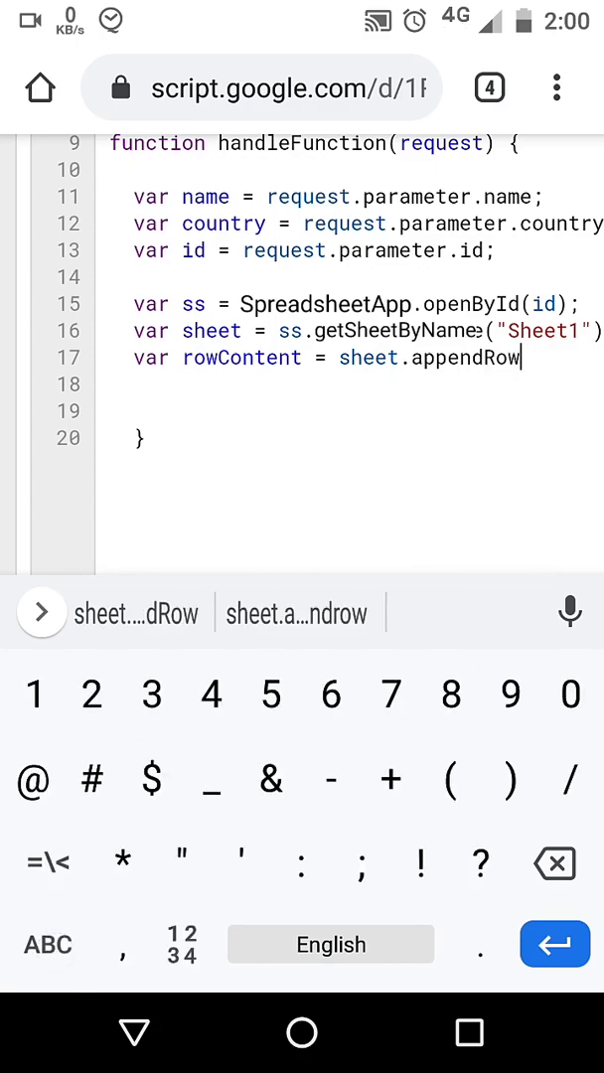
type("([name,country")
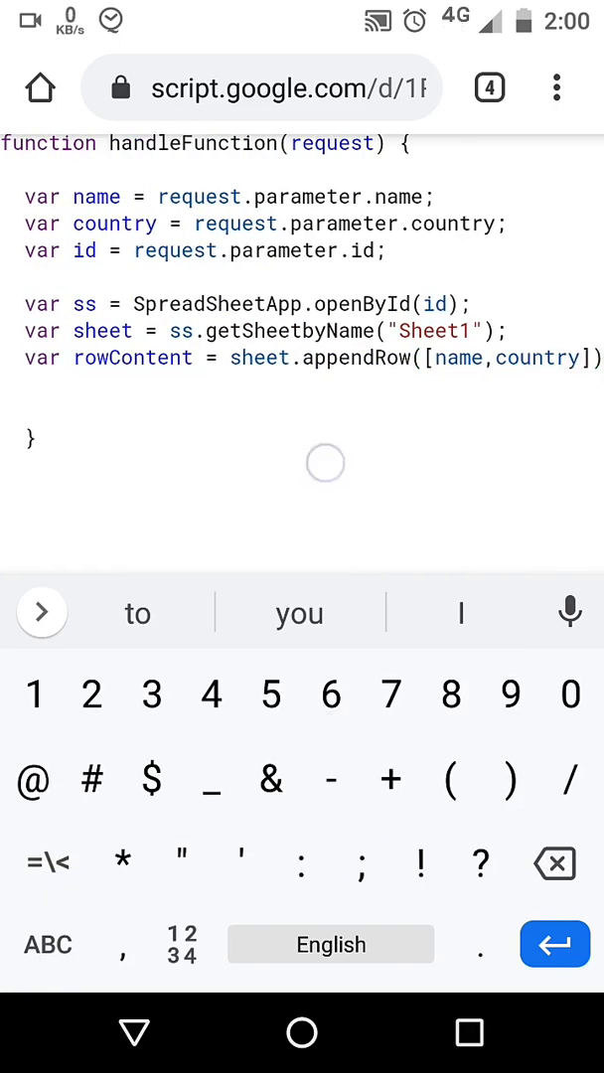
left_click(489, 88)
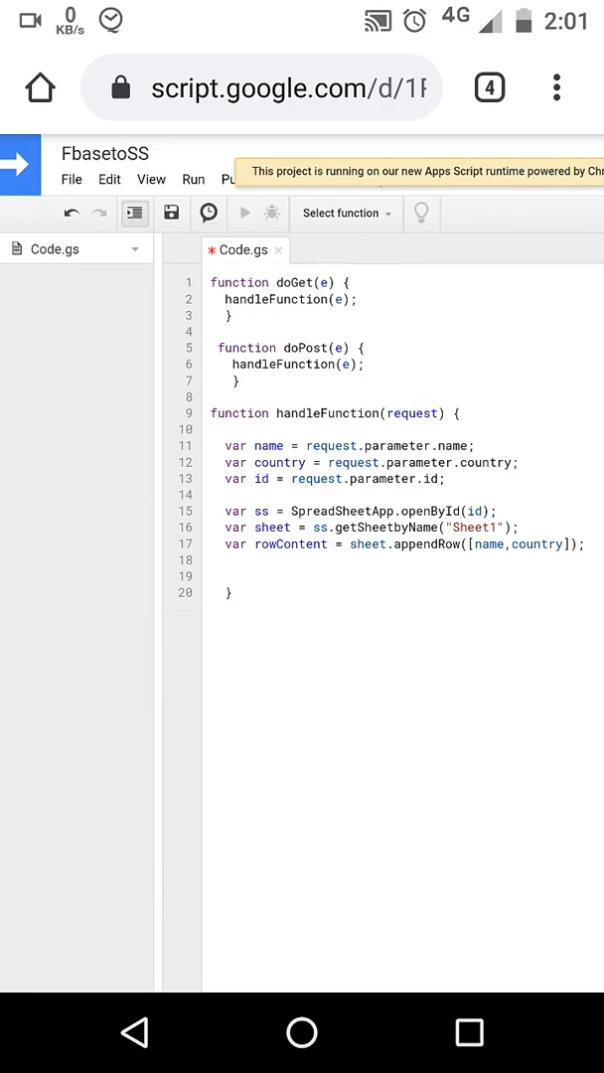
Step: Save the script and redeploy it via Publish > Deploy as web app with Update
left_click(226, 179)
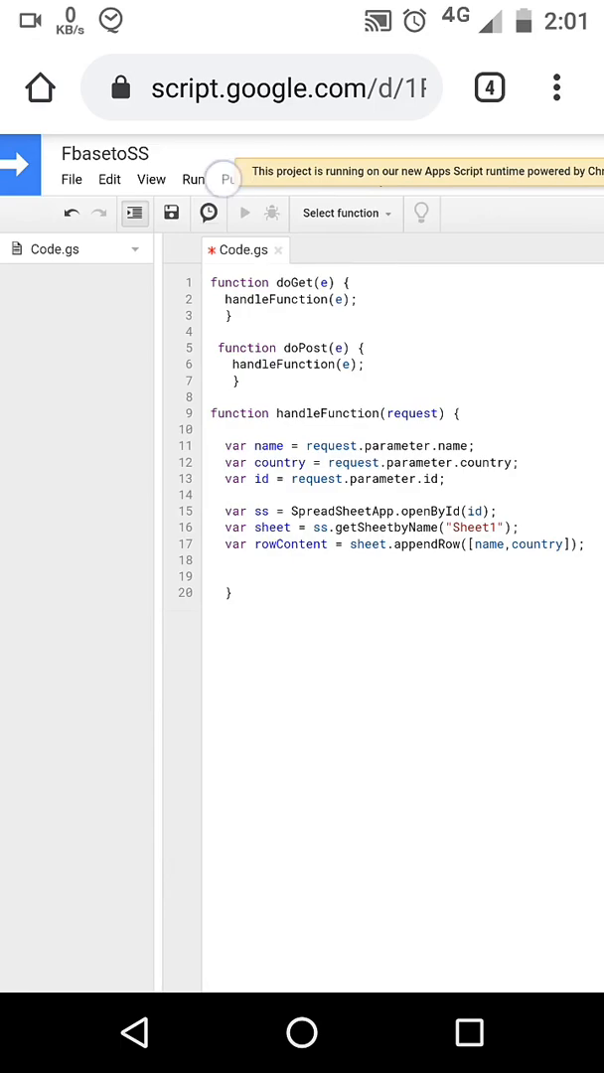
left_click(171, 213)
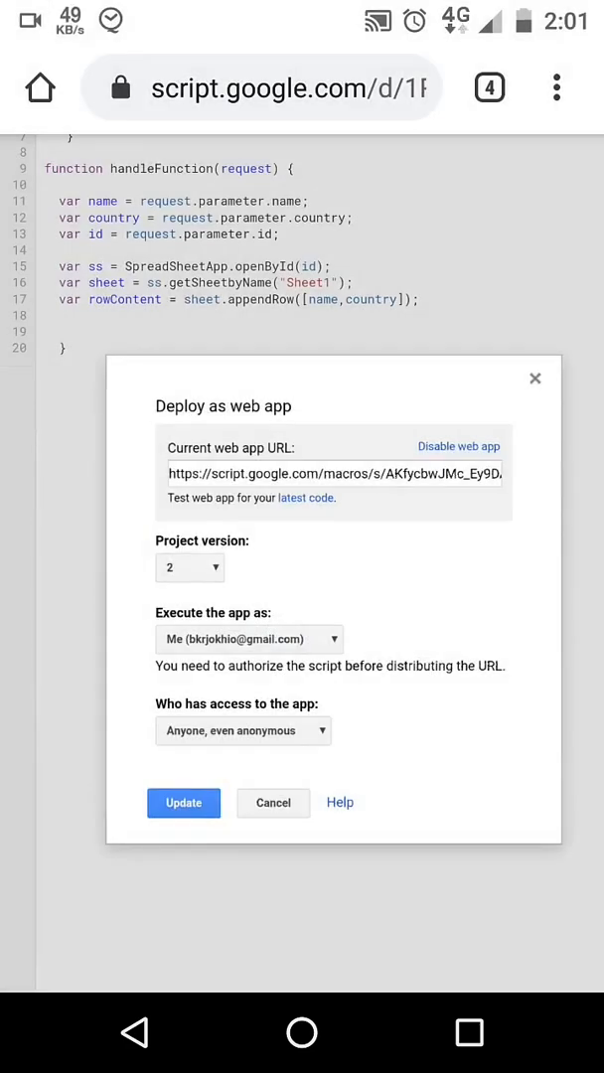
left_click(191, 568)
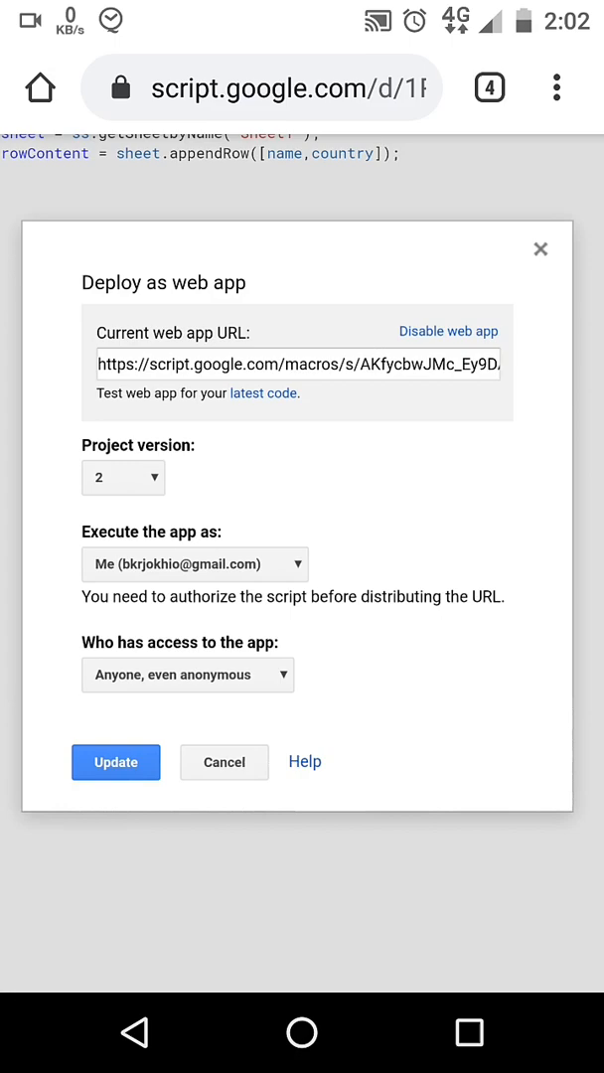
left_click(116, 763)
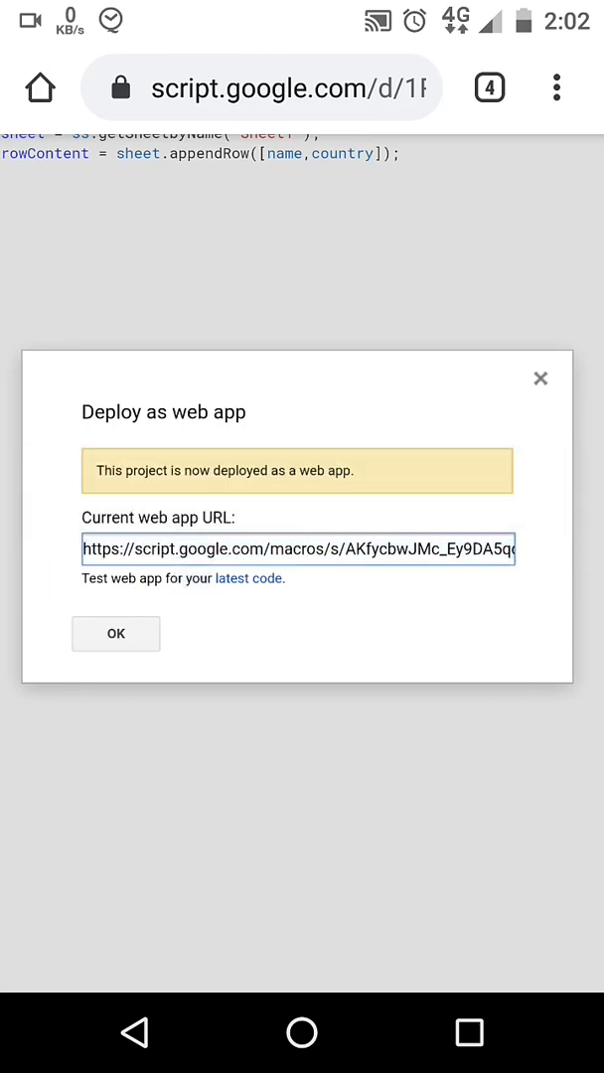
left_click(115, 634)
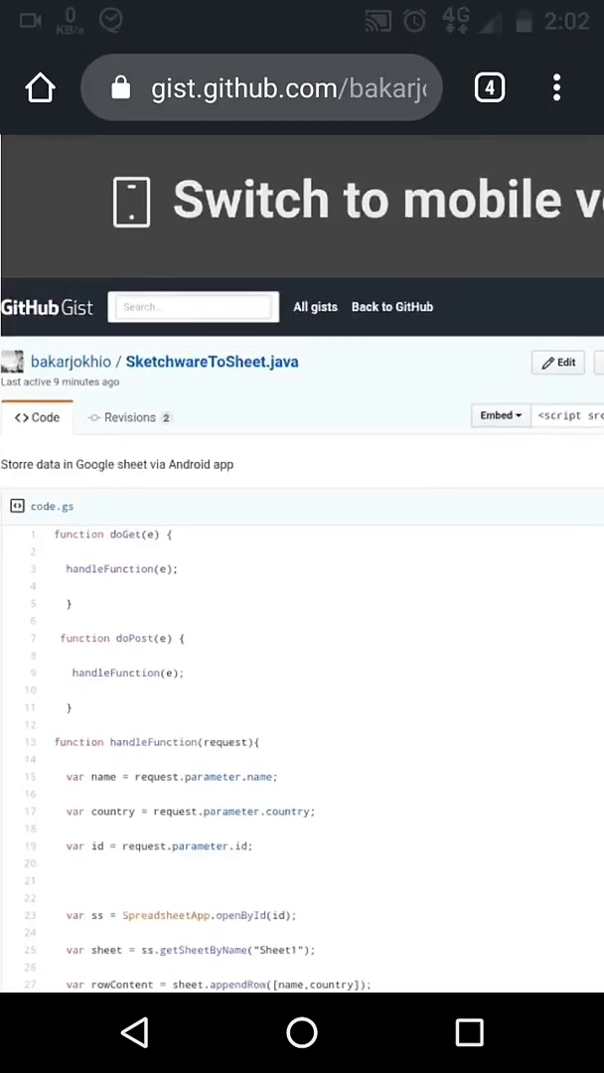
Step: Open the raw Java file of the SketchwareToSheet gist showing the SendRequest class
scroll("down", 3)
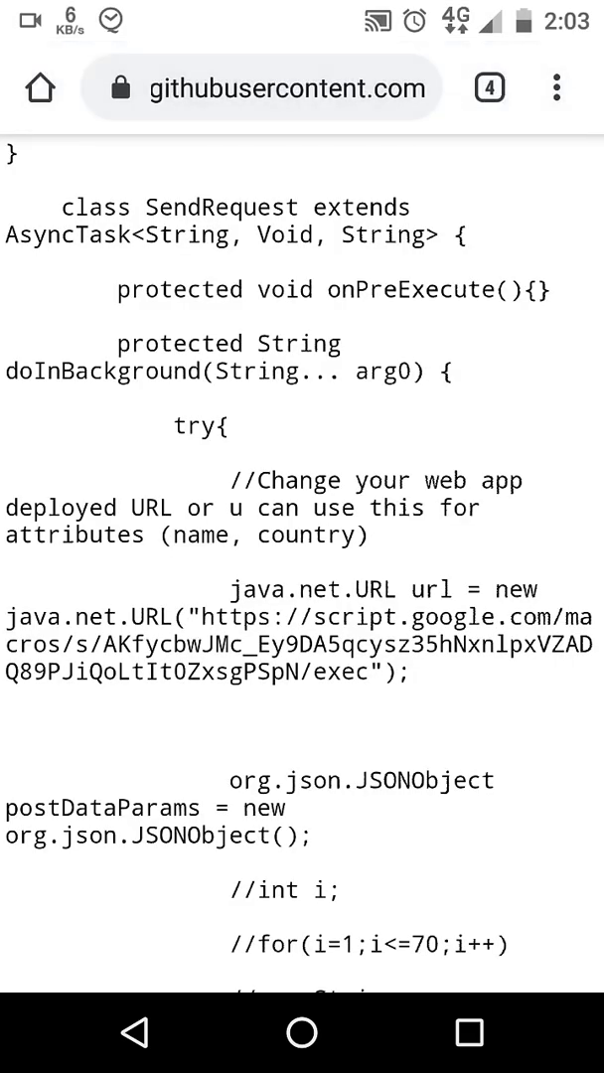
double_click(96, 206)
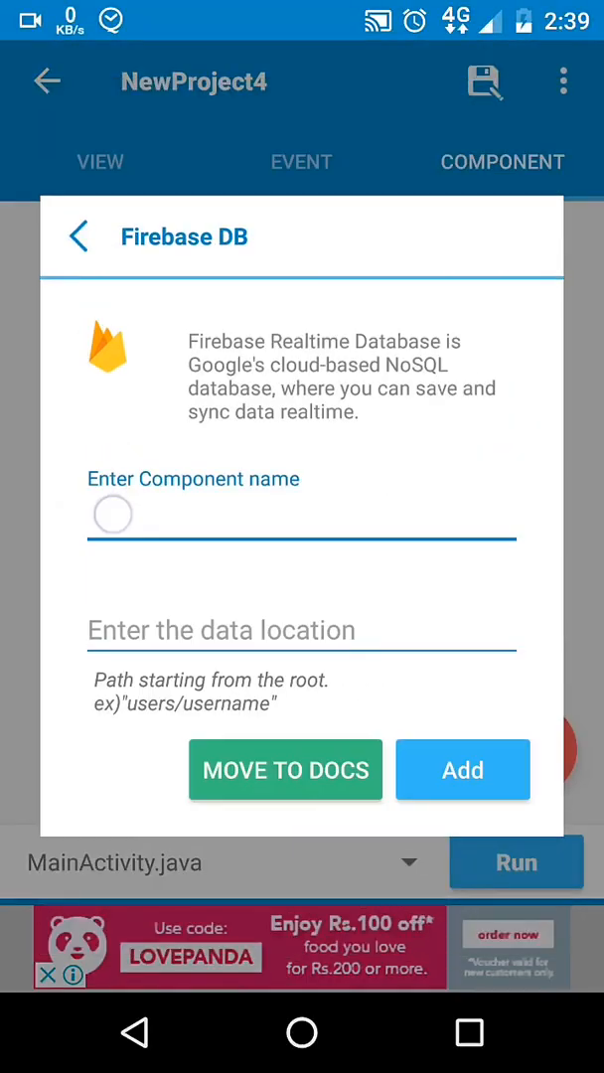
Step: Add a Firebase DB component fdb with location test to the project
type("test")
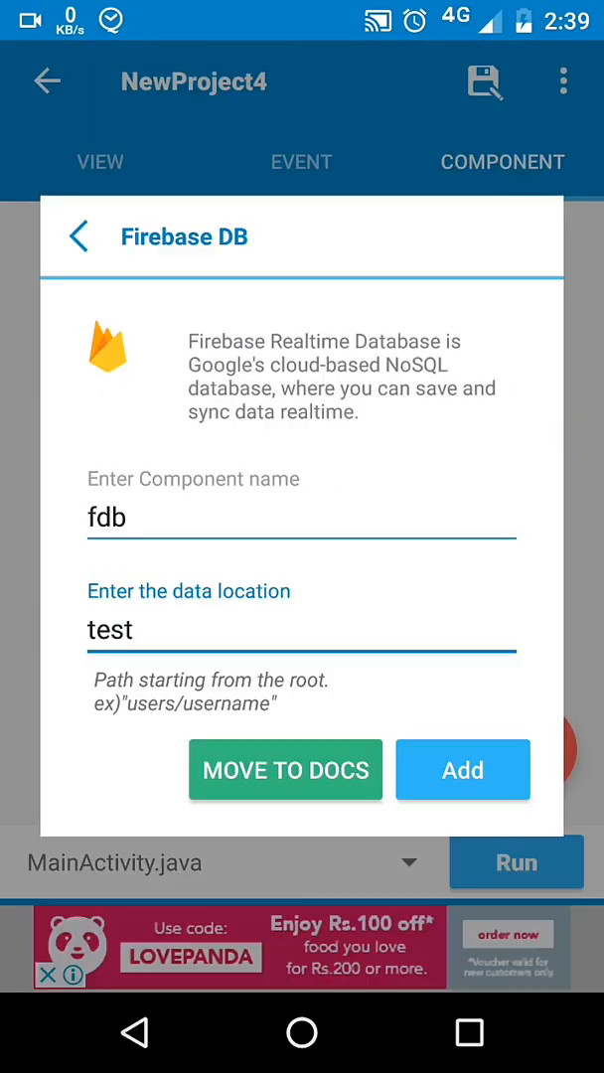
left_click(462, 772)
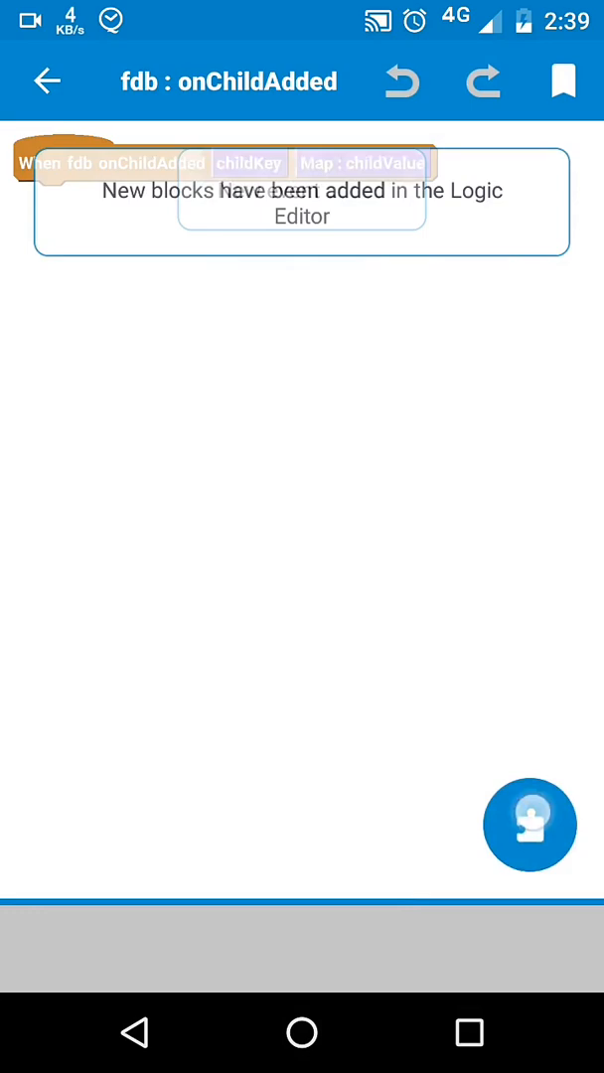
left_click(529, 825)
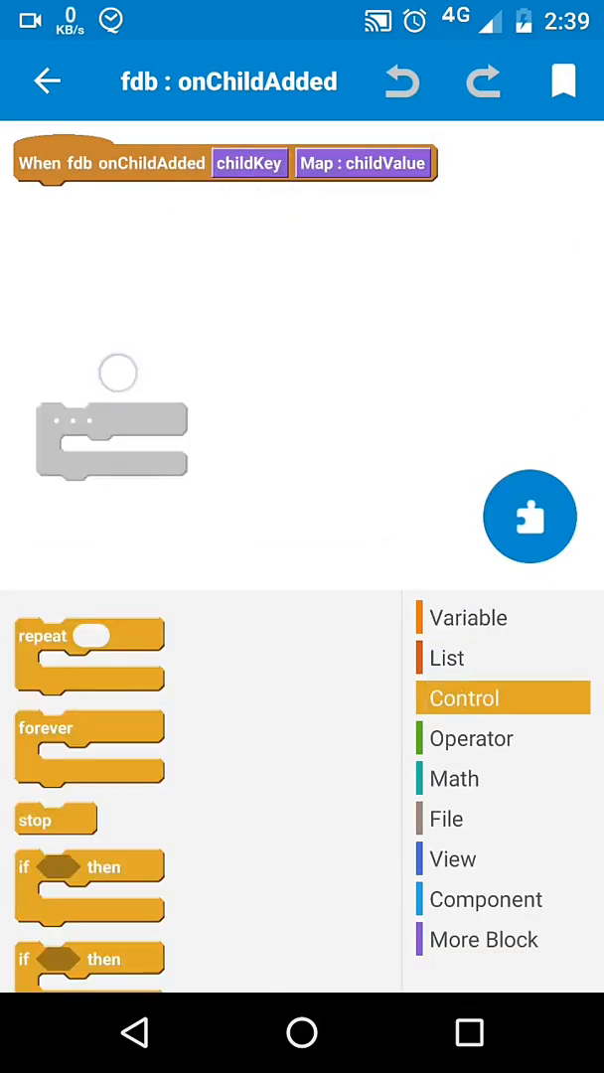
Step: In onChildAdded, set the TextViews' text only if childKey equals app_test
left_click(473, 739)
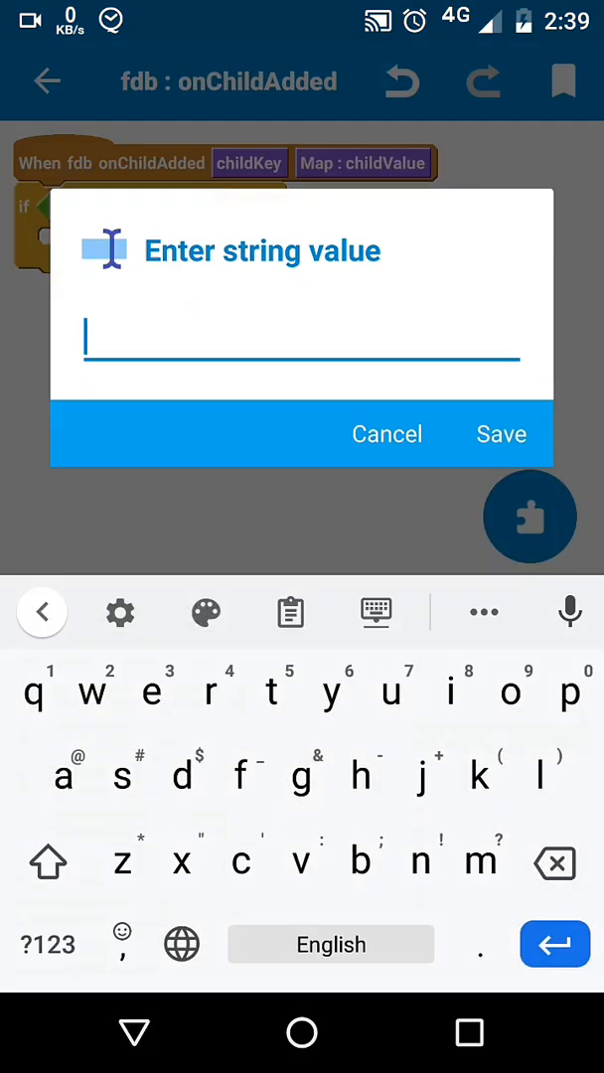
type("app_test")
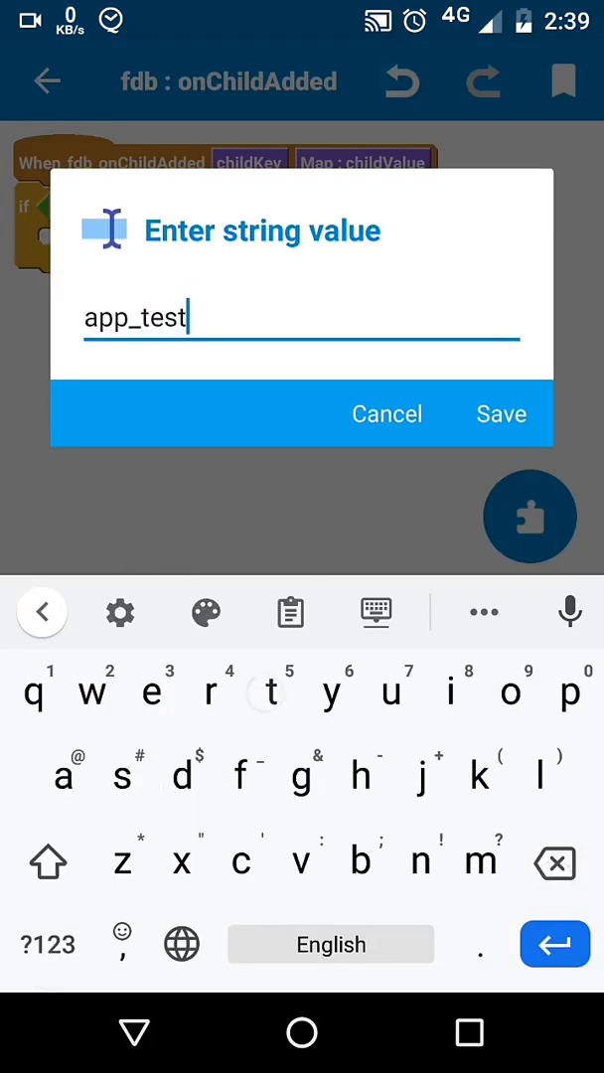
left_click(501, 413)
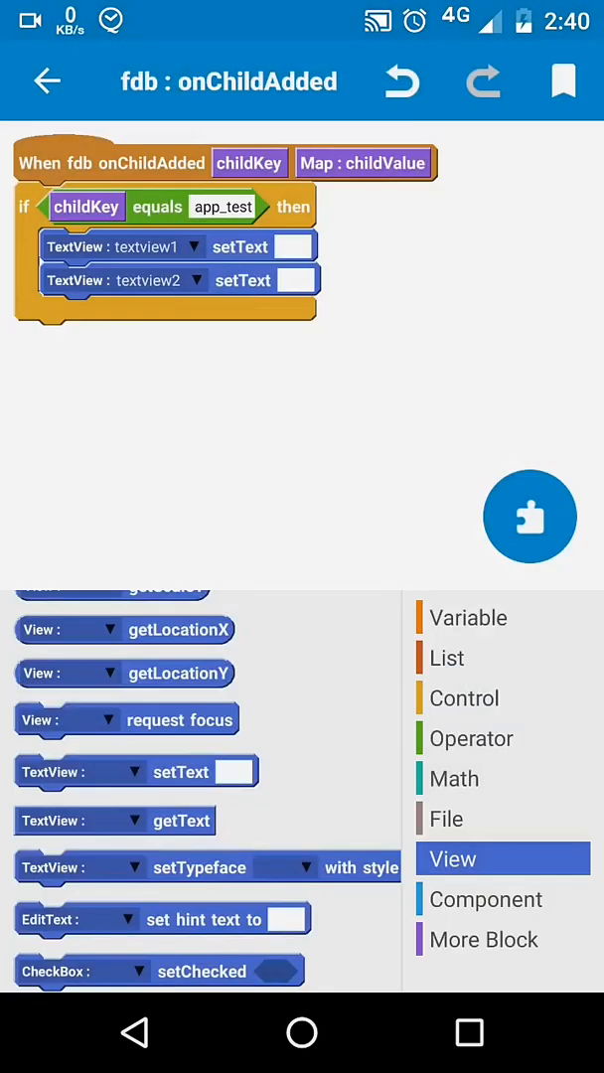
left_click(467, 616)
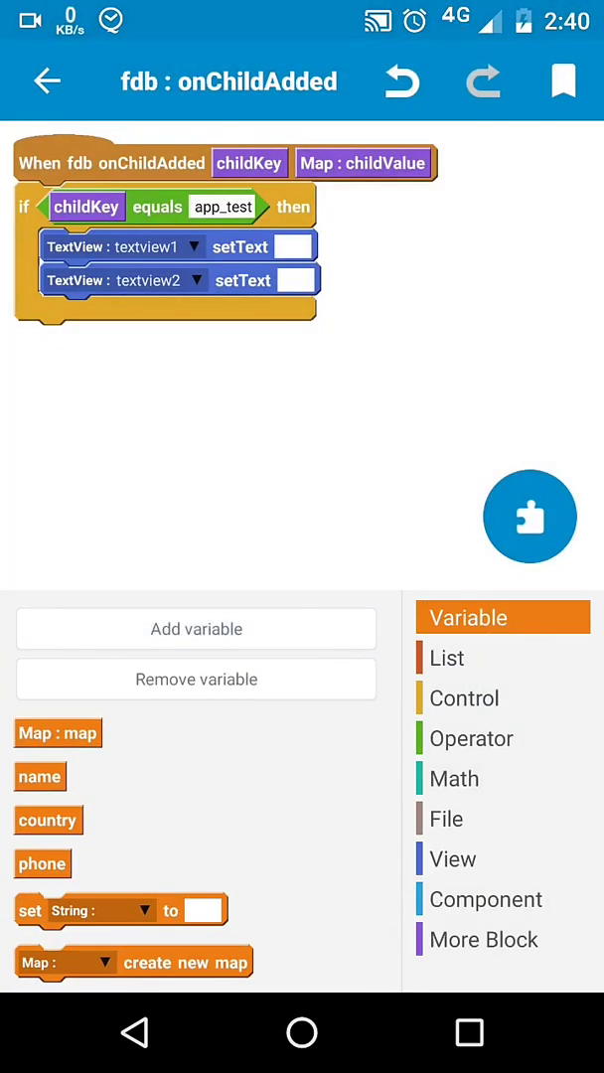
left_click(453, 859)
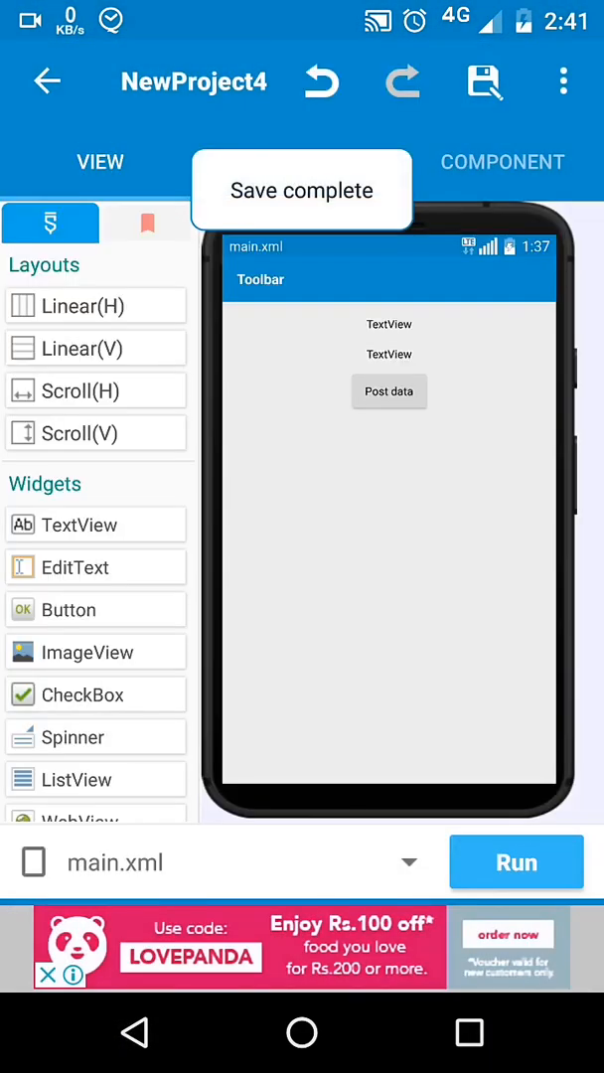
Step: In button1 onClick, set name and country from textview1 and textview2 getText
left_click(389, 389)
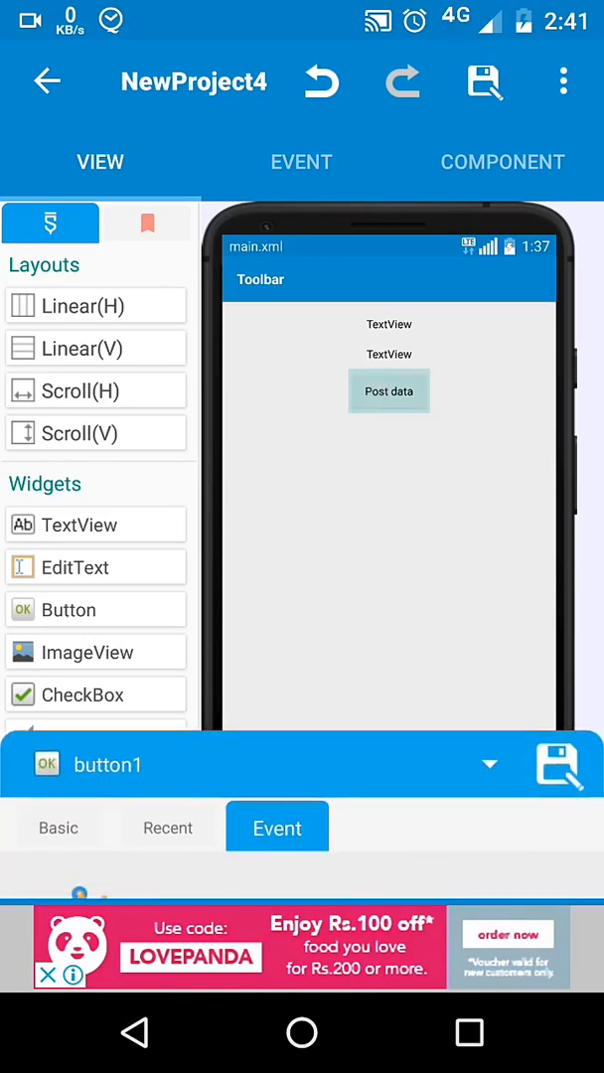
left_click(278, 827)
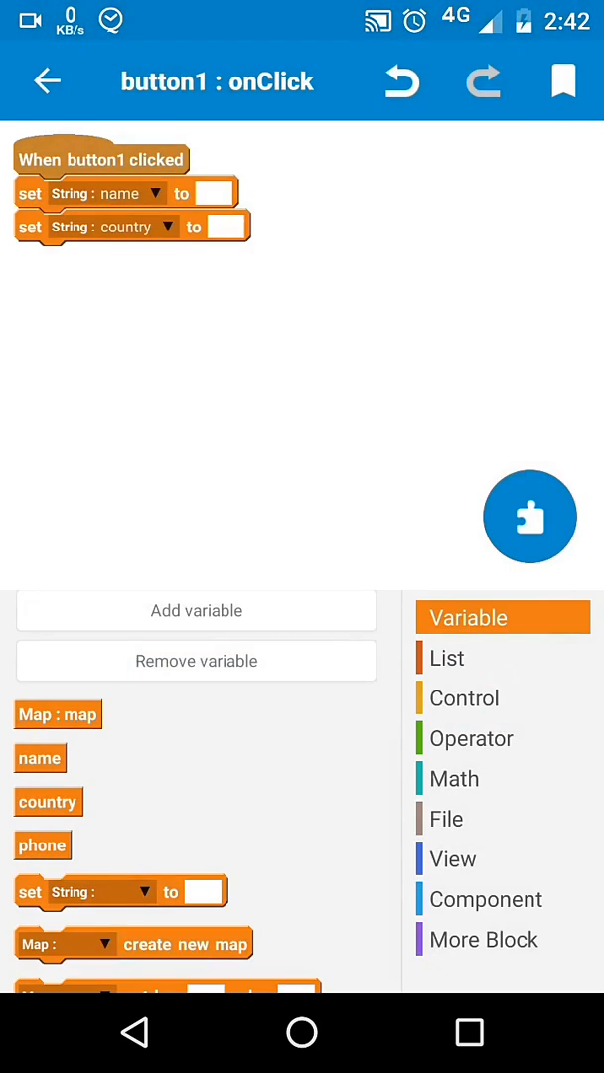
left_click(453, 859)
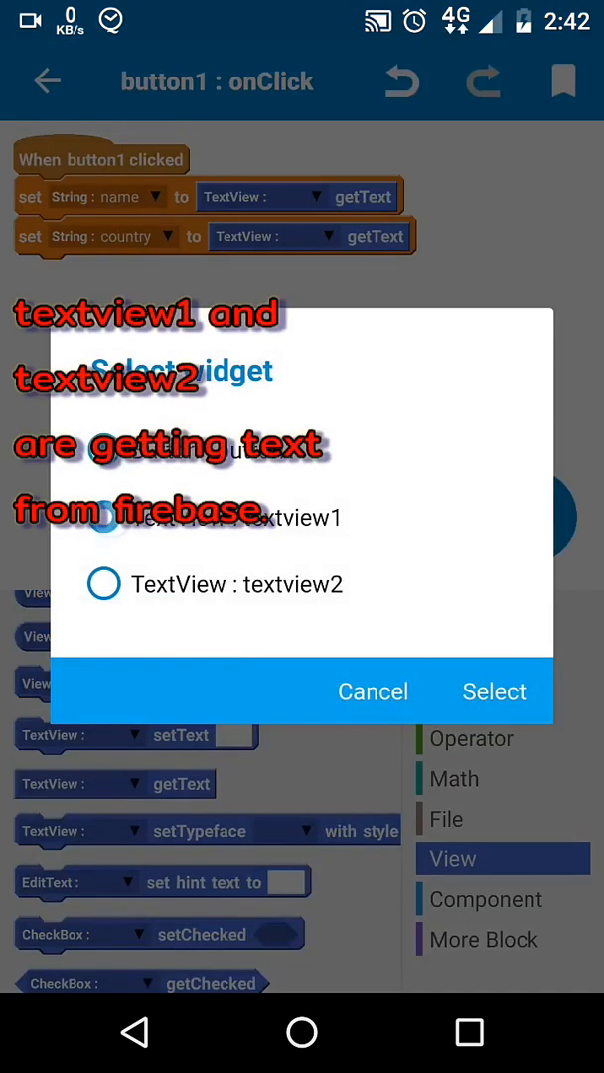
left_click(493, 692)
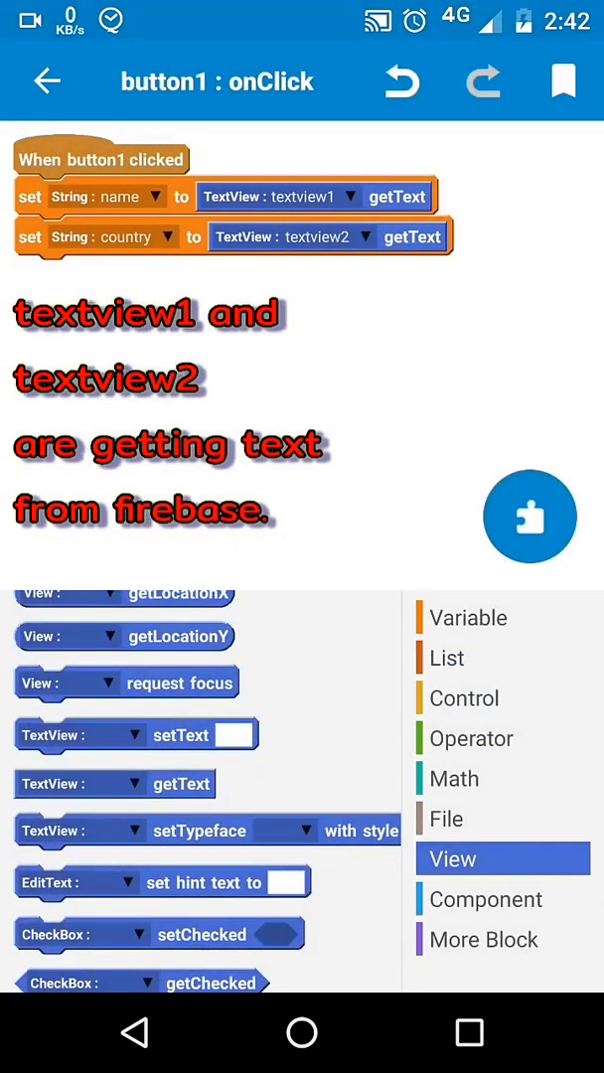
Step: Add source directly 'new SendRequest().execute();' and save the project
left_click(470, 739)
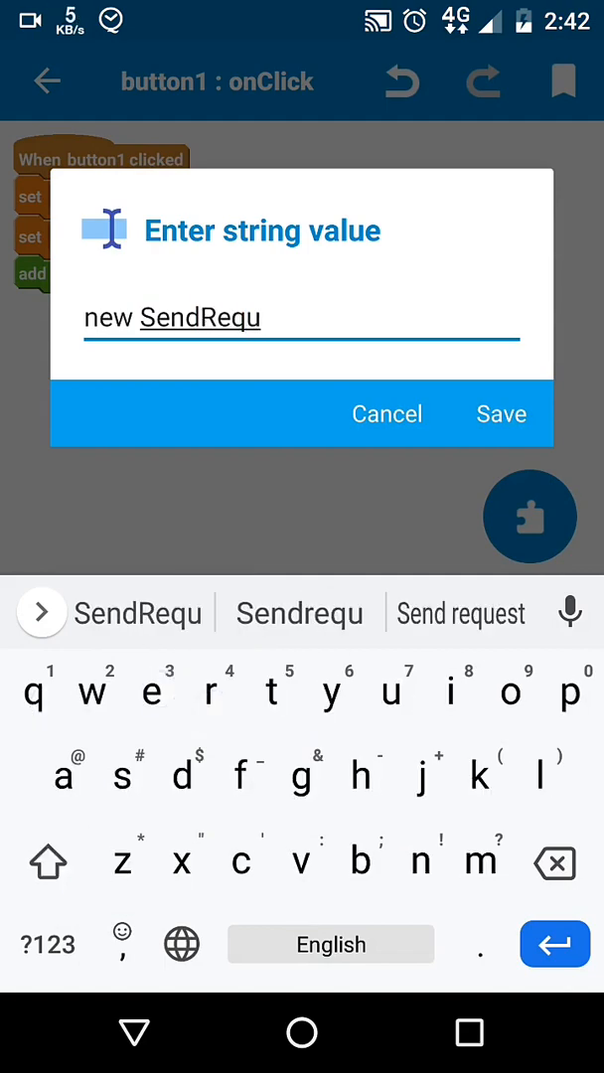
type("est().execute();")
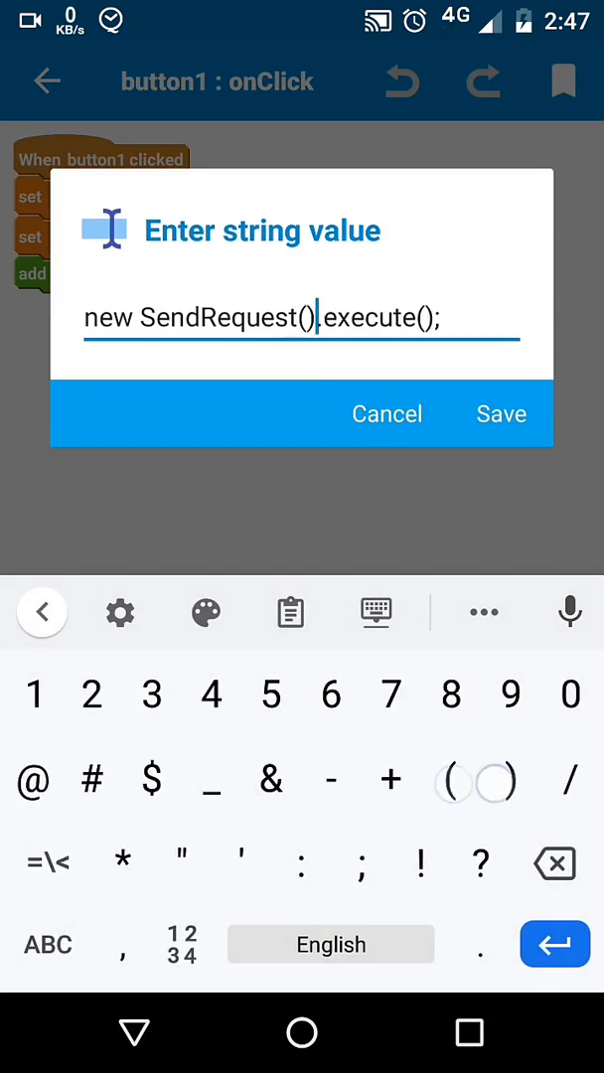
left_click(501, 413)
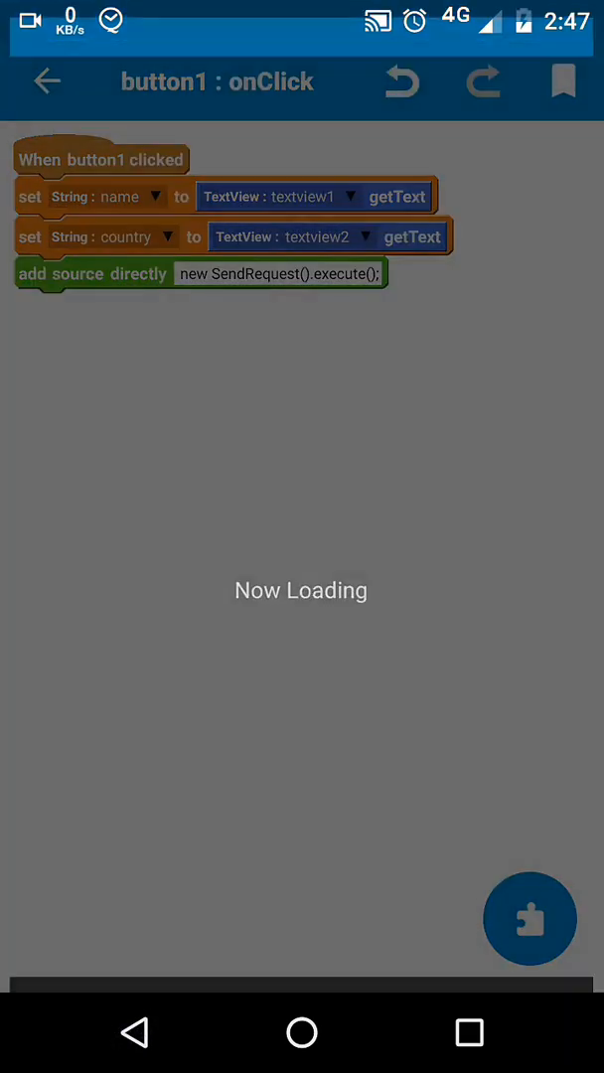
left_click(485, 82)
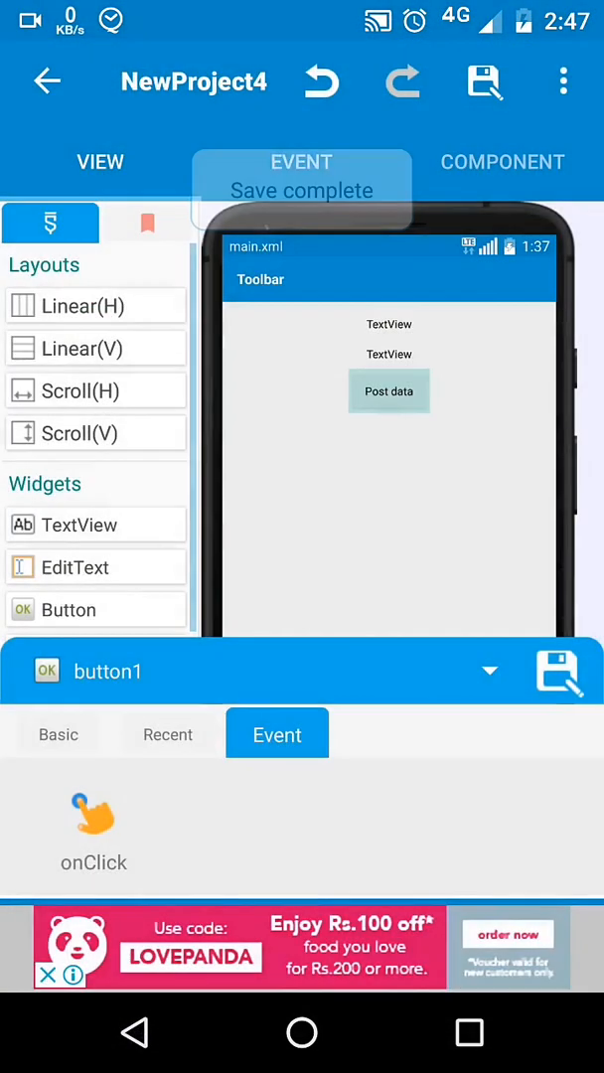
Step: Launch Google Drive and create a new blank Google Sheets spreadsheet
left_click(302, 1033)
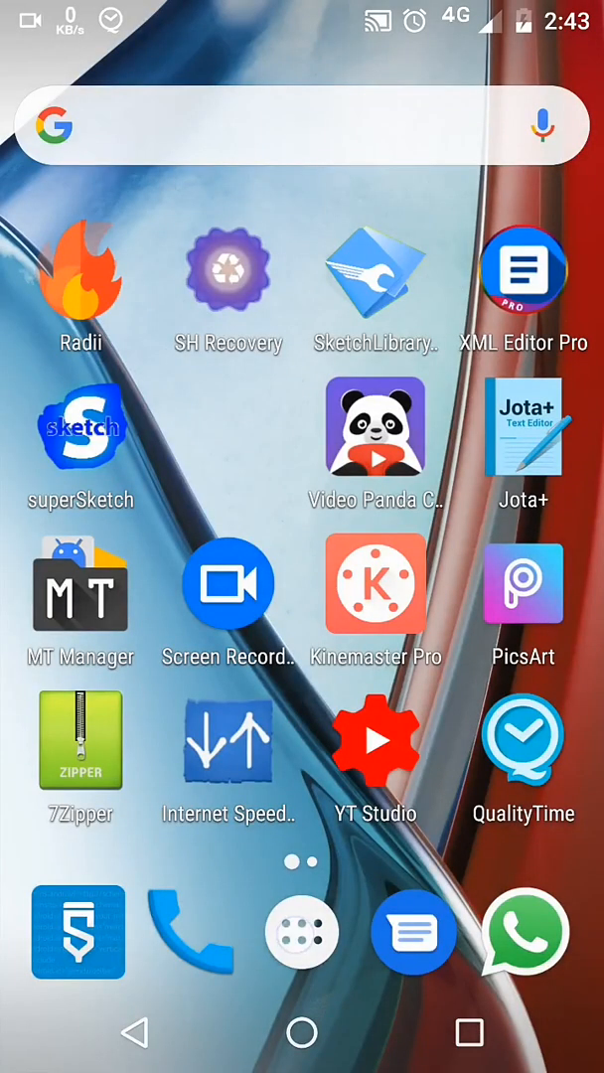
left_click(302, 933)
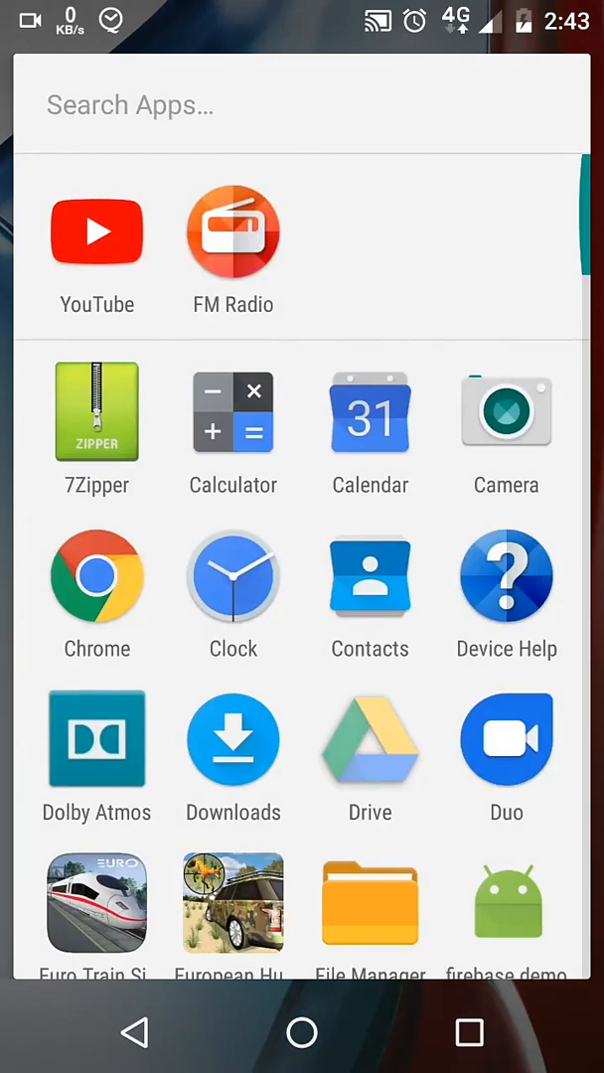
left_click(370, 739)
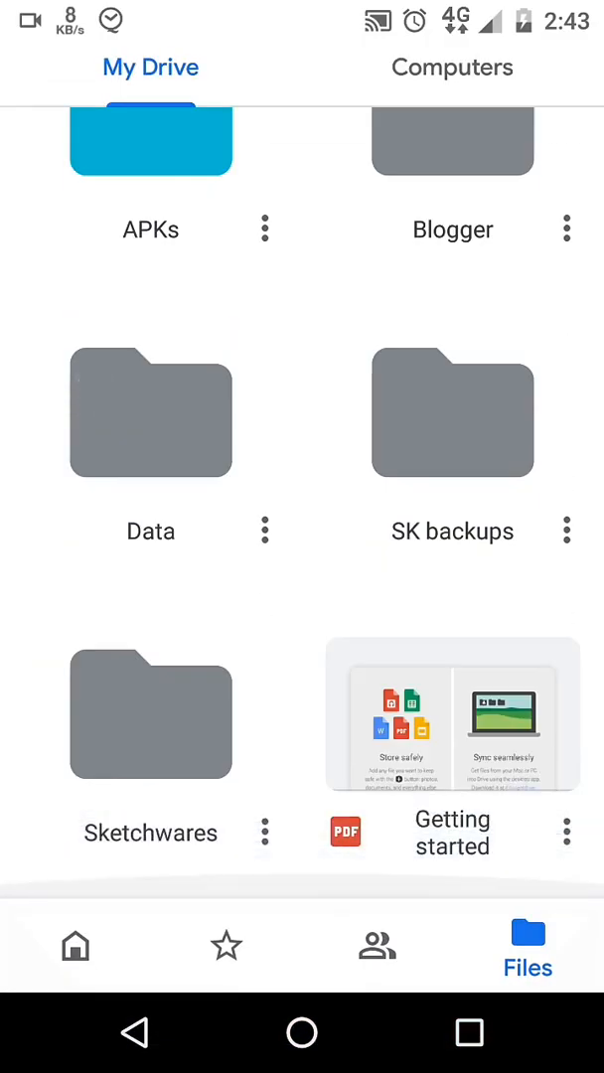
scroll("up", 3)
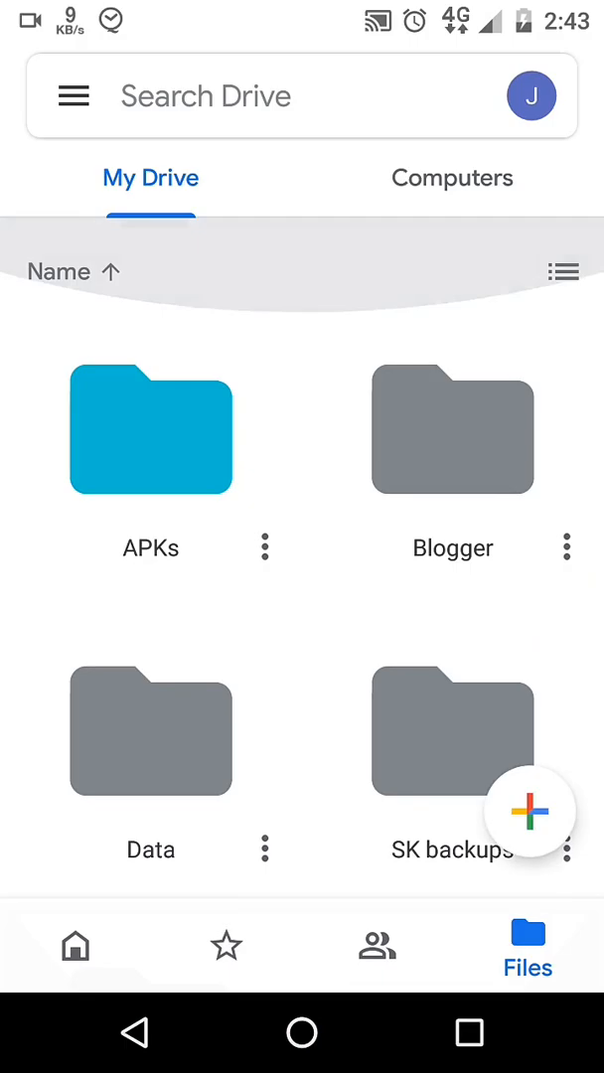
left_click(529, 813)
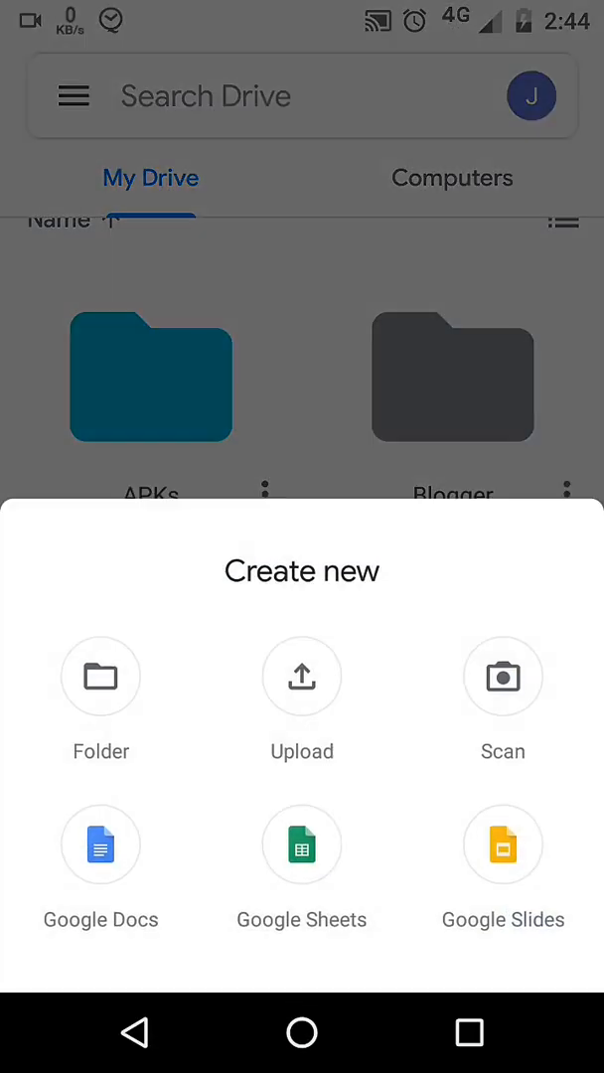
left_click(303, 847)
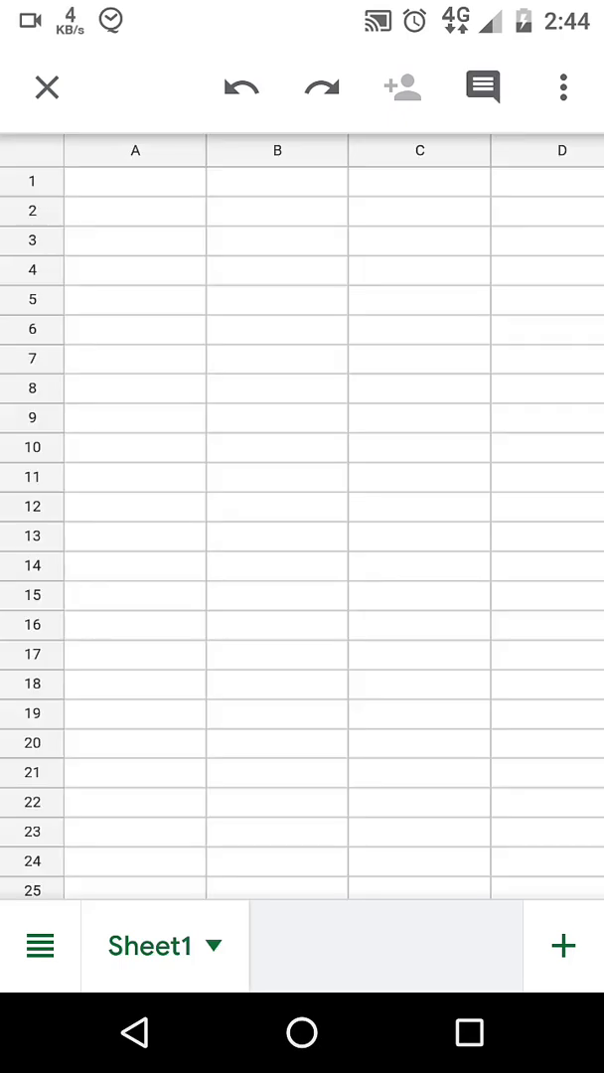
Step: Set the sheet's link access to Anyone can edit, copy the link, and return to Drive
left_click(562, 87)
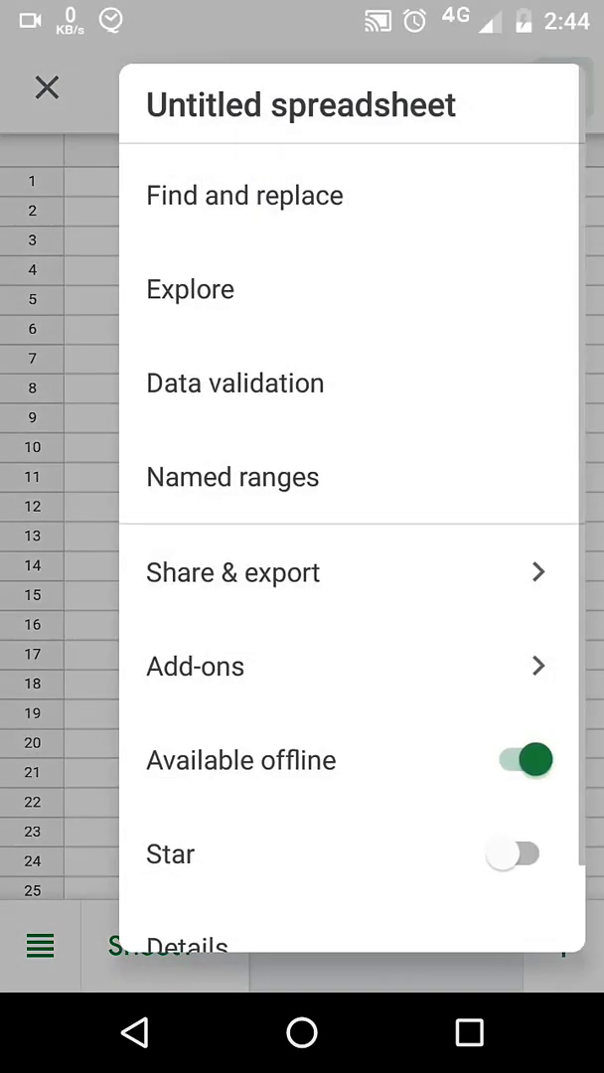
left_click(46, 87)
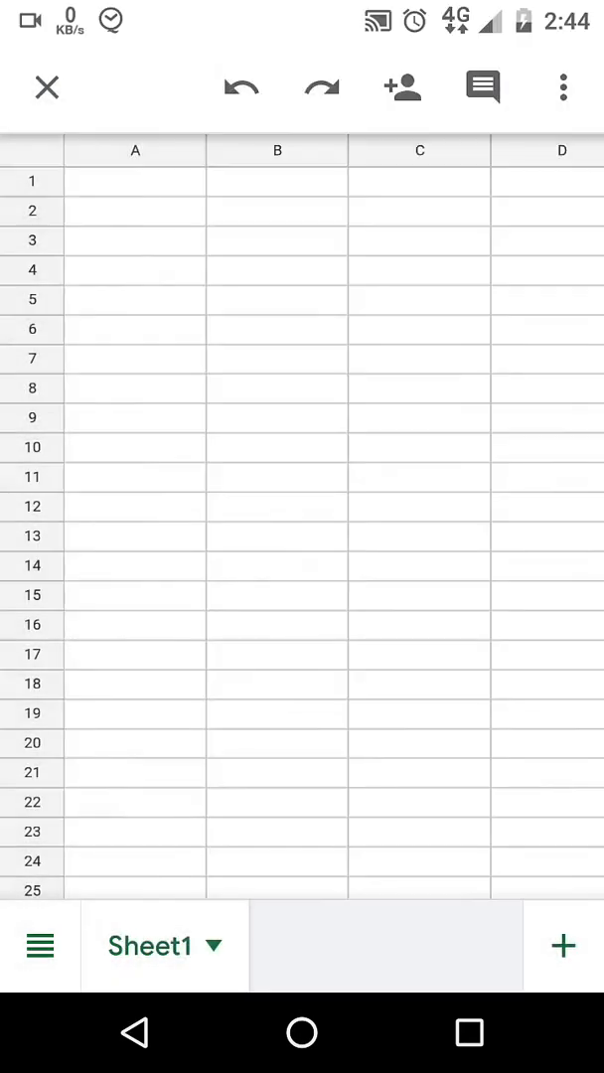
left_click(563, 87)
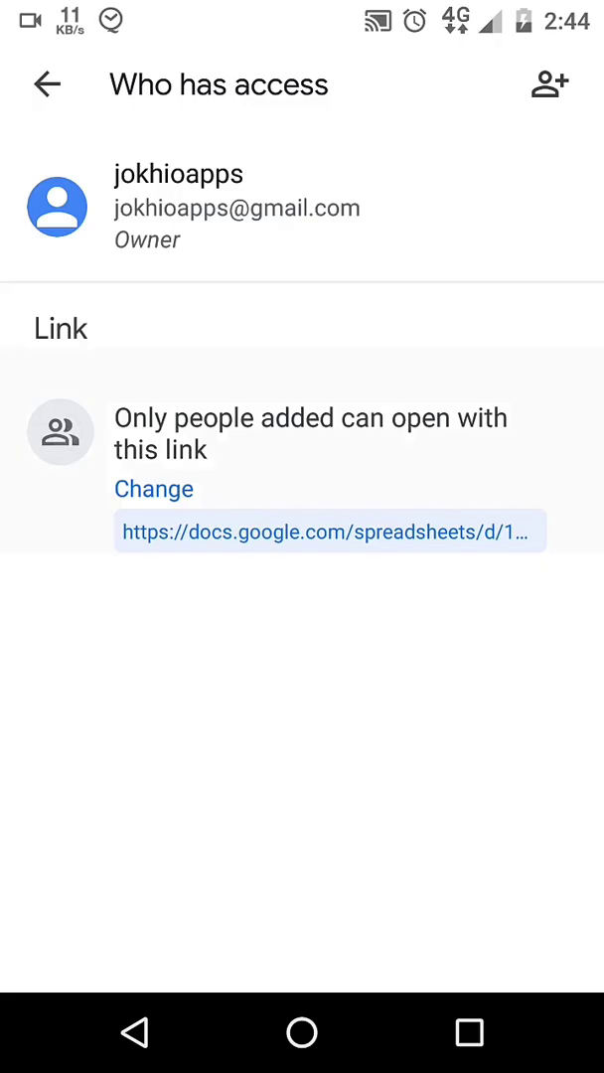
left_click(153, 489)
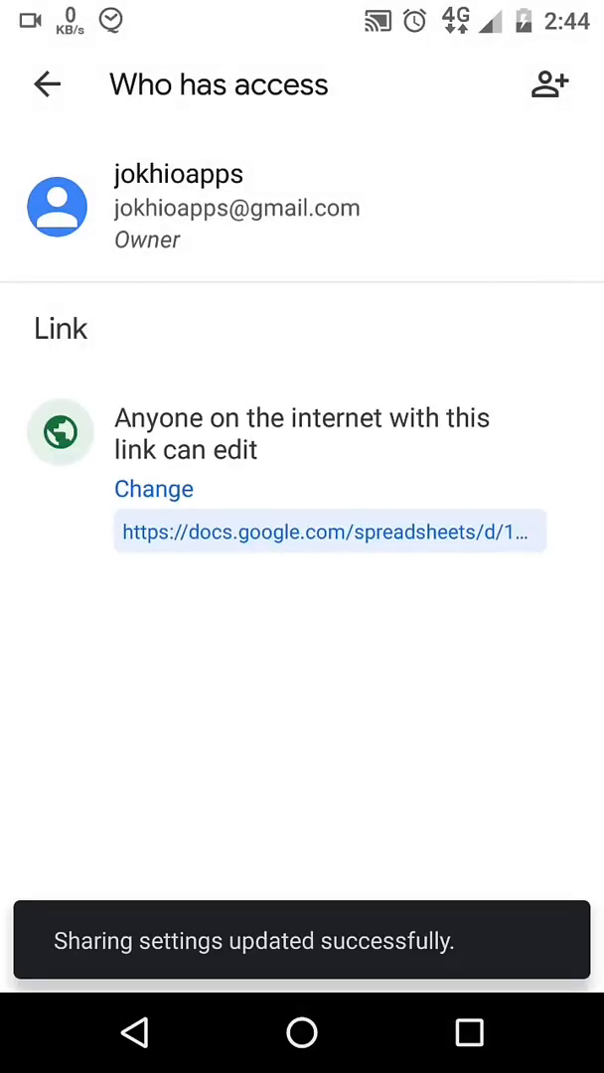
left_click(330, 533)
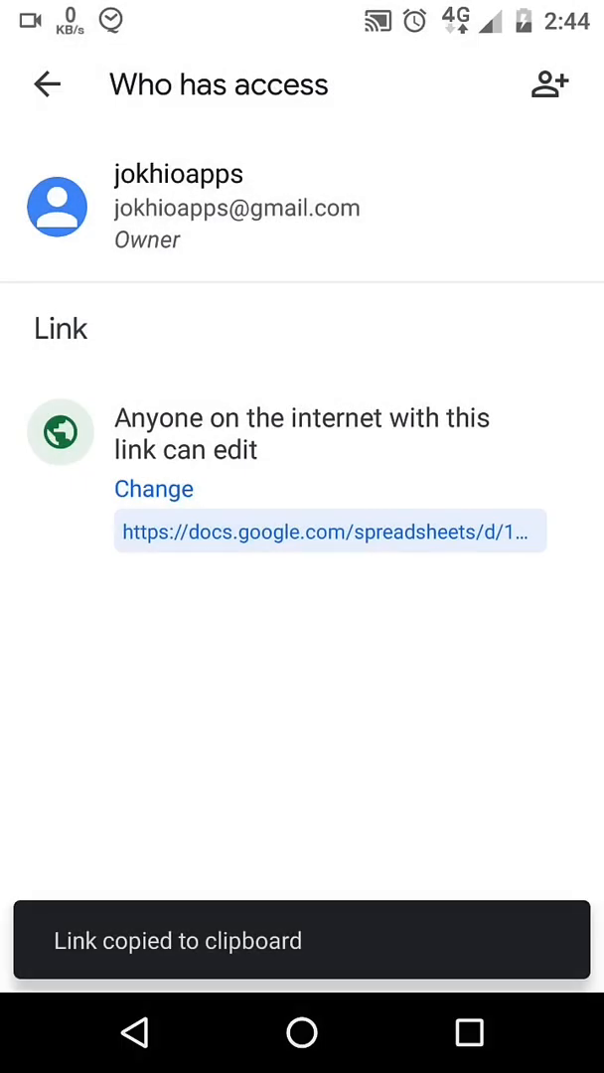
left_click(48, 83)
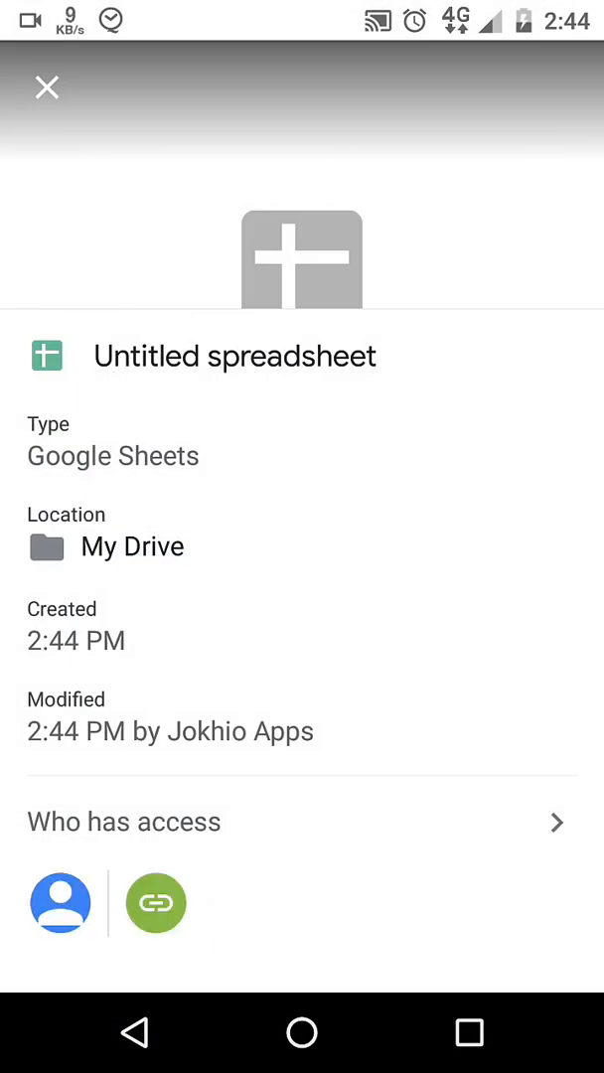
left_click(46, 88)
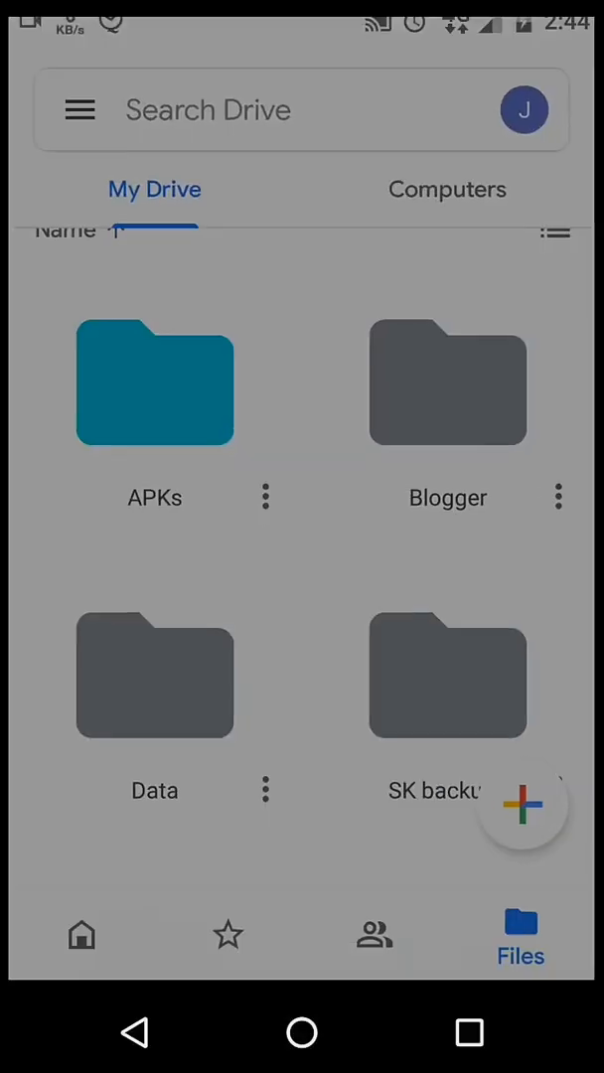
left_click(302, 1033)
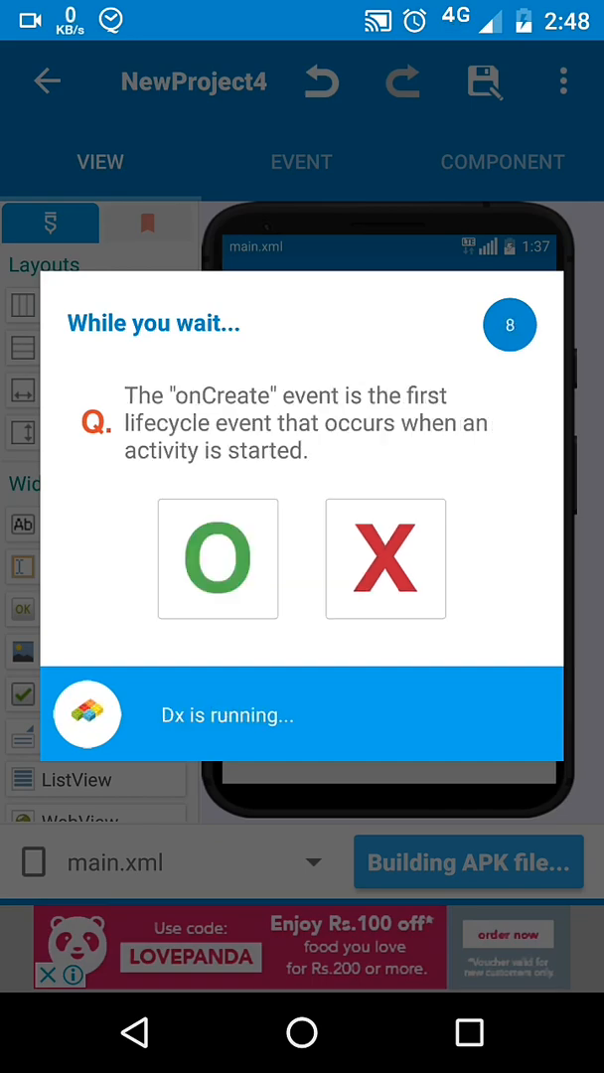
Step: Let the build finish and install the firebase demo app update
left_click(385, 559)
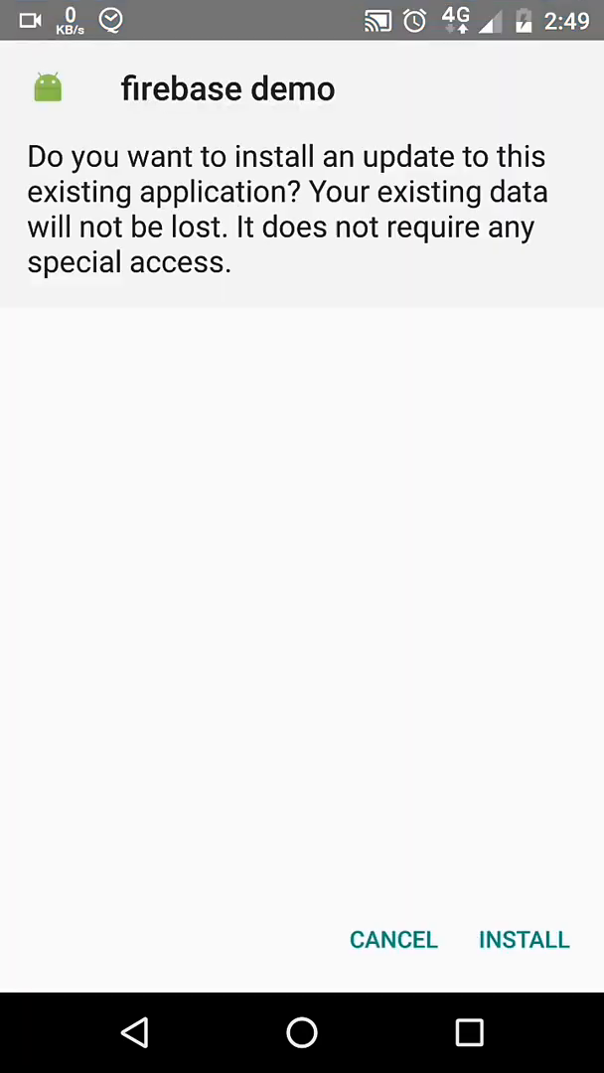
left_click(525, 938)
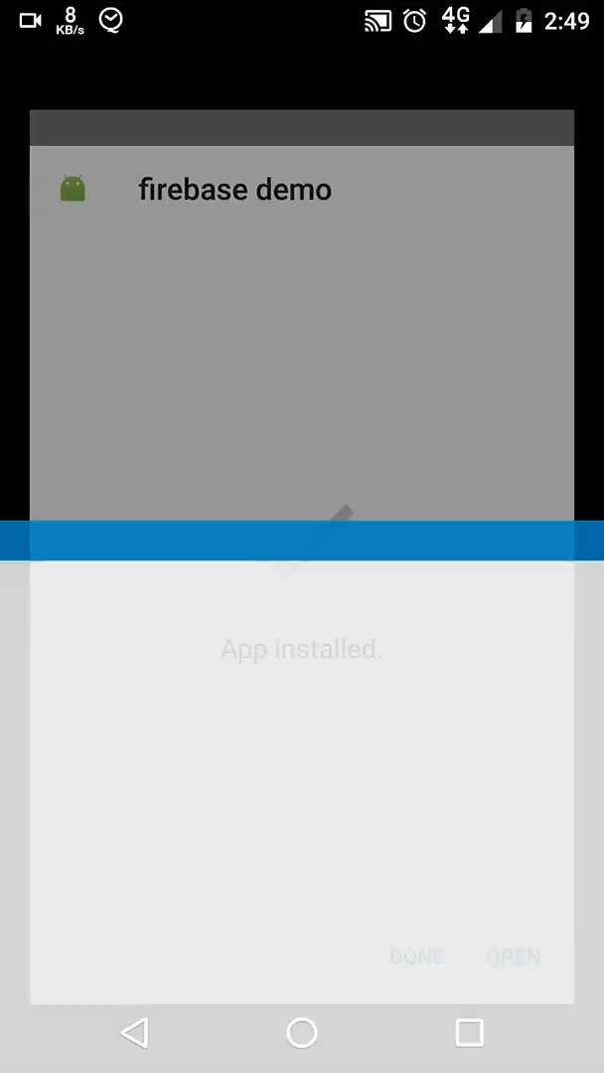
Step: Launch the installed app and post the name and country values with Post data
left_click(513, 958)
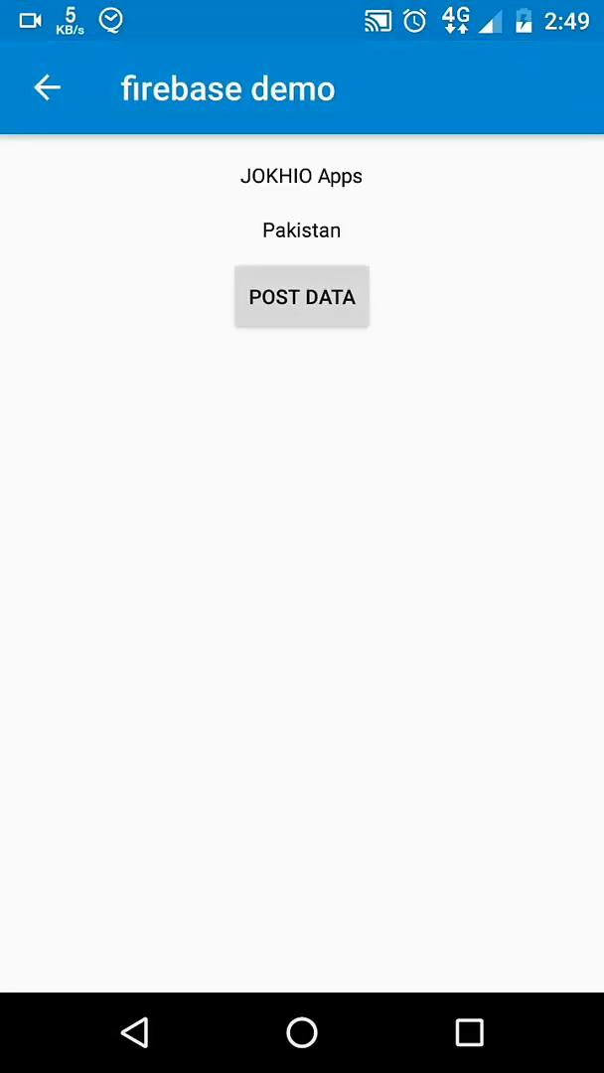
left_click(302, 296)
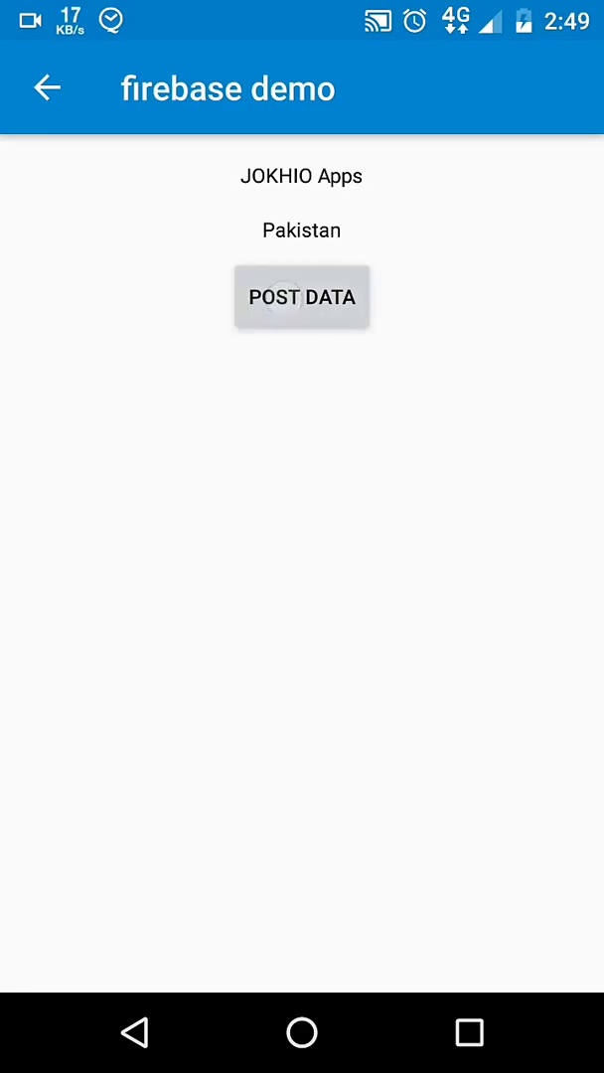
left_click(302, 297)
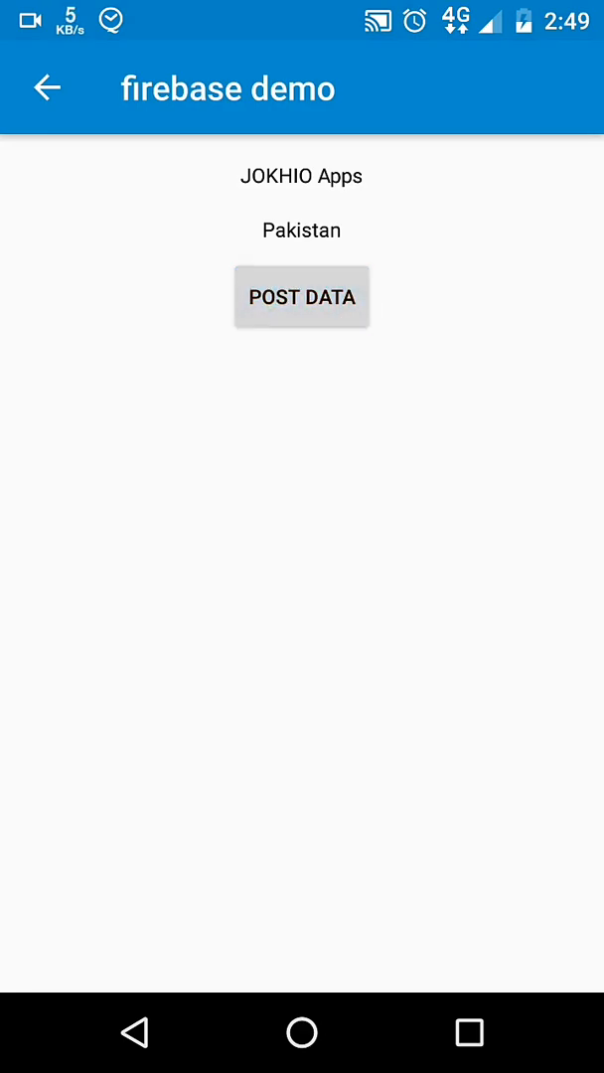
left_click(303, 296)
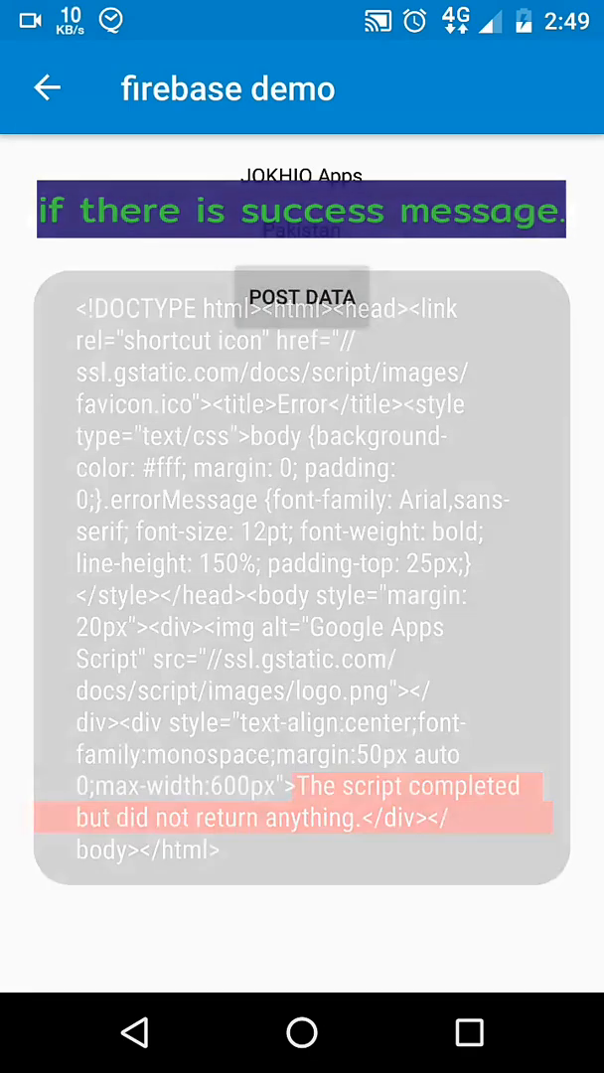
left_click(302, 296)
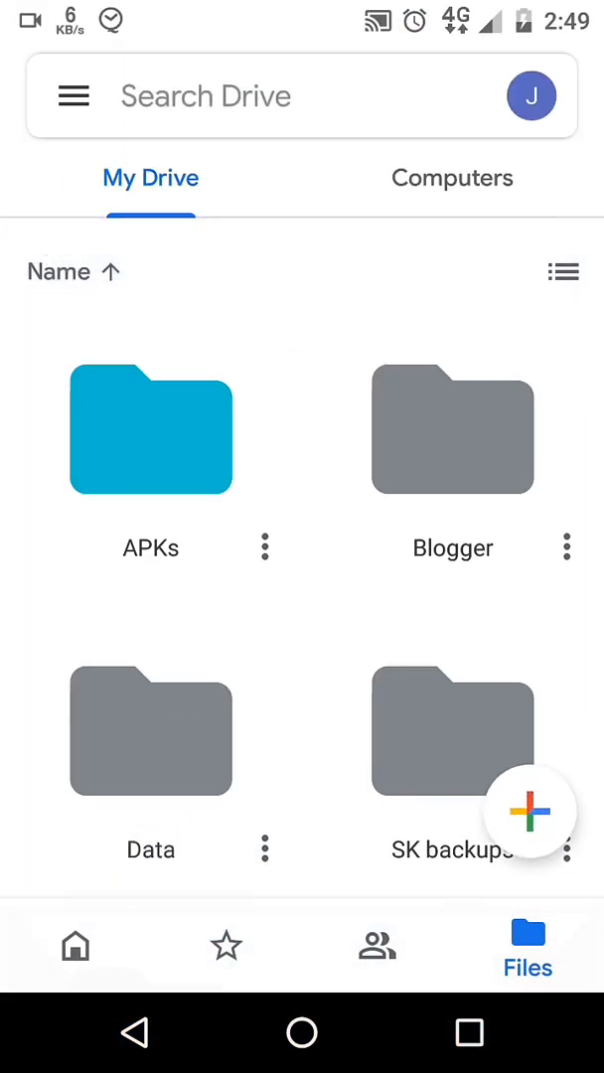
scroll("down", 3)
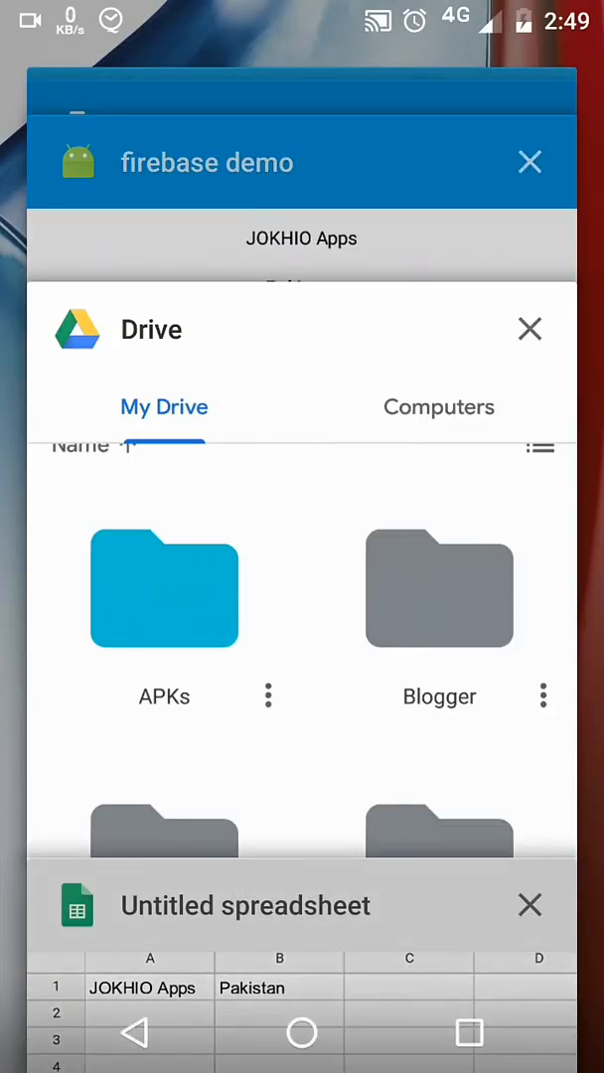
Step: Post JOKHIO Apps and Pakistan to the sheet, then head to the Firebase console
left_click(528, 330)
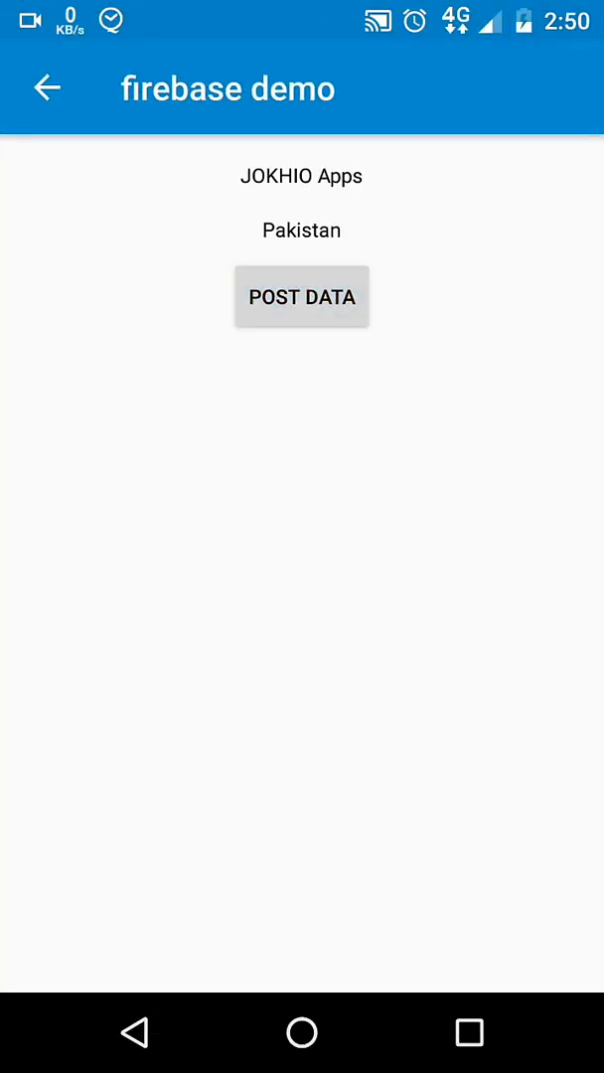
left_click(302, 296)
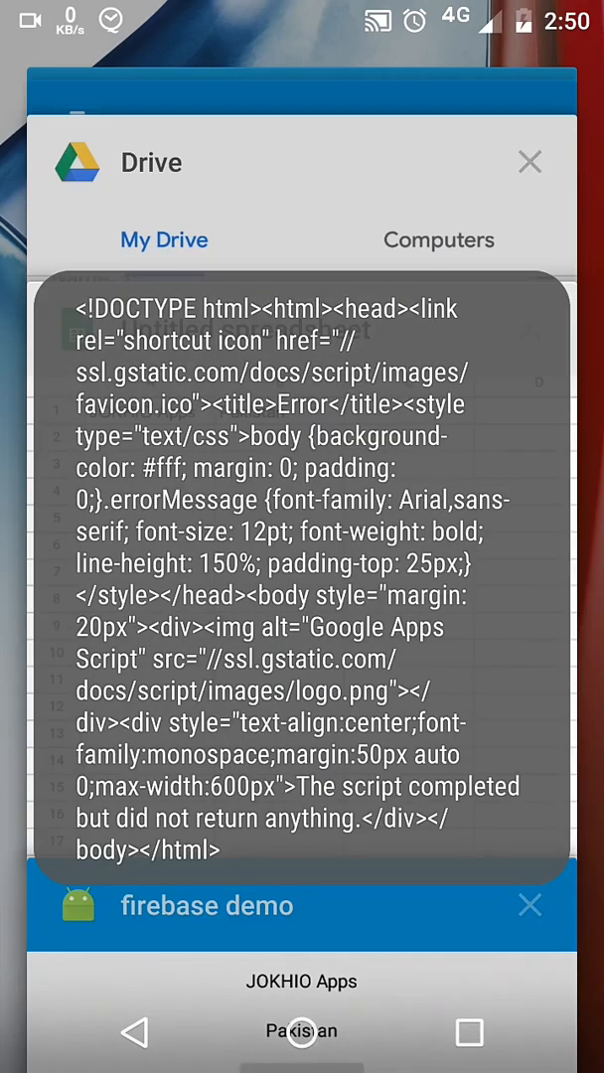
left_click(528, 161)
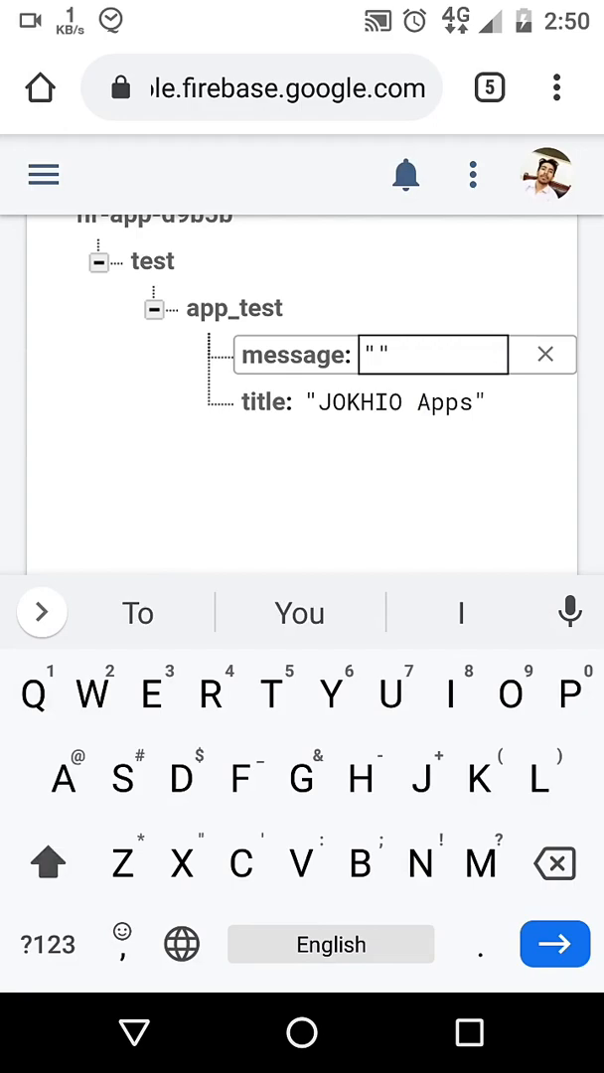
Step: Confirm the edited message value under test > app_test in the Realtime Database
left_click(554, 944)
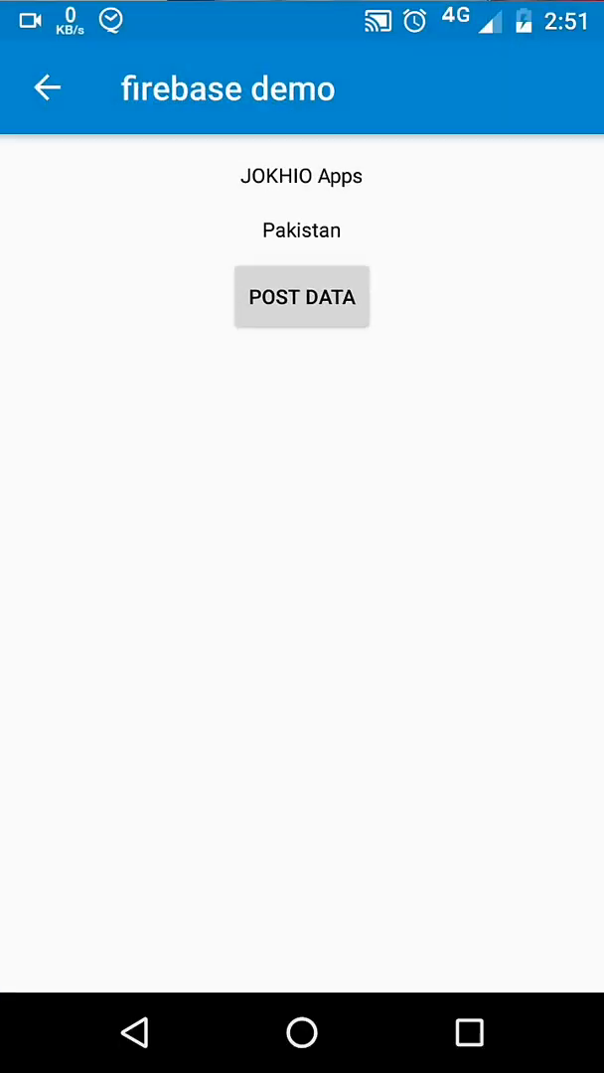
Step: Reopen firebase demo showing Alien Apps and Mars and post them to the sheet
left_click(302, 1033)
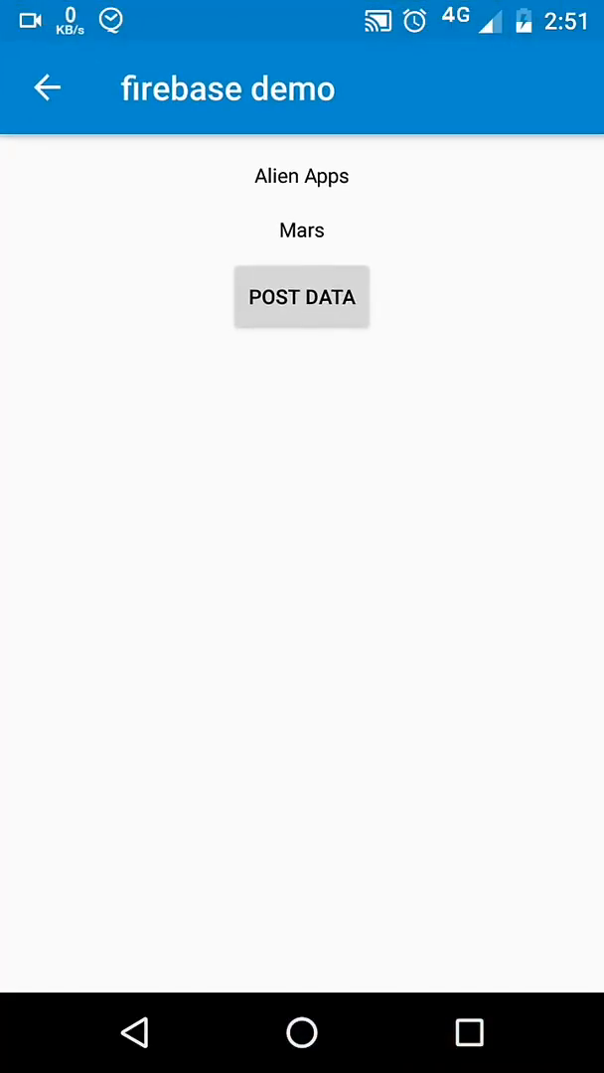
left_click(302, 296)
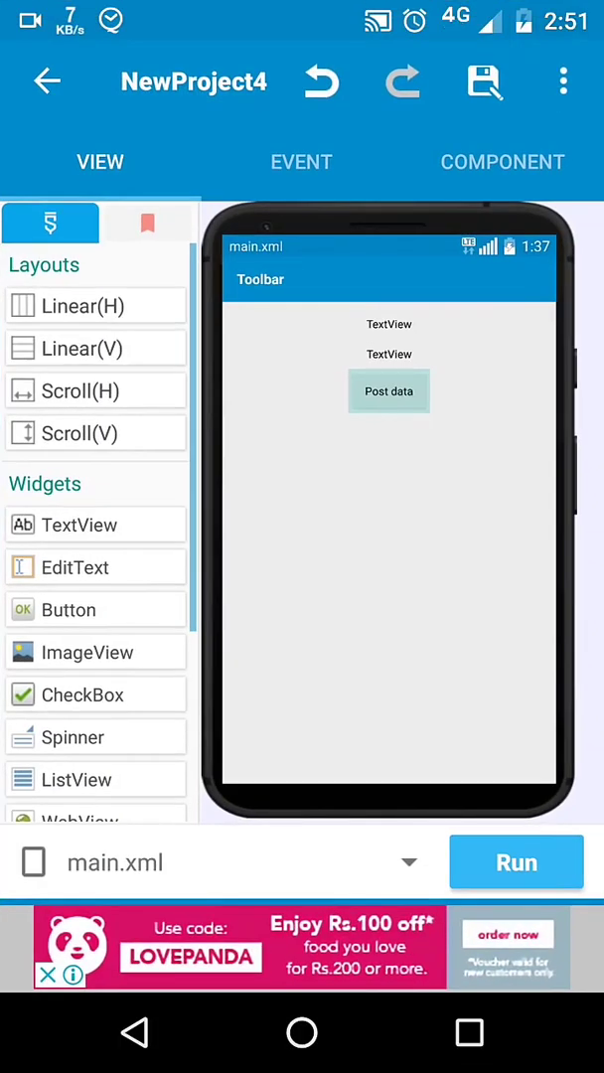
left_click(389, 324)
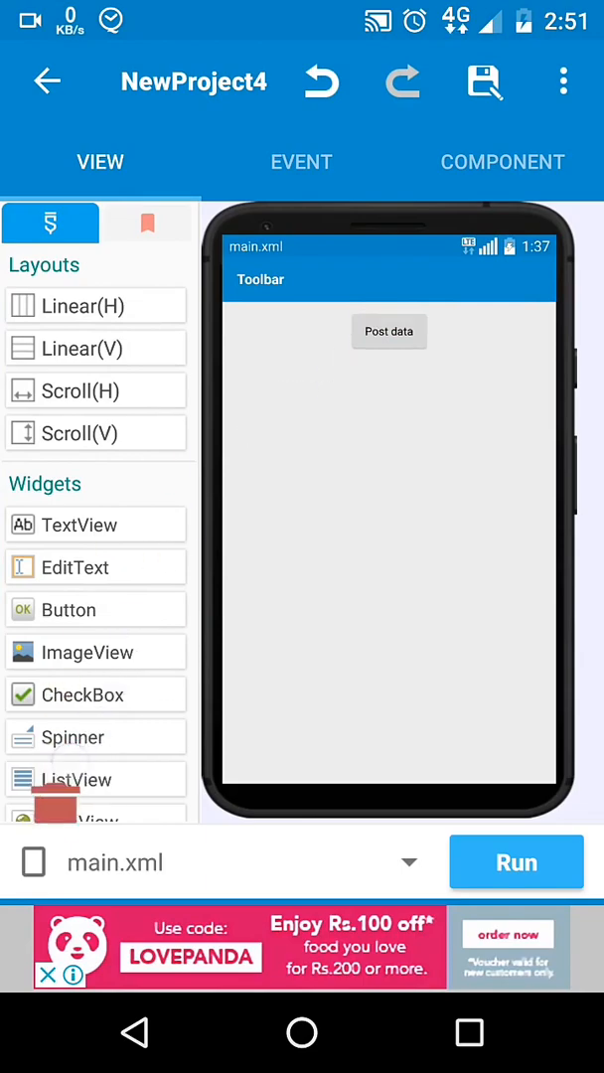
Step: Disable the AppCompat and Design library, confirming removal of drawer layout and FAB
left_click(564, 81)
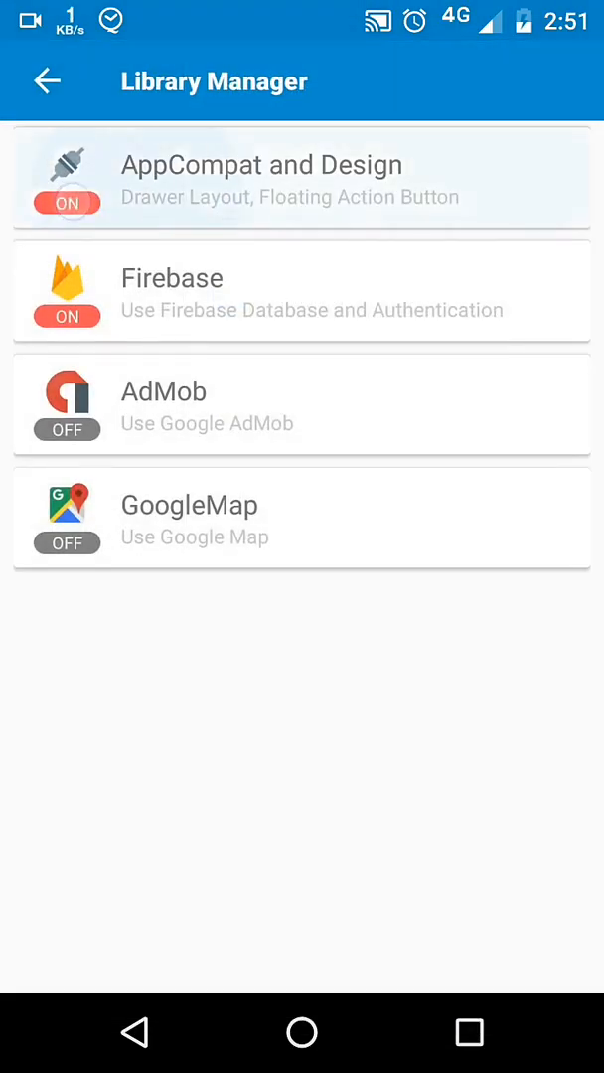
left_click(302, 179)
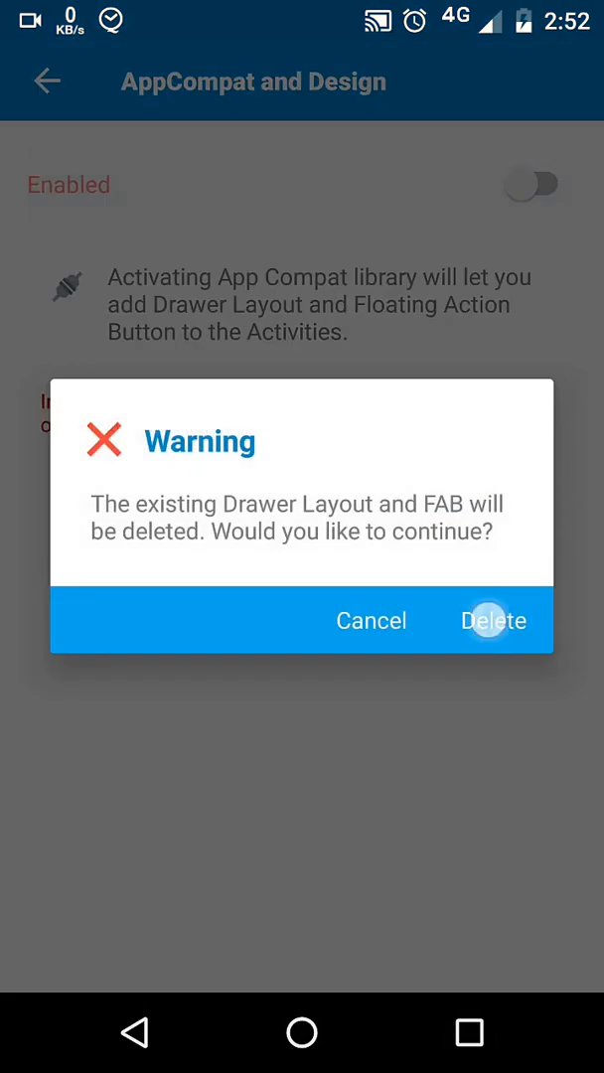
left_click(493, 620)
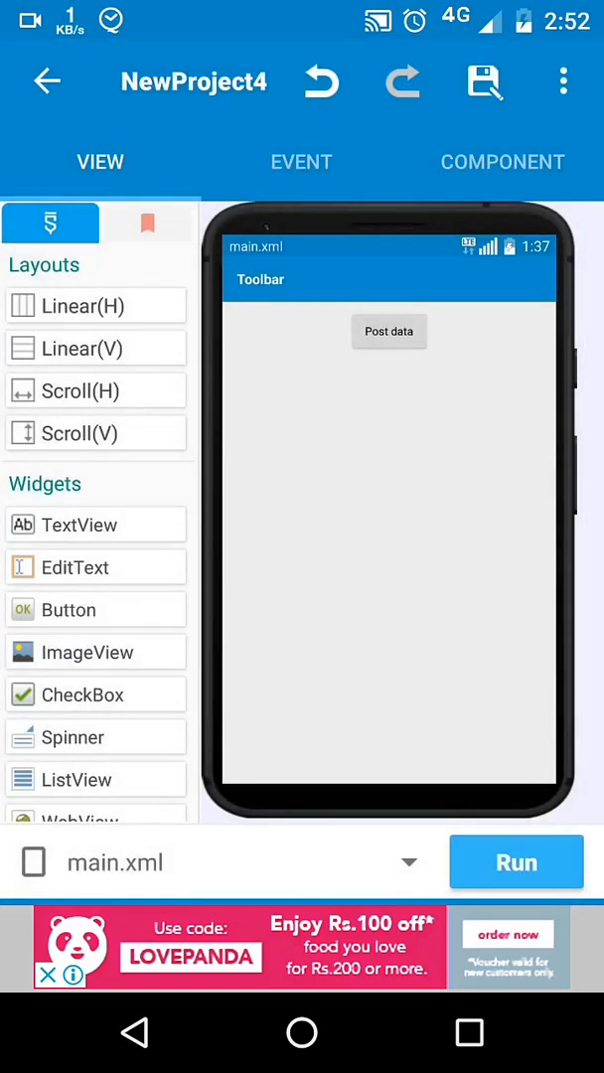
left_click(503, 163)
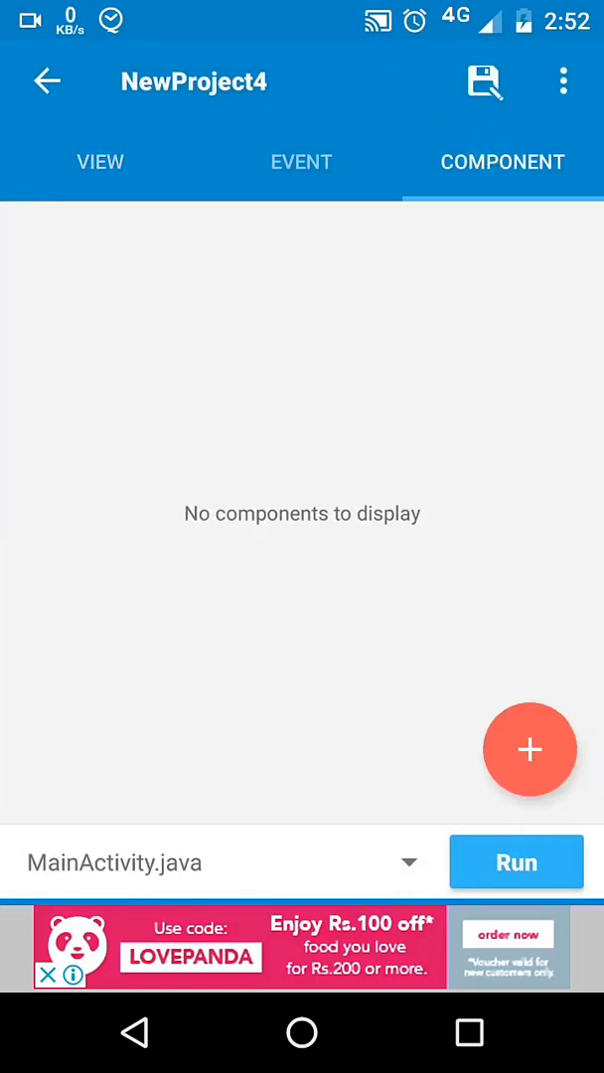
left_click(100, 163)
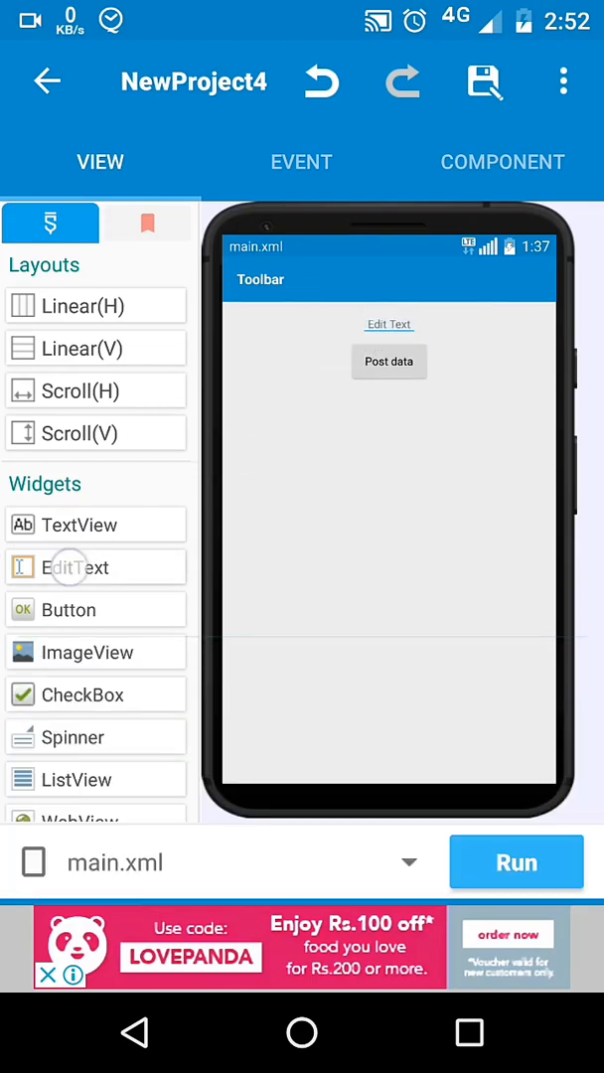
Step: Hint the two EditTexts name and country and read country from edittext2 in onClick
left_click(310, 813)
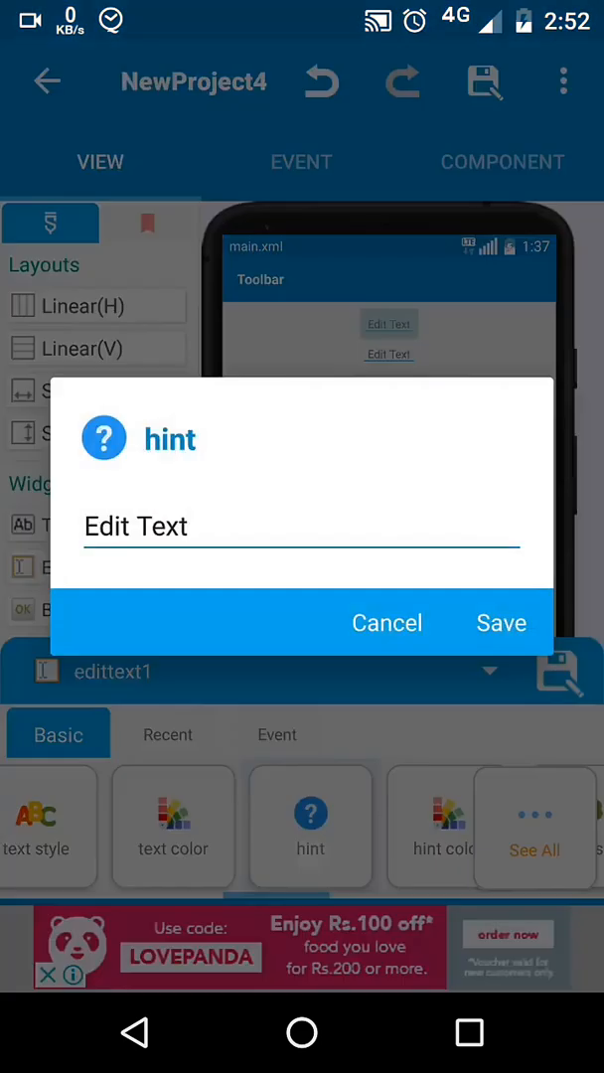
type("name")
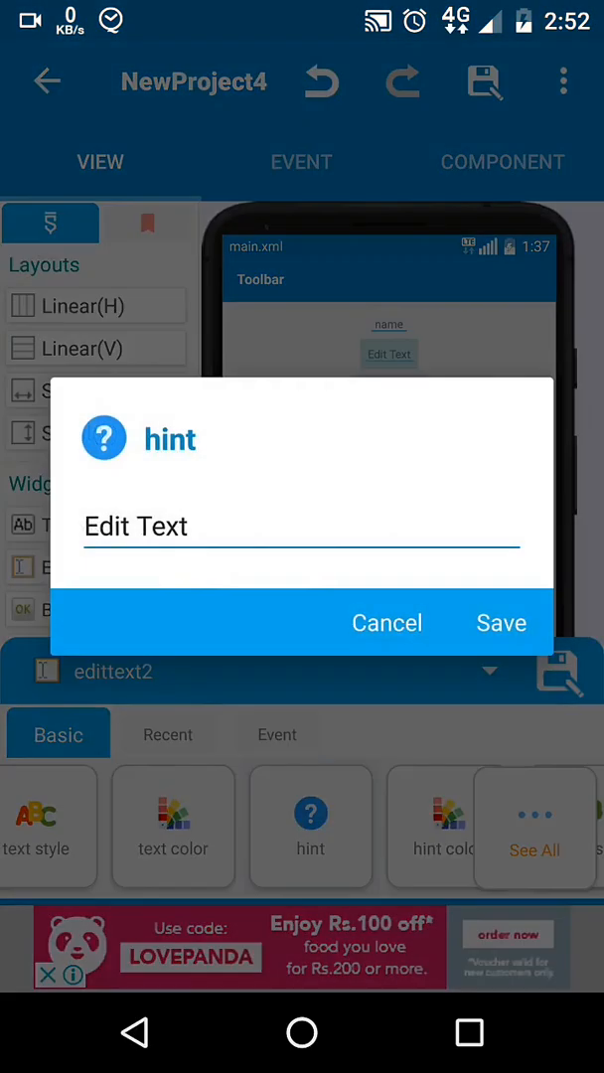
type("cou")
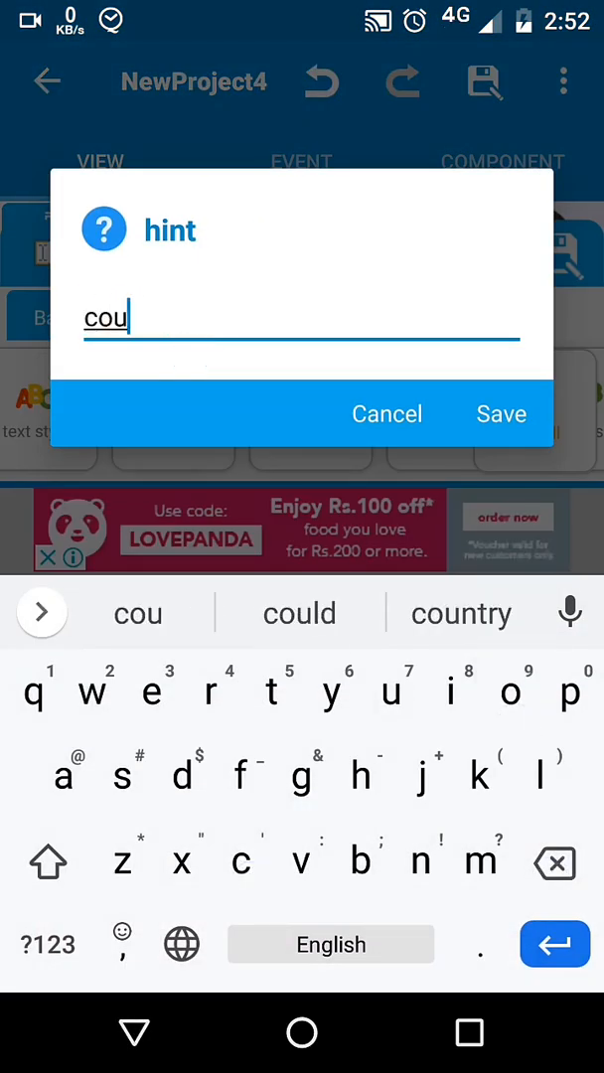
left_click(501, 413)
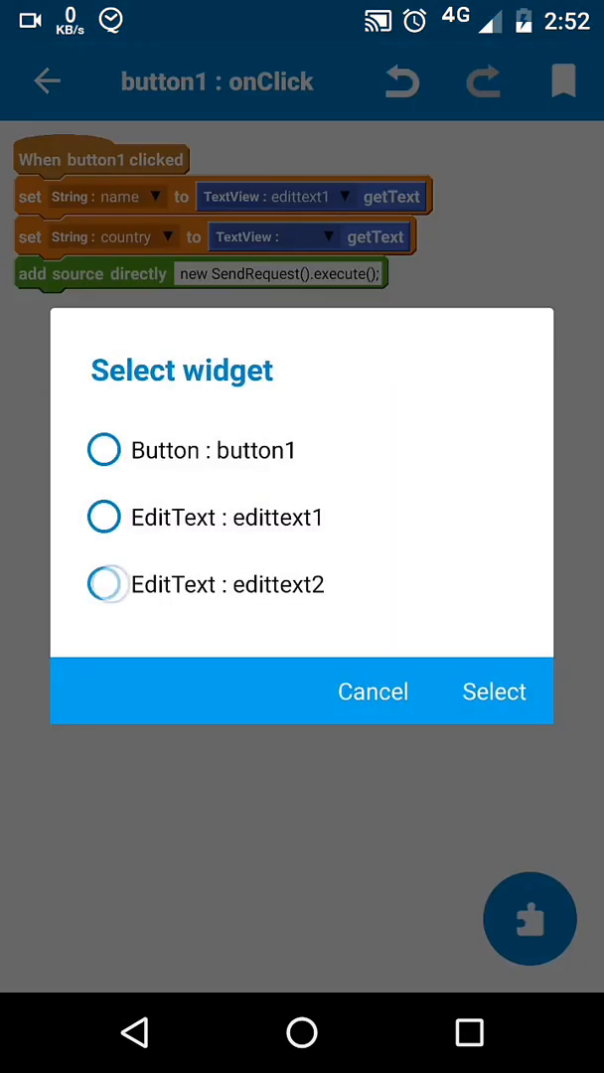
left_click(373, 692)
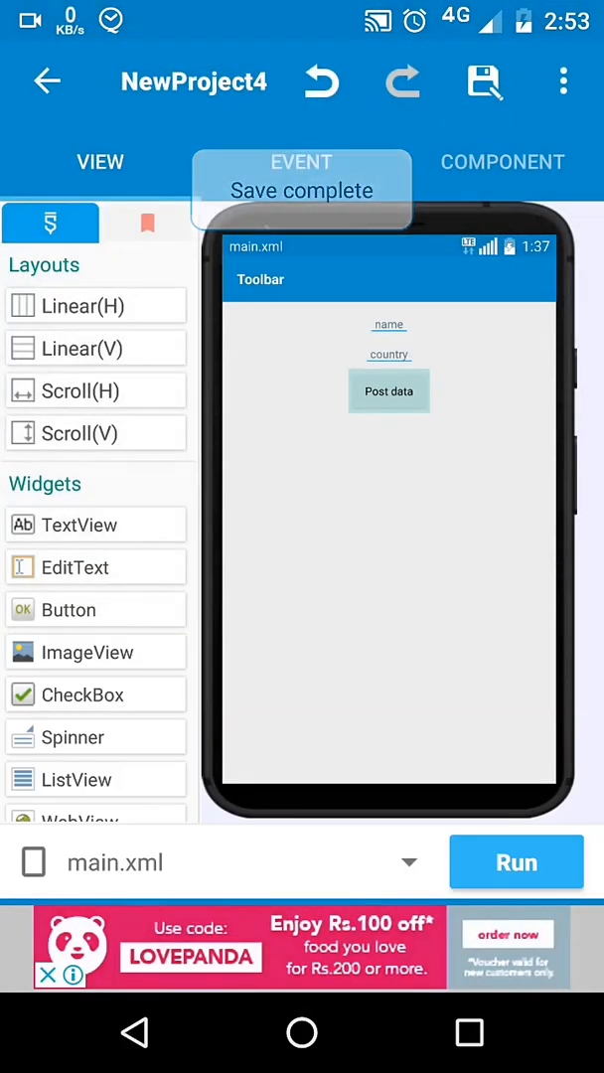
Step: Run and install the updated app, then post Ertugrul and Turkey to the sheet
left_click(516, 863)
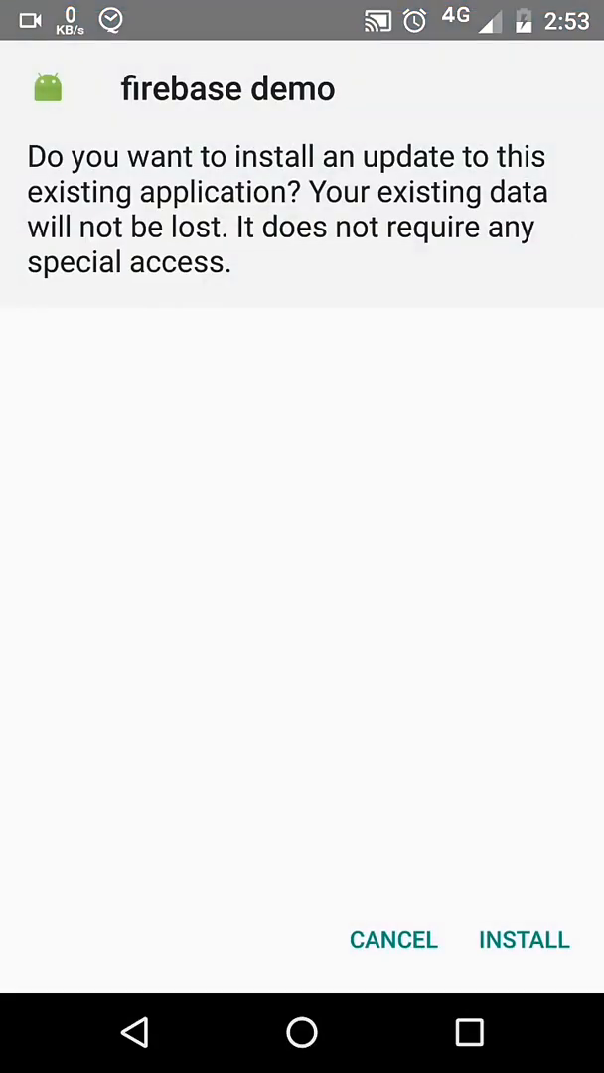
left_click(525, 938)
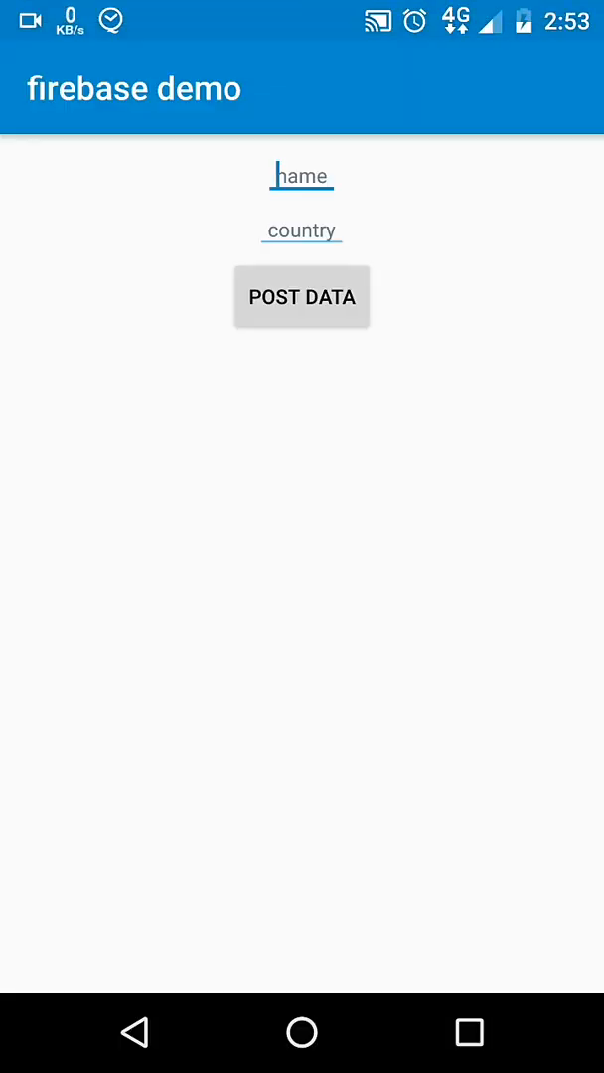
type("Ertugrul")
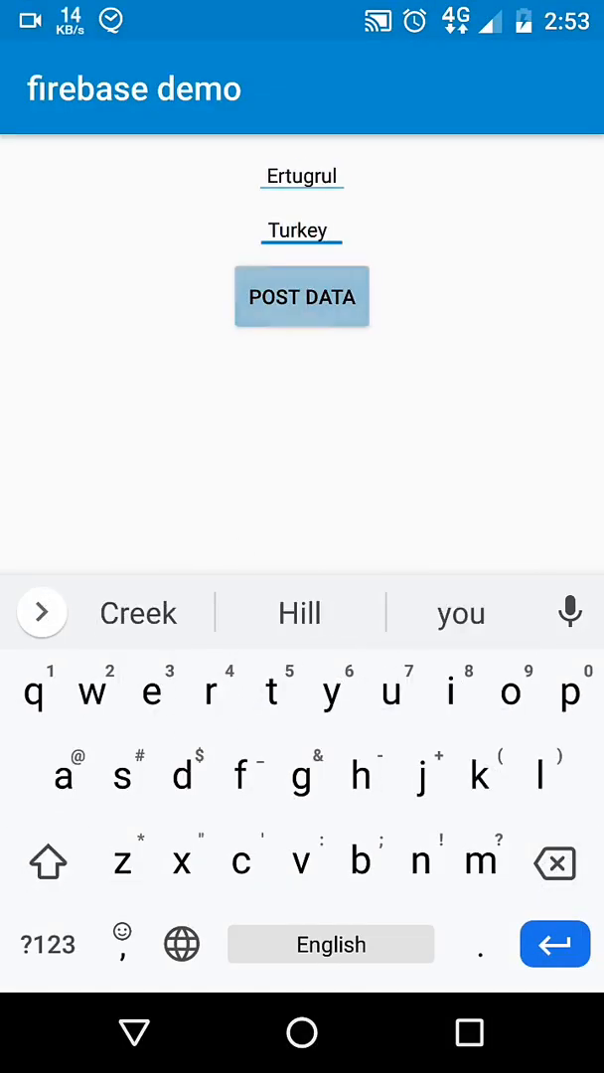
left_click(302, 296)
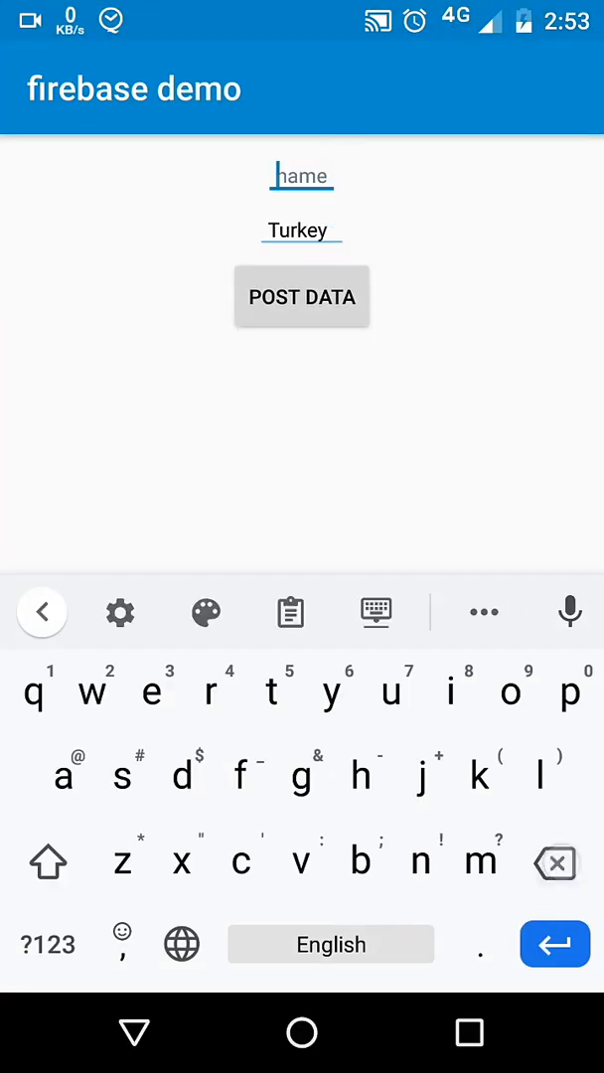
Step: Post Saladin and Syria, verify both rows in the spreadsheet, and return to Sketchware
left_click(302, 231)
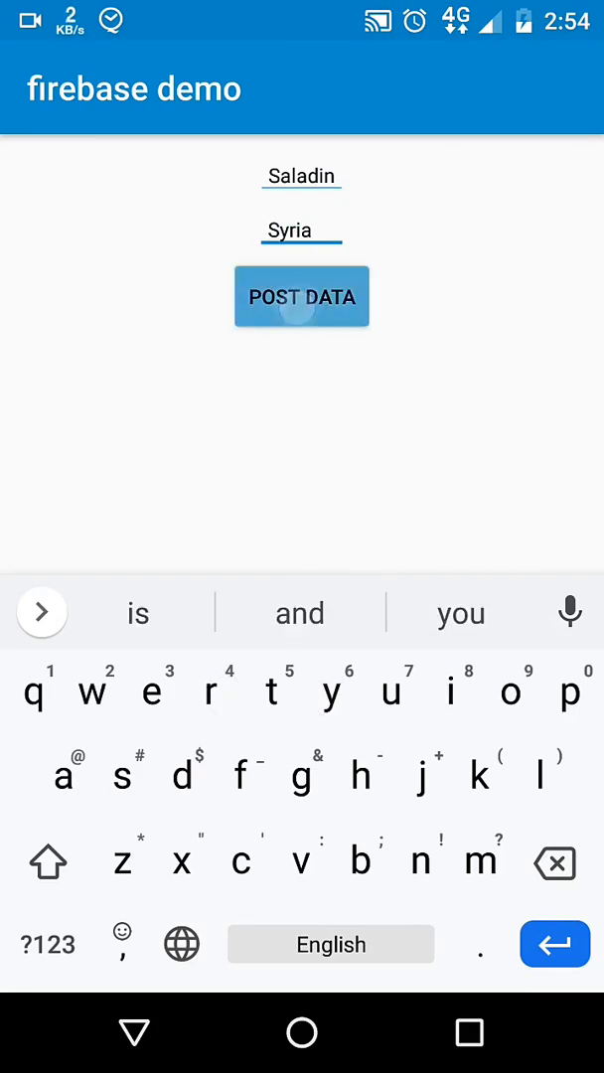
left_click(302, 296)
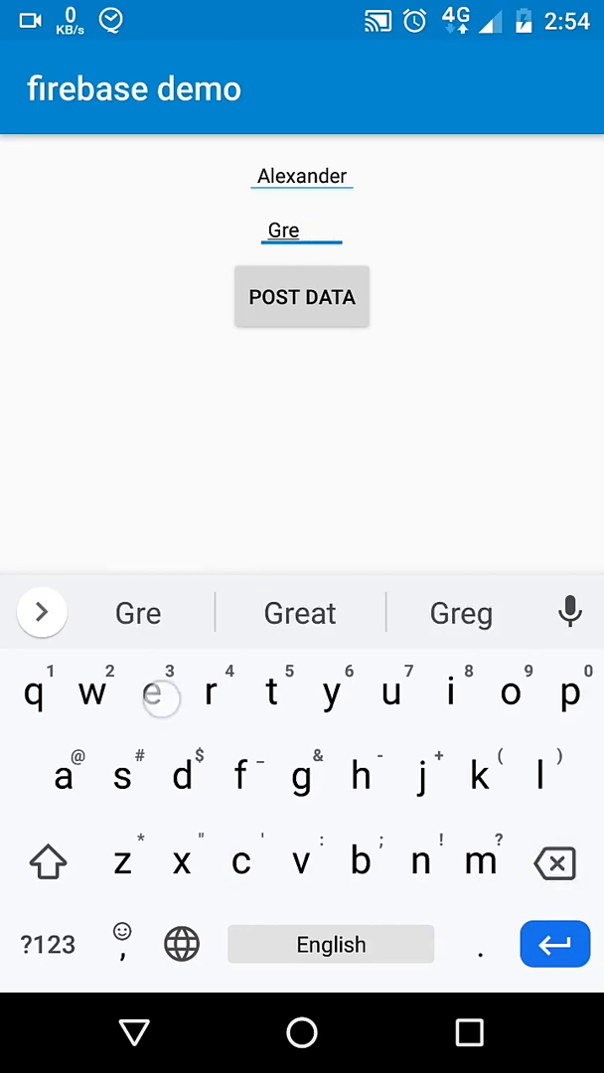
left_click(302, 296)
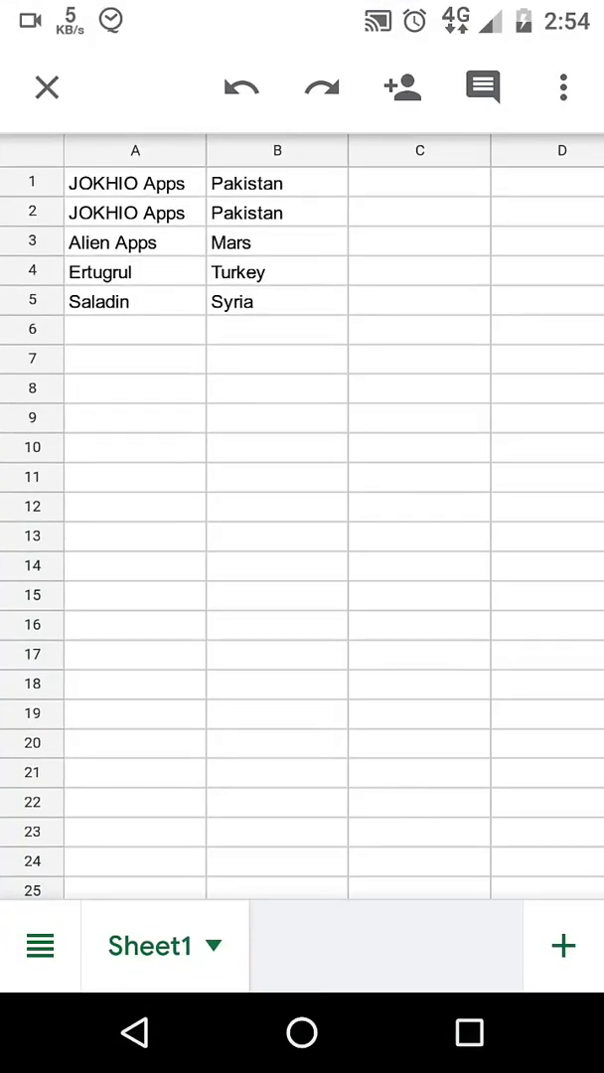
left_click(469, 1033)
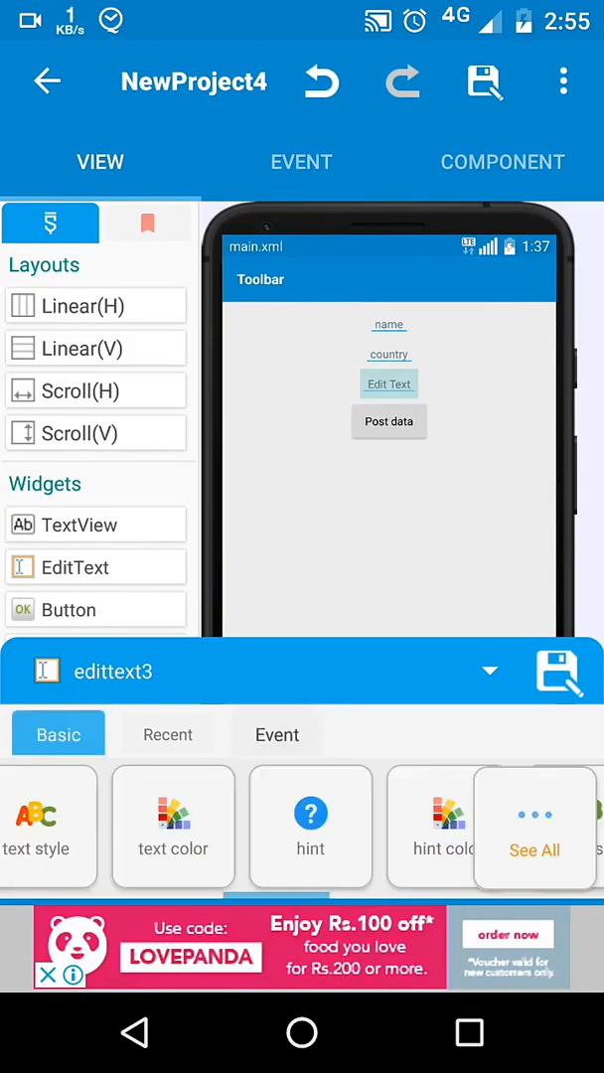
Step: Hint the third field phone and set the phone string from edittext3's text in button1 onClick
left_click(310, 826)
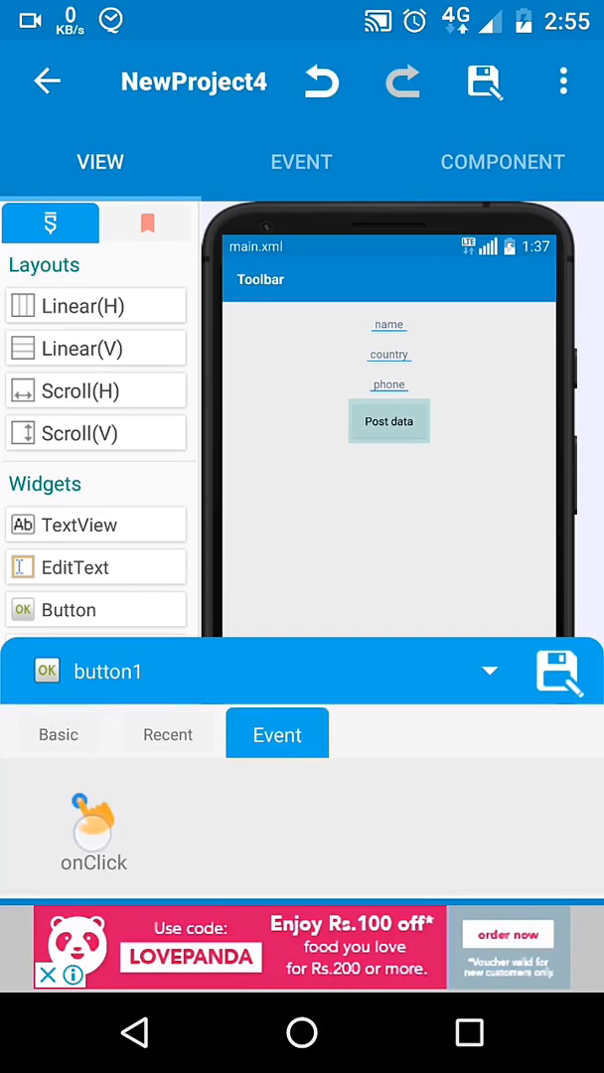
left_click(93, 834)
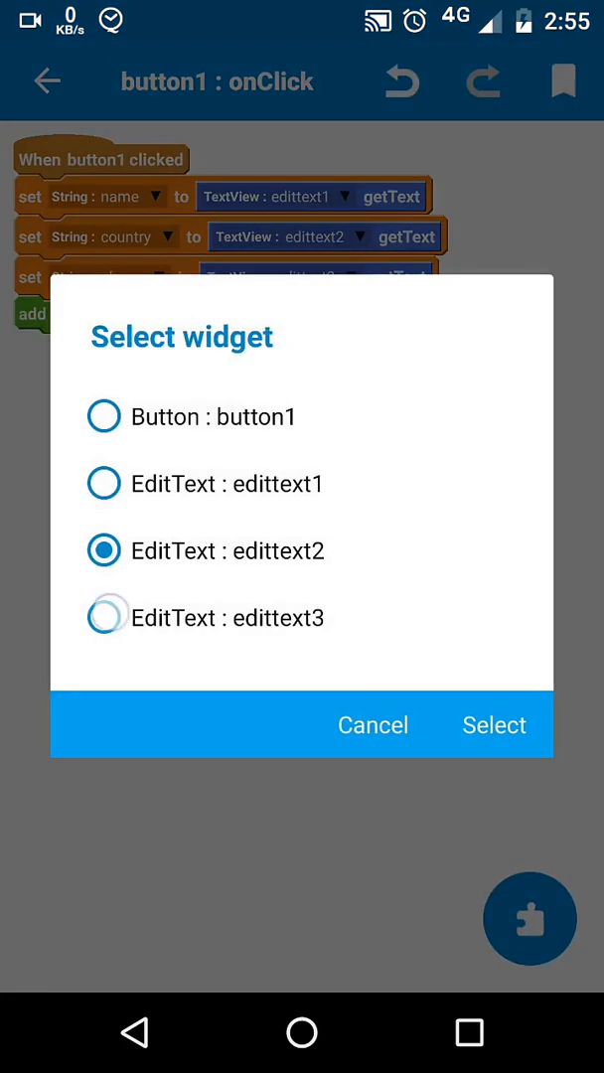
left_click(493, 724)
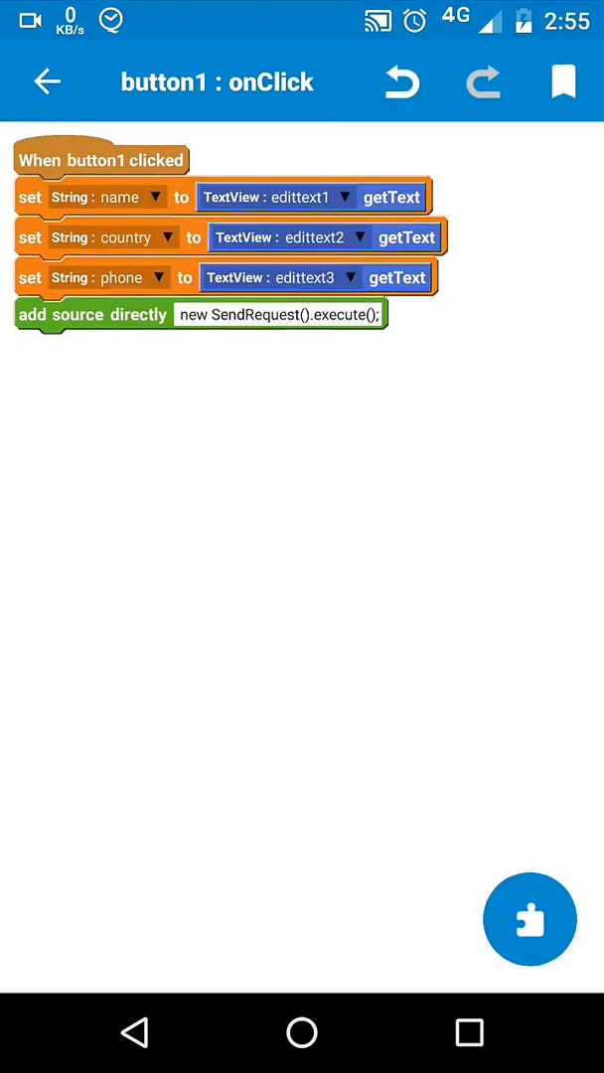
Step: Add postDataParams.put("phone",phone); to the SendRequest source block and save
left_click(46, 81)
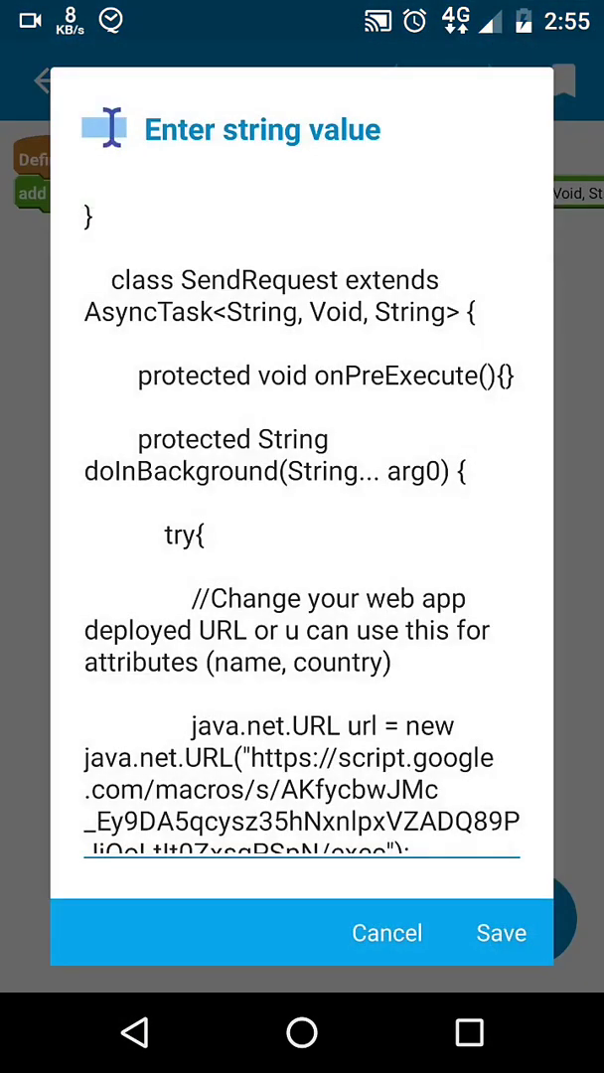
scroll("down", 3)
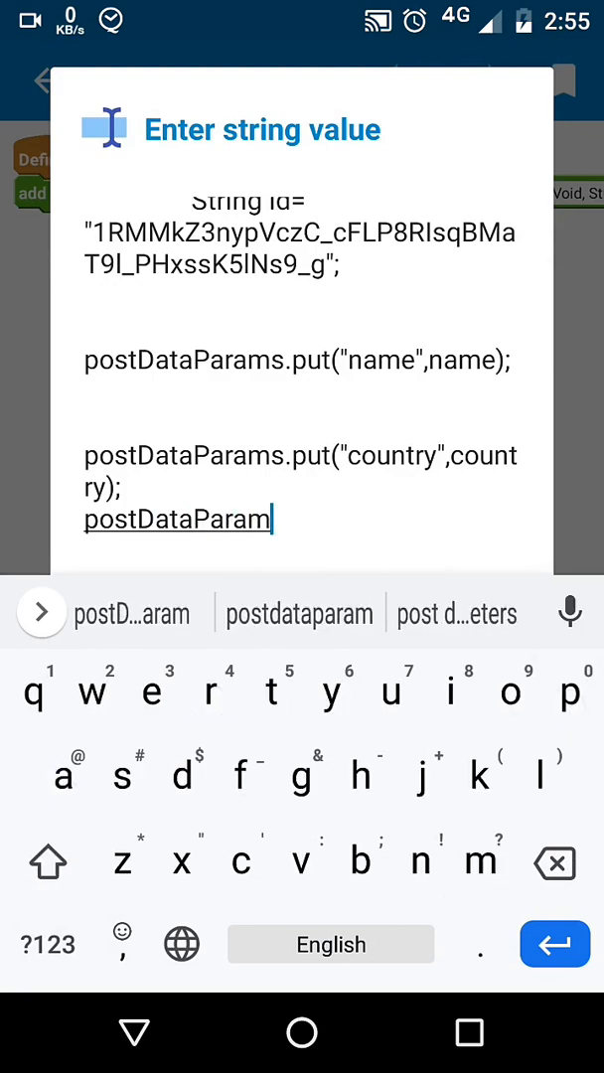
left_click(140, 612)
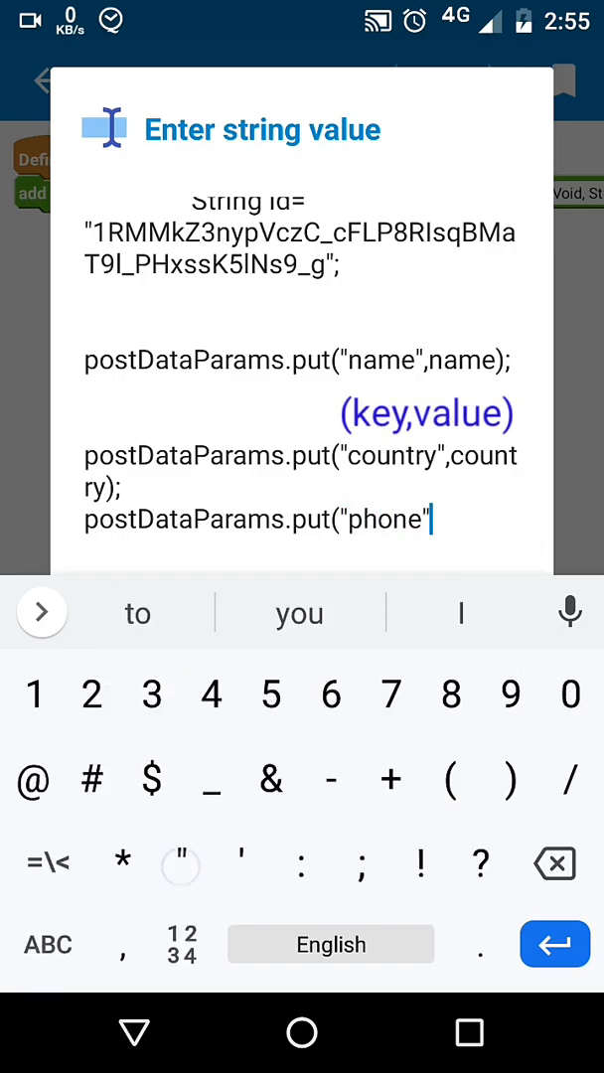
type("pho")
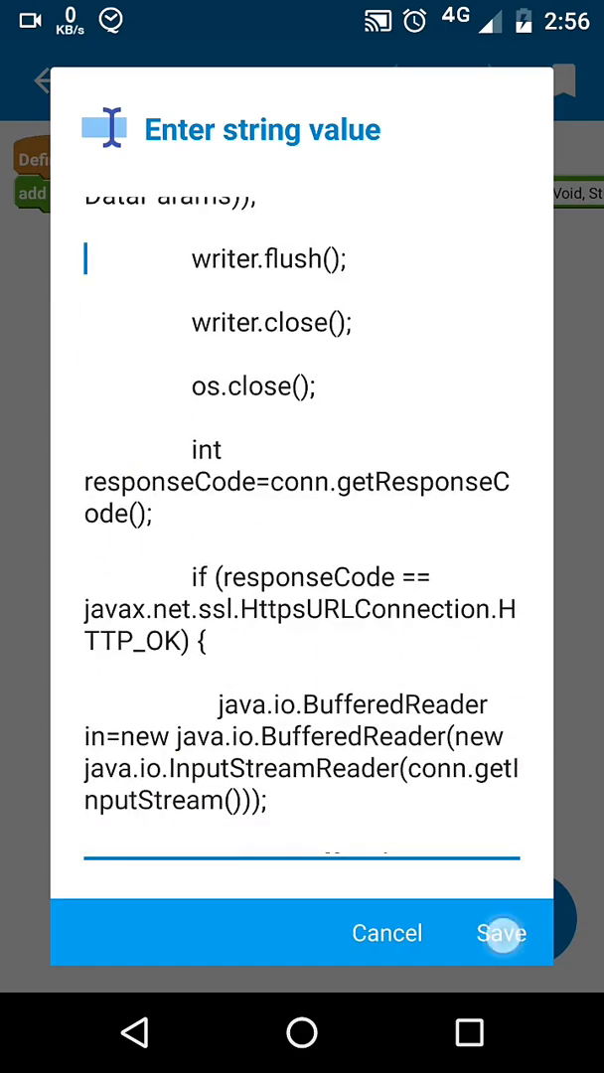
left_click(501, 934)
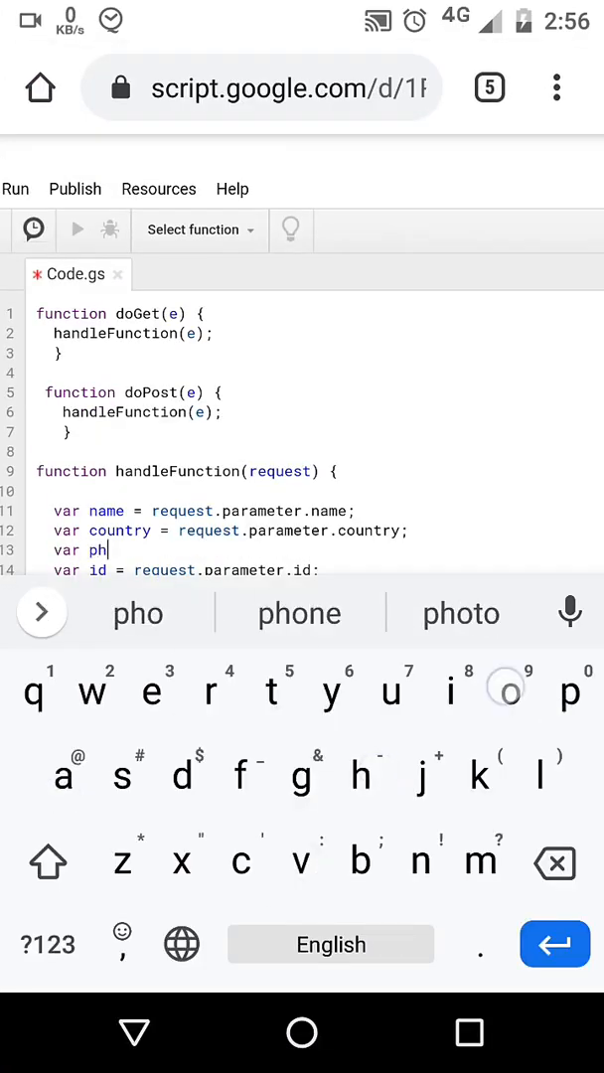
Step: Add var phone = request.parameter.phone and make appendRow write [name, country, phone]
left_click(298, 612)
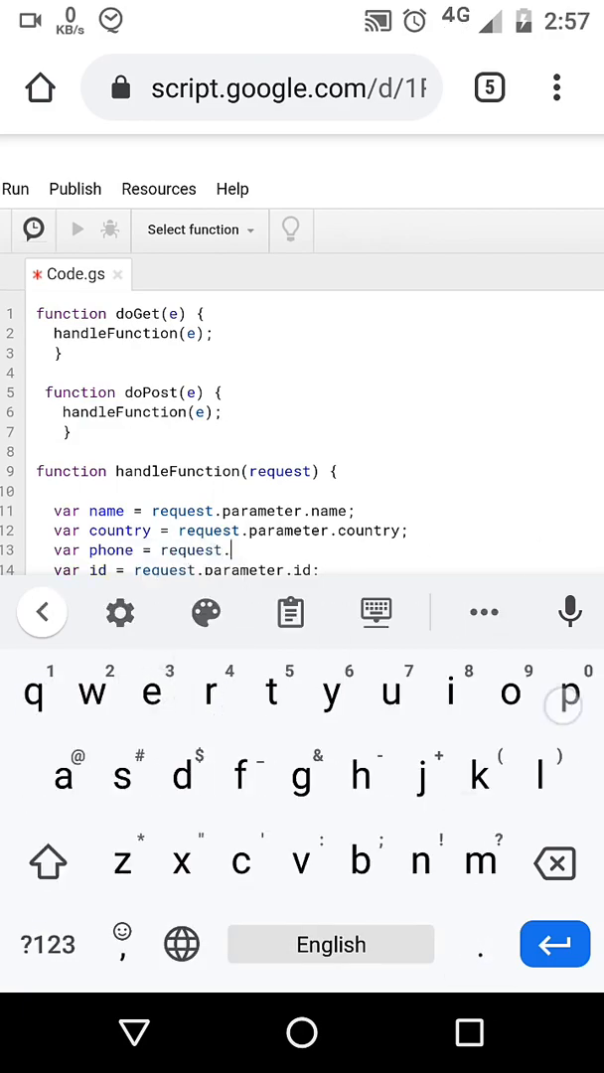
type("parameter.")
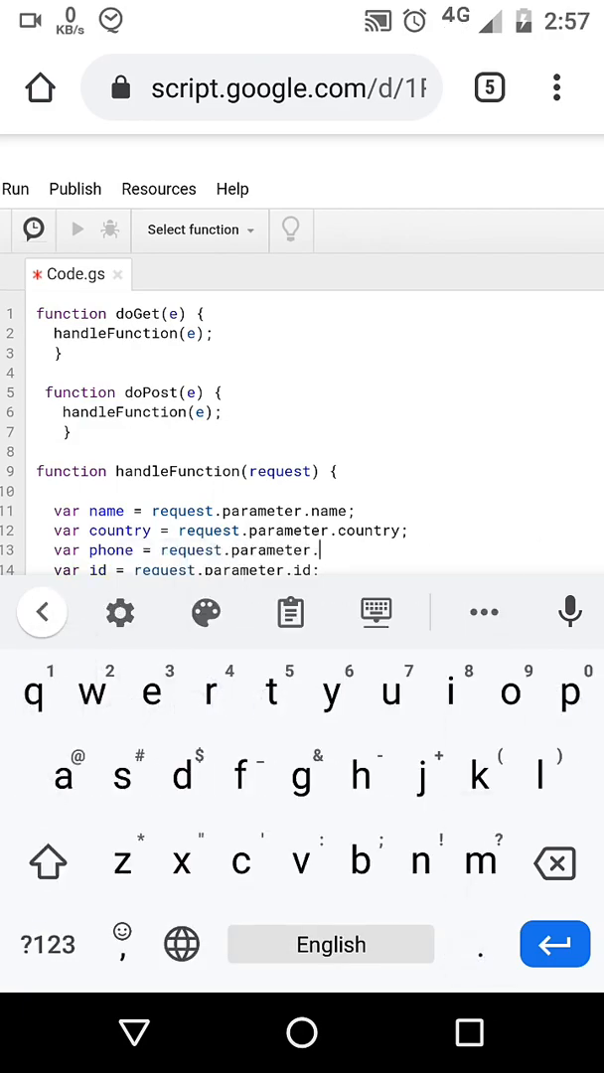
left_click(47, 942)
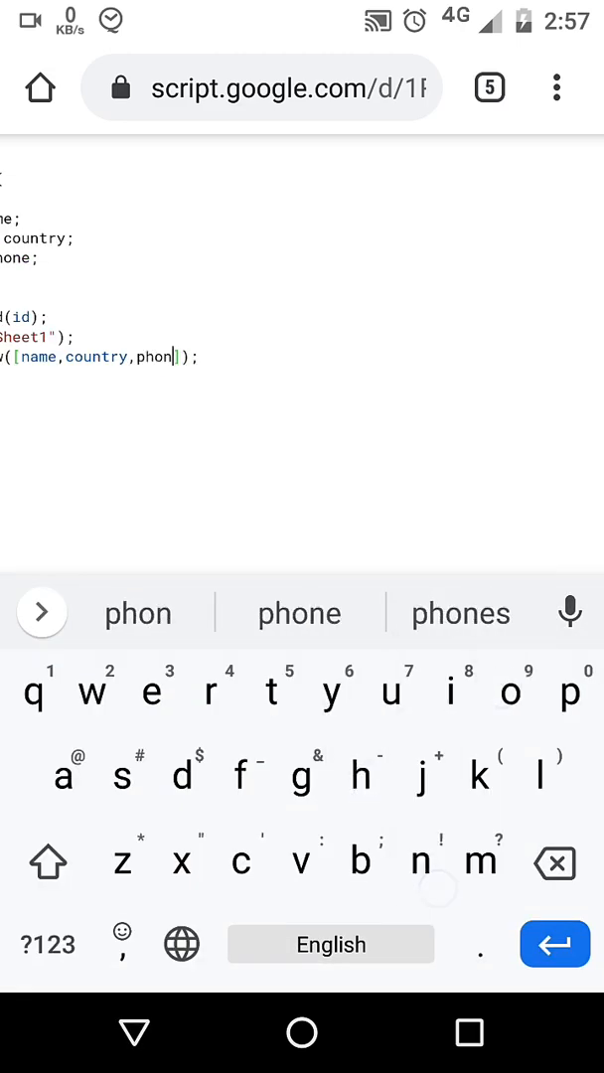
left_click(299, 612)
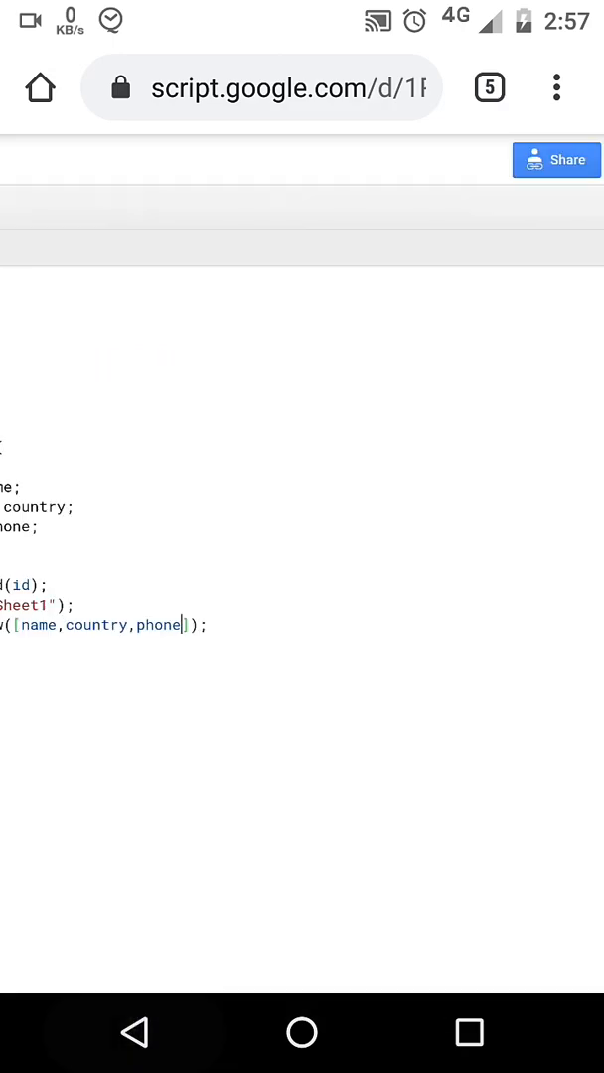
scroll("up", 3)
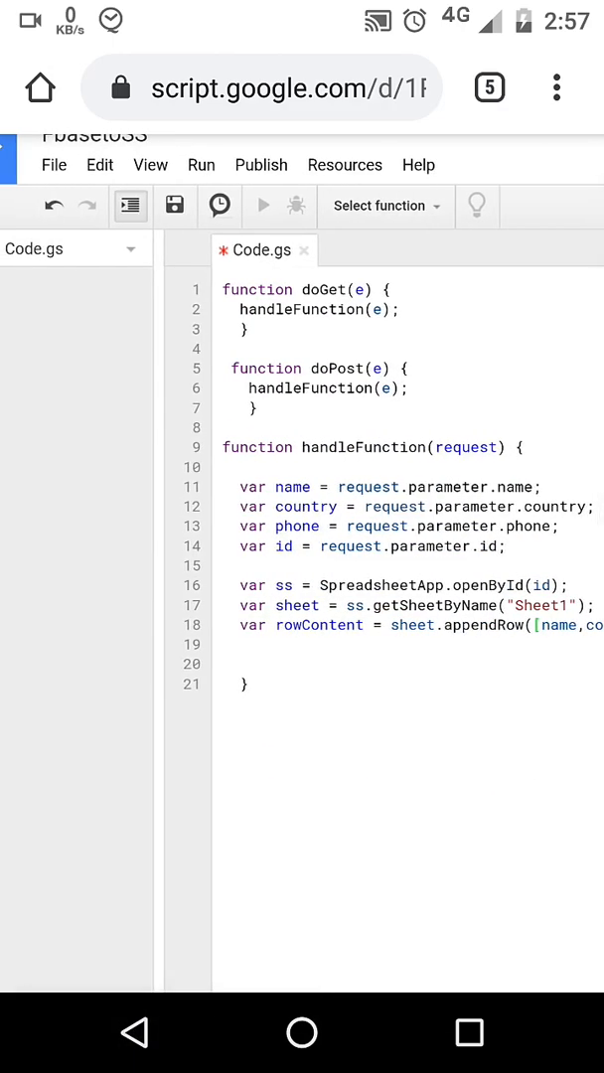
Step: Deploy as web app with a New project version described 'Demonstration to friends' and update
left_click(260, 163)
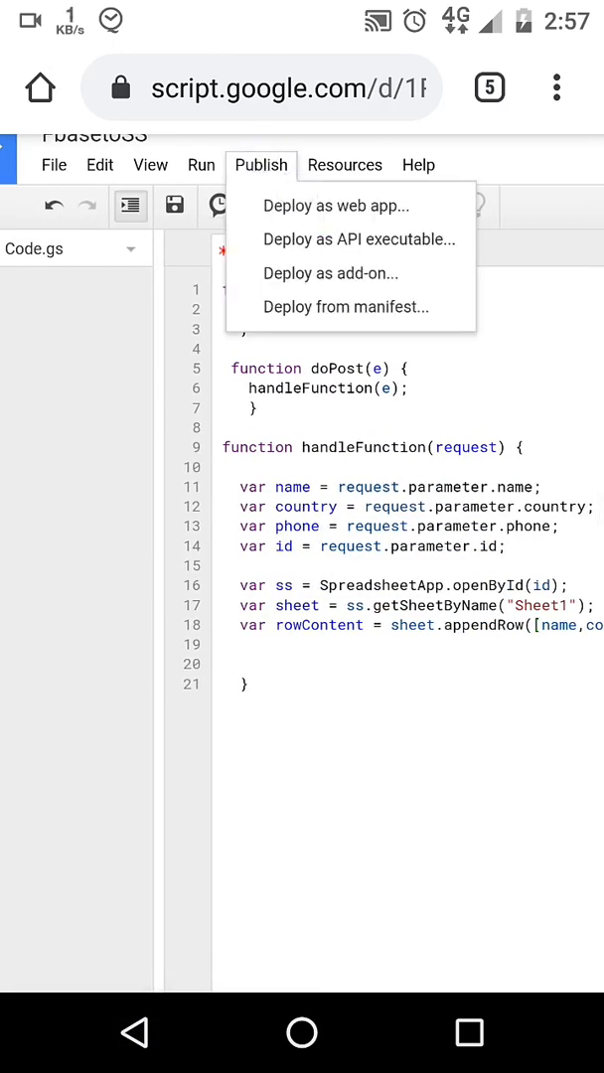
left_click(334, 207)
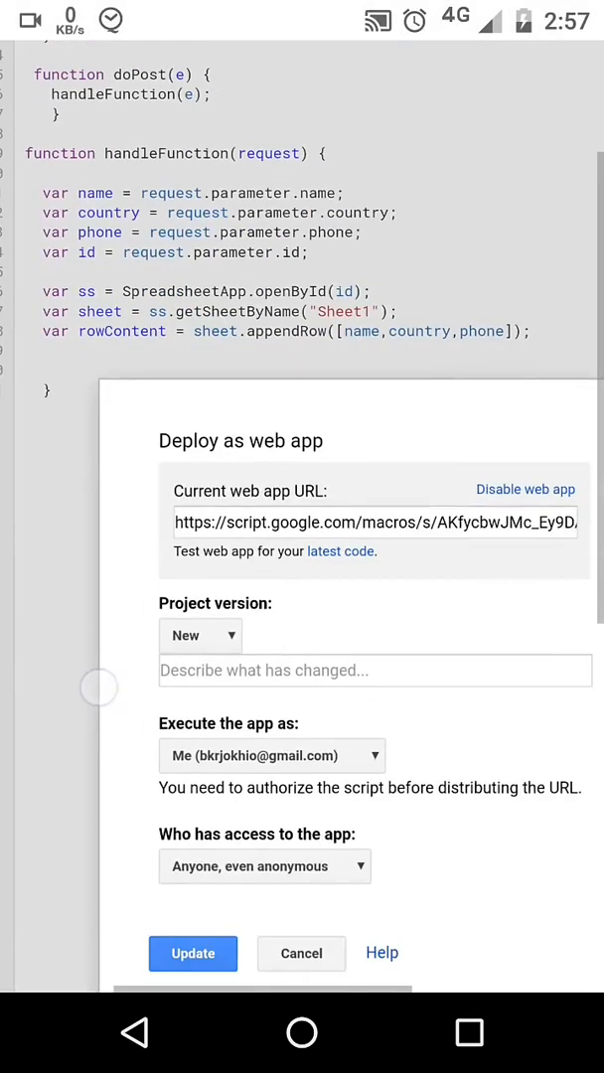
type("Demonstration")
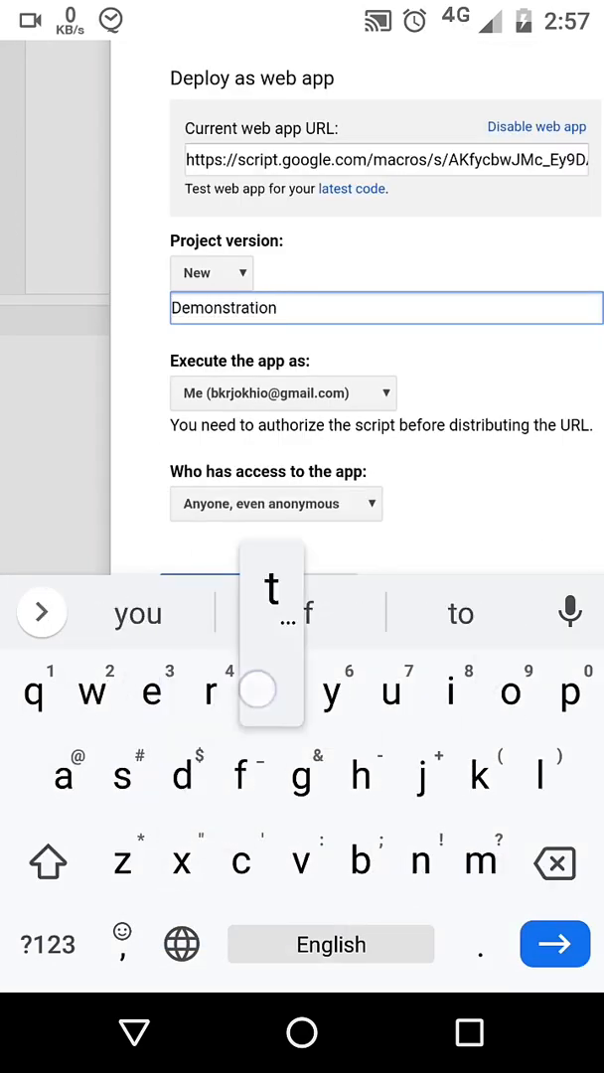
type("to friends")
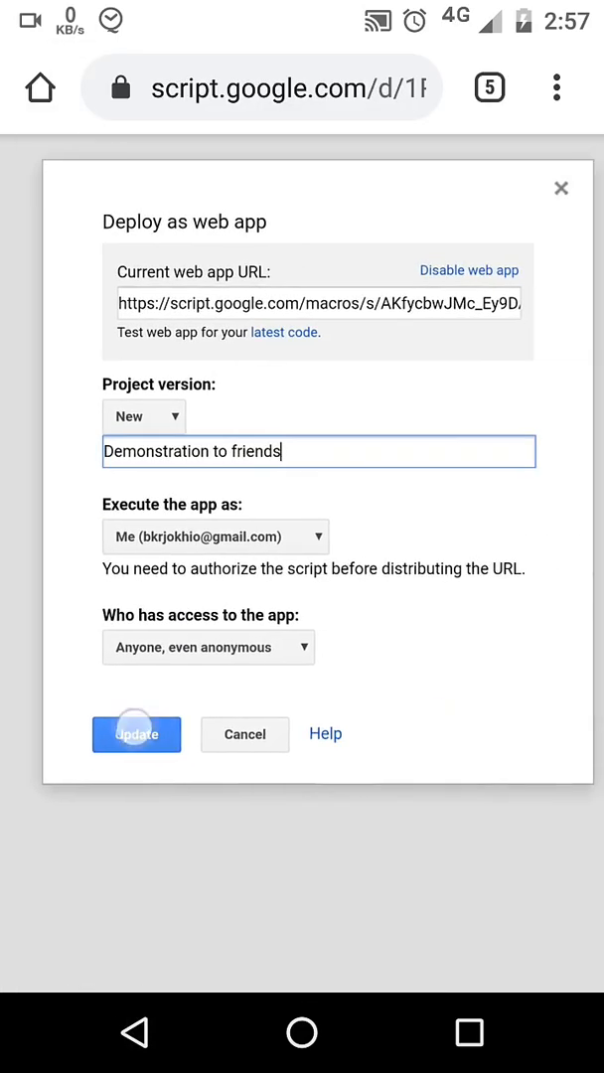
left_click(469, 1034)
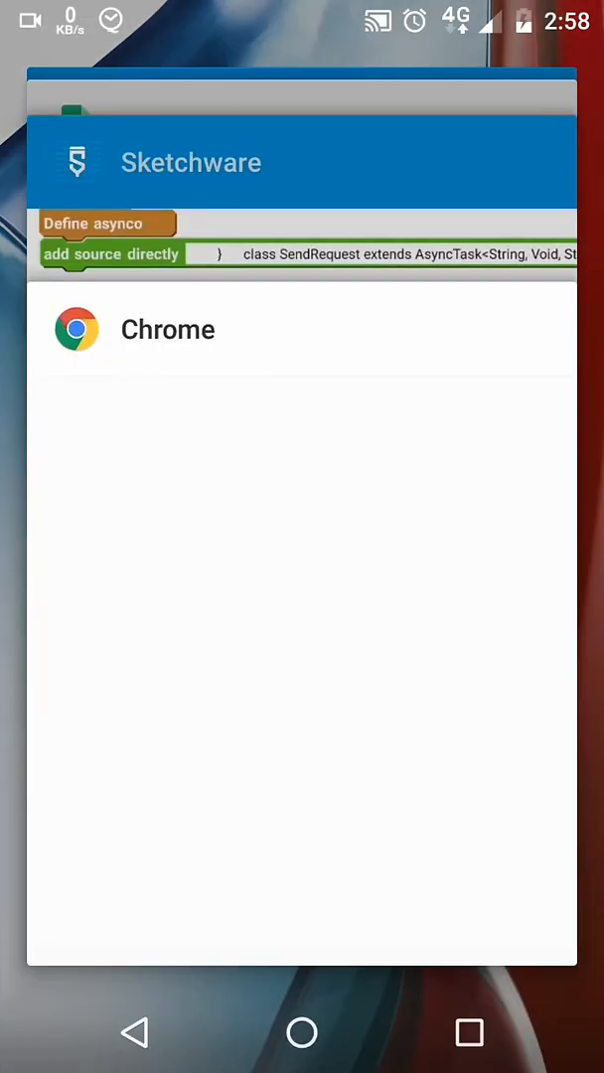
Step: Return to Sketchware, run the project, install the firebase demo app and open it
left_click(303, 163)
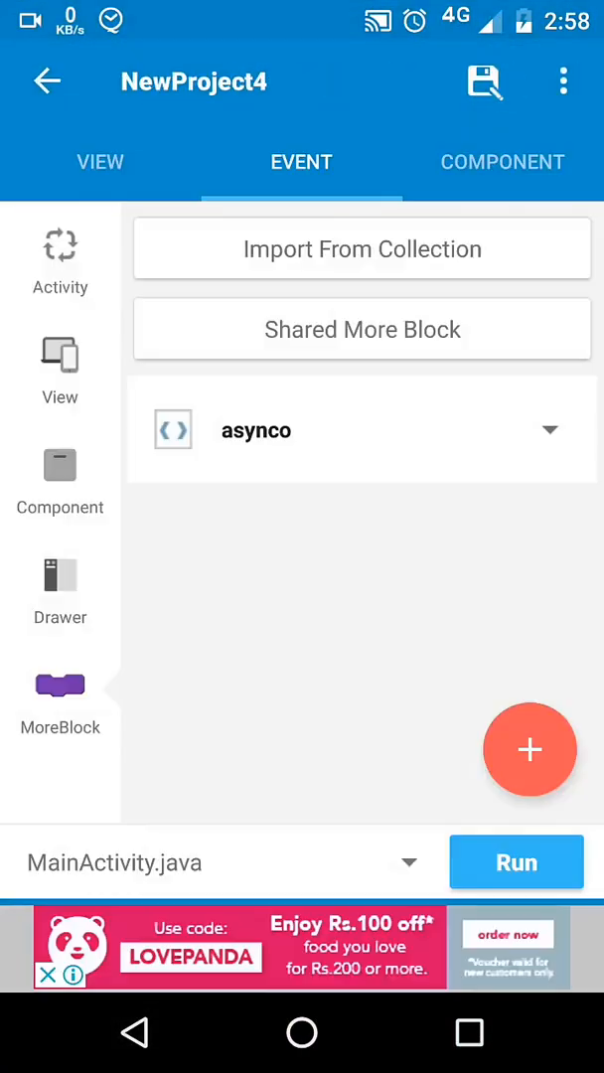
left_click(516, 862)
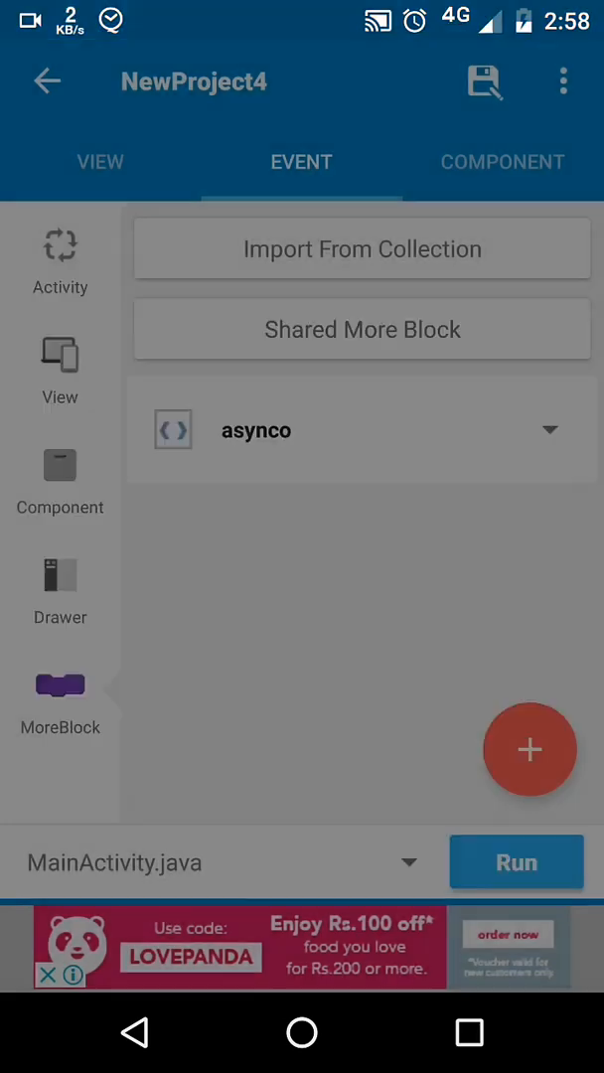
left_click(516, 863)
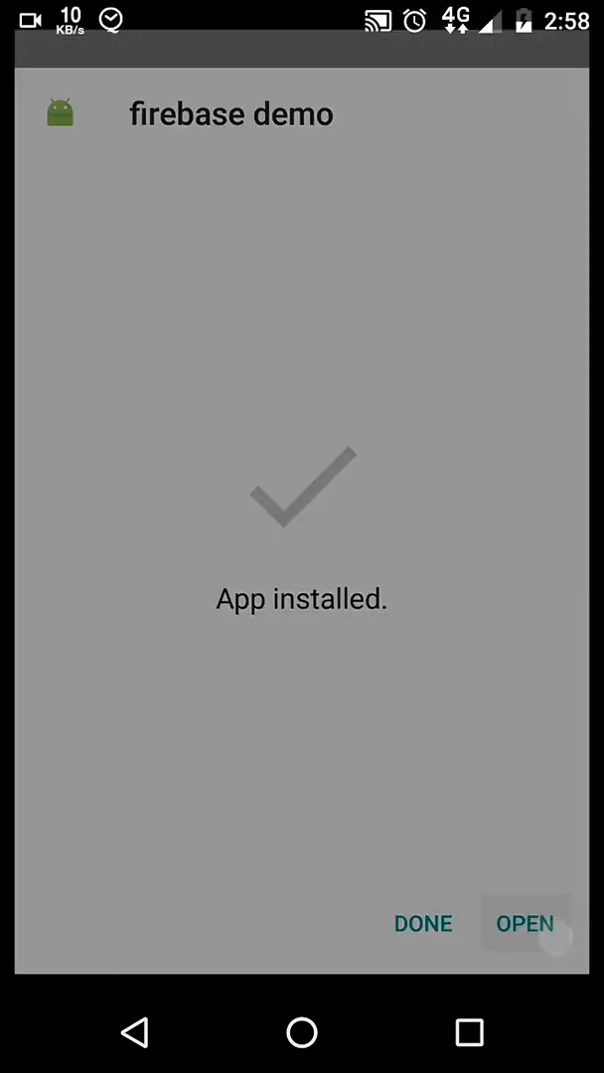
left_click(524, 922)
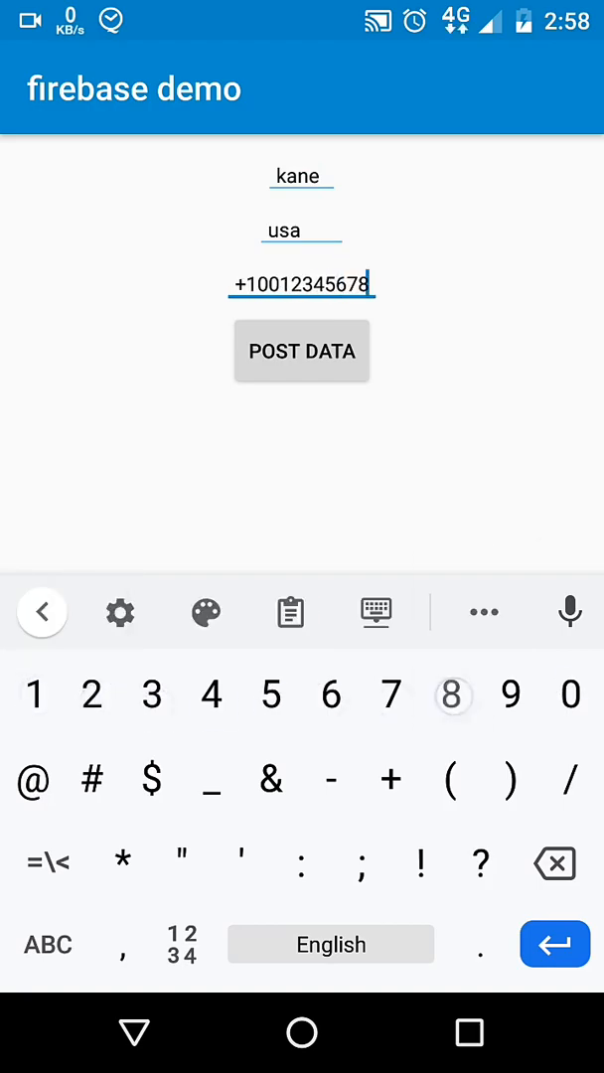
left_click(302, 350)
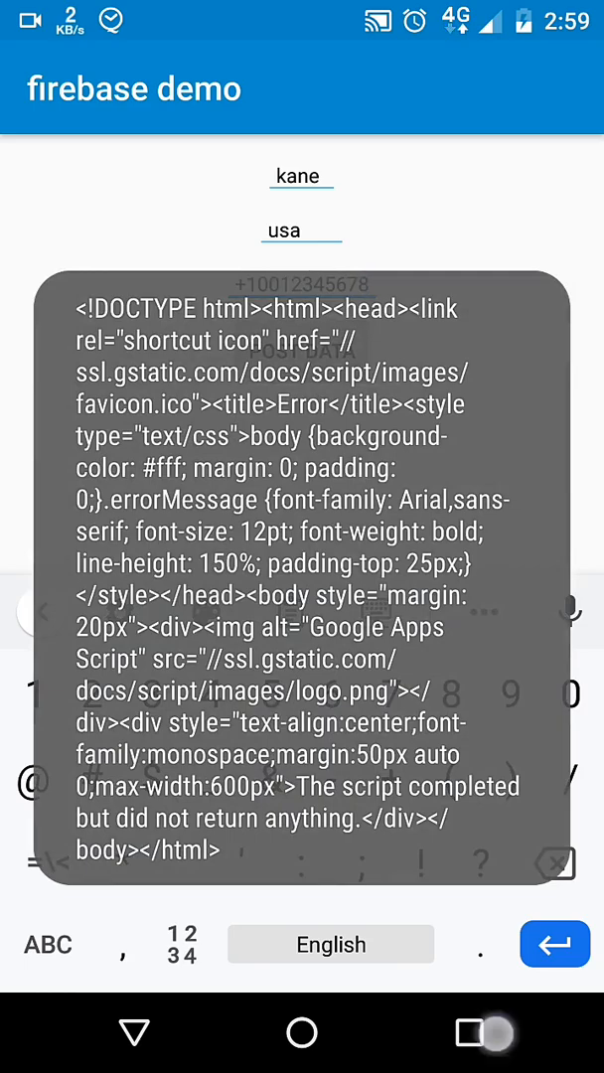
left_click(469, 1033)
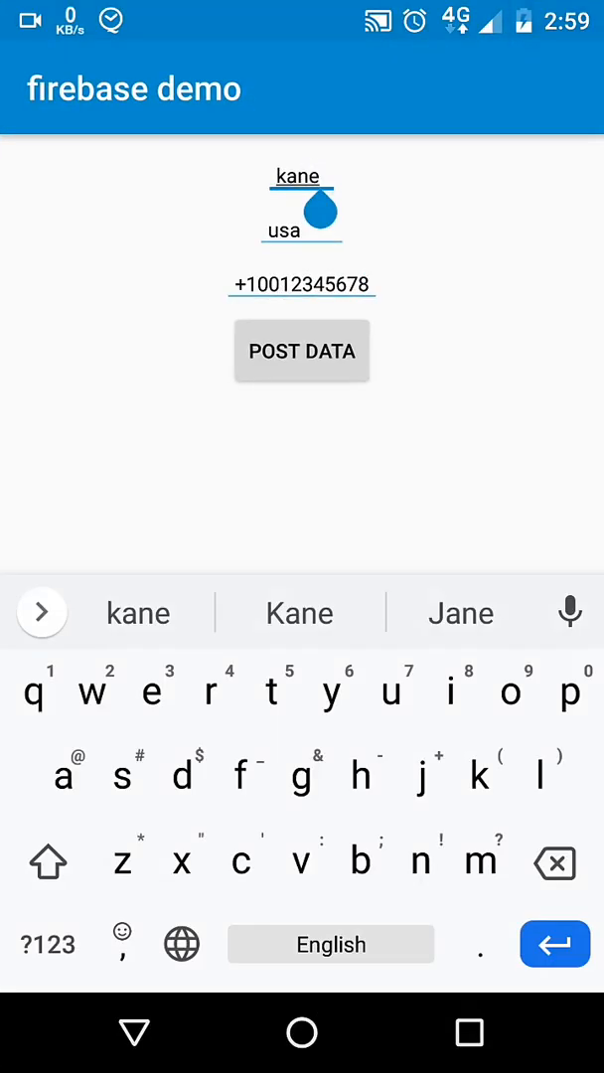
left_click(554, 863)
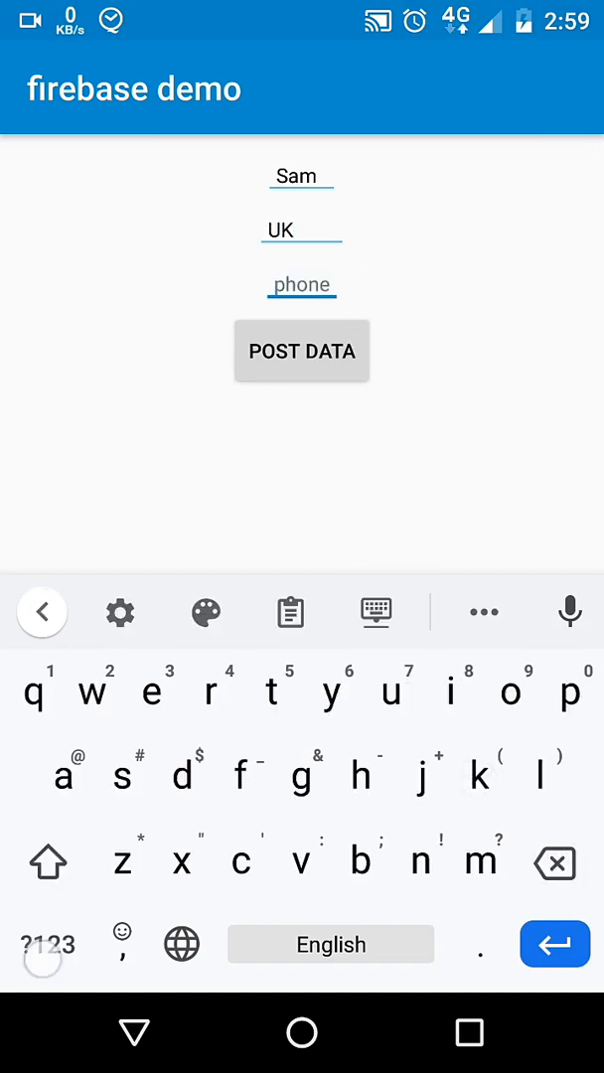
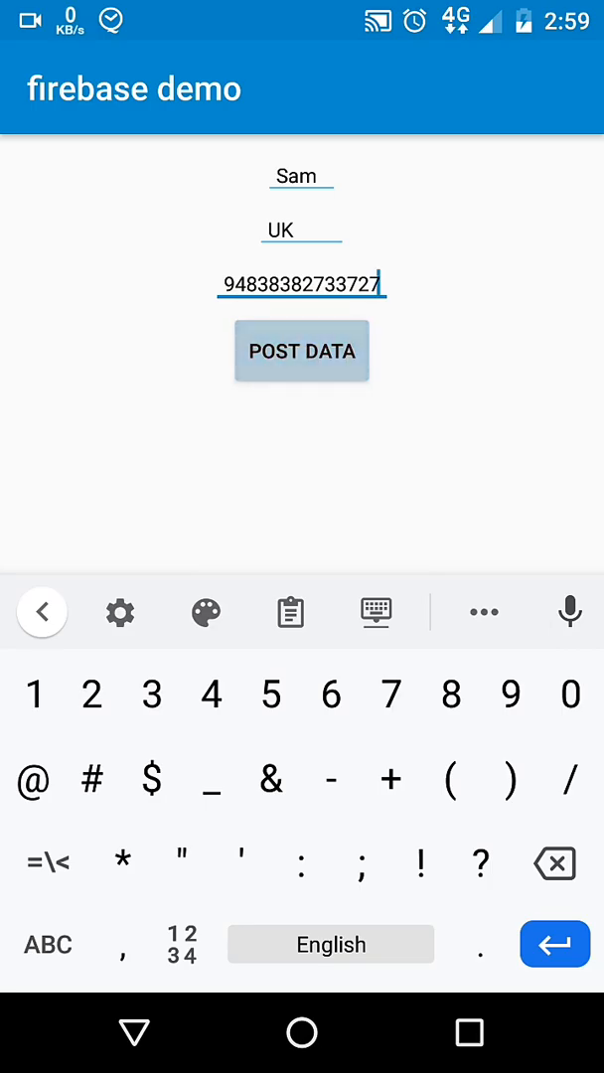
left_click(302, 350)
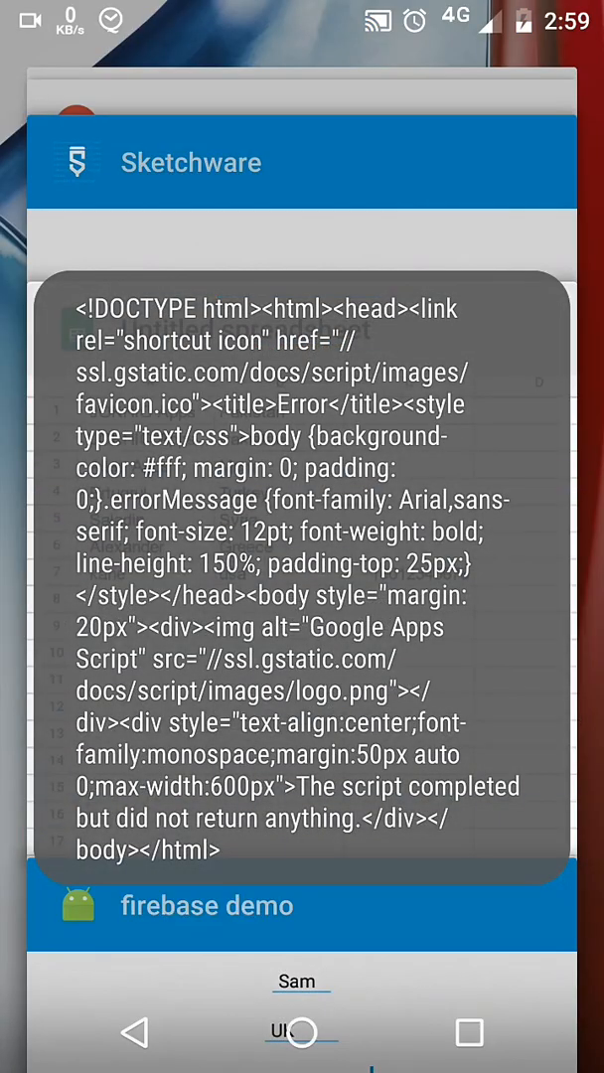